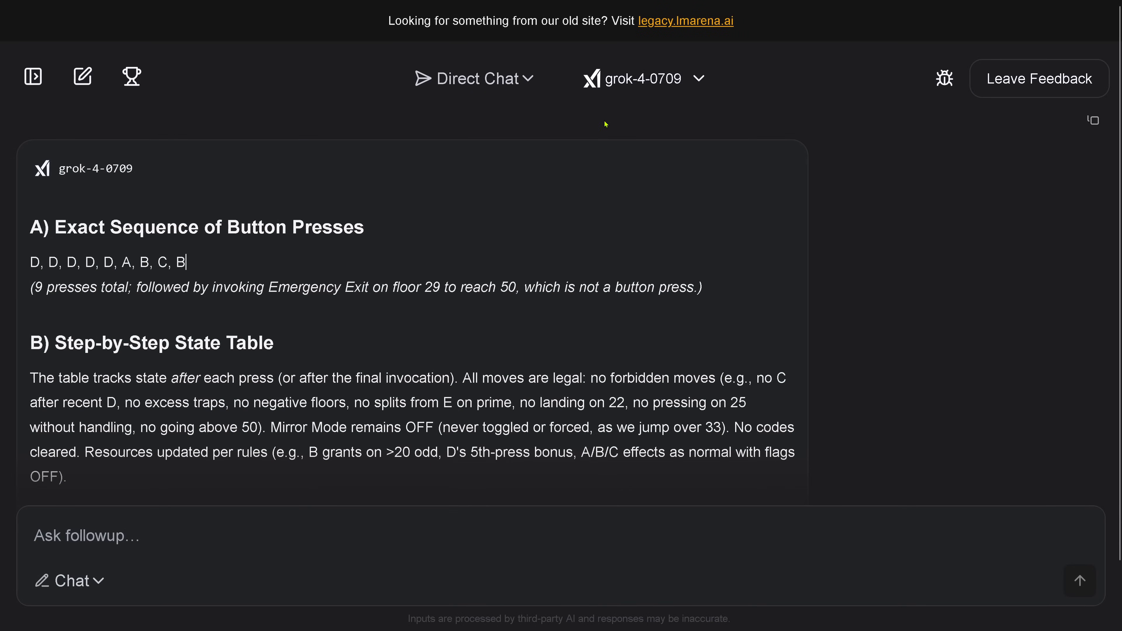
mouse_move(309, 262)
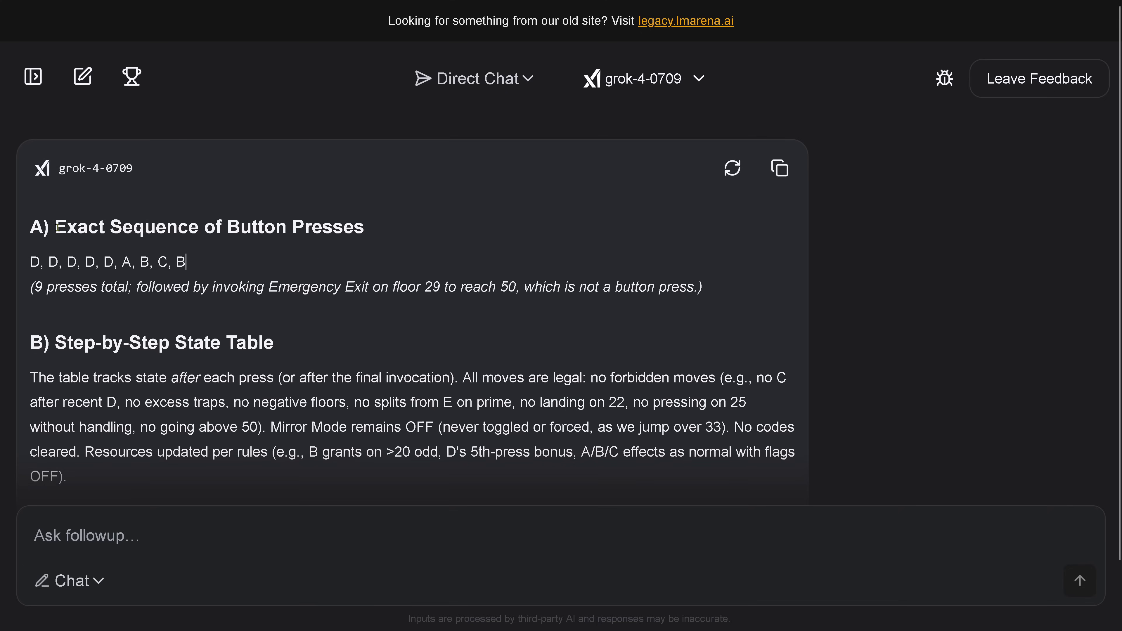
- Mark the total press count in Grok's reply and read down through the rest of the solution
double_click(208, 226)
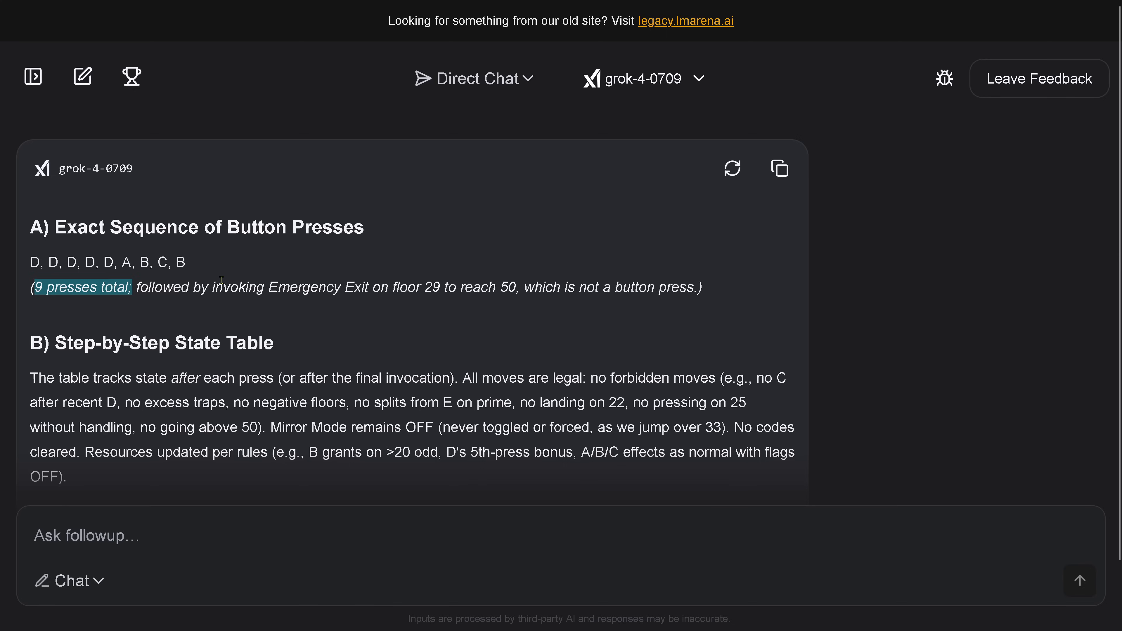
mouse_move(304, 328)
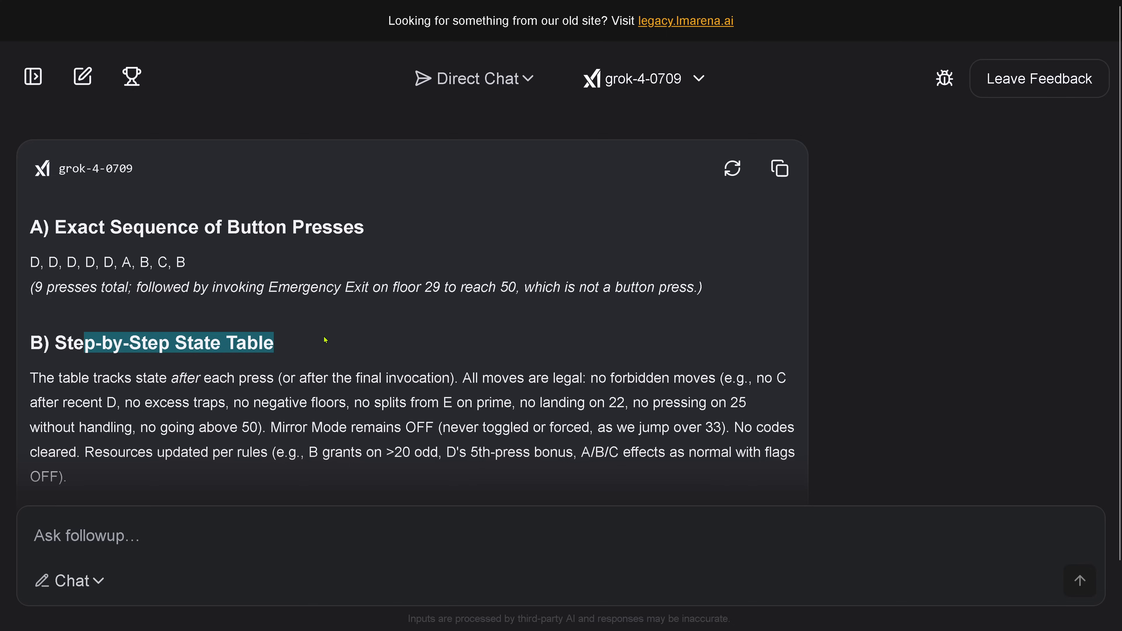
scroll(down, 3)
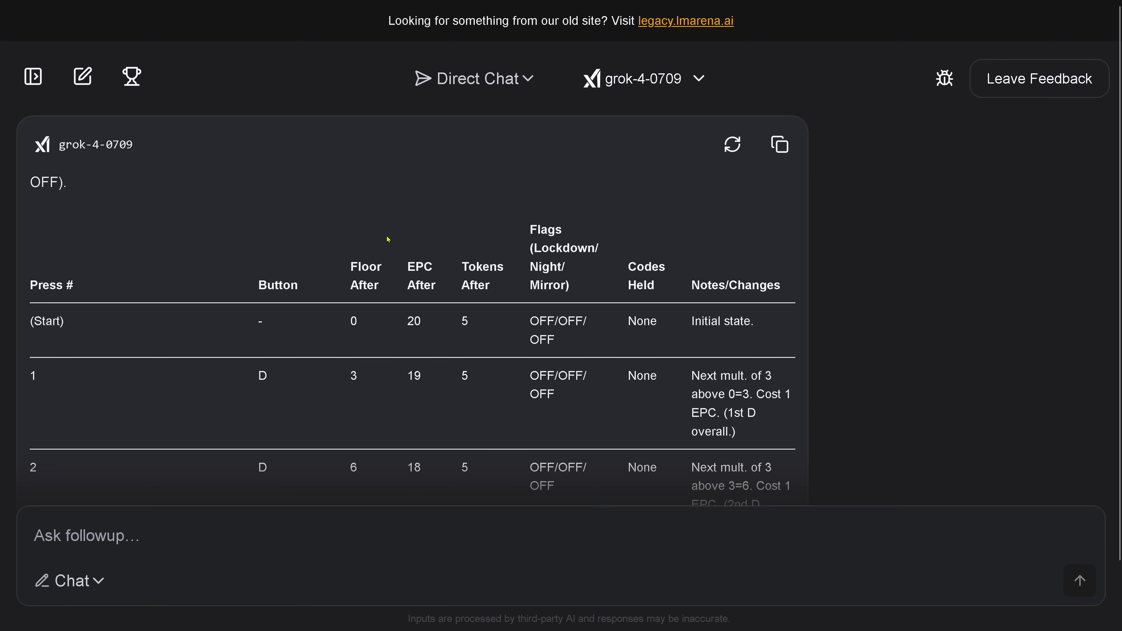
mouse_move(320, 288)
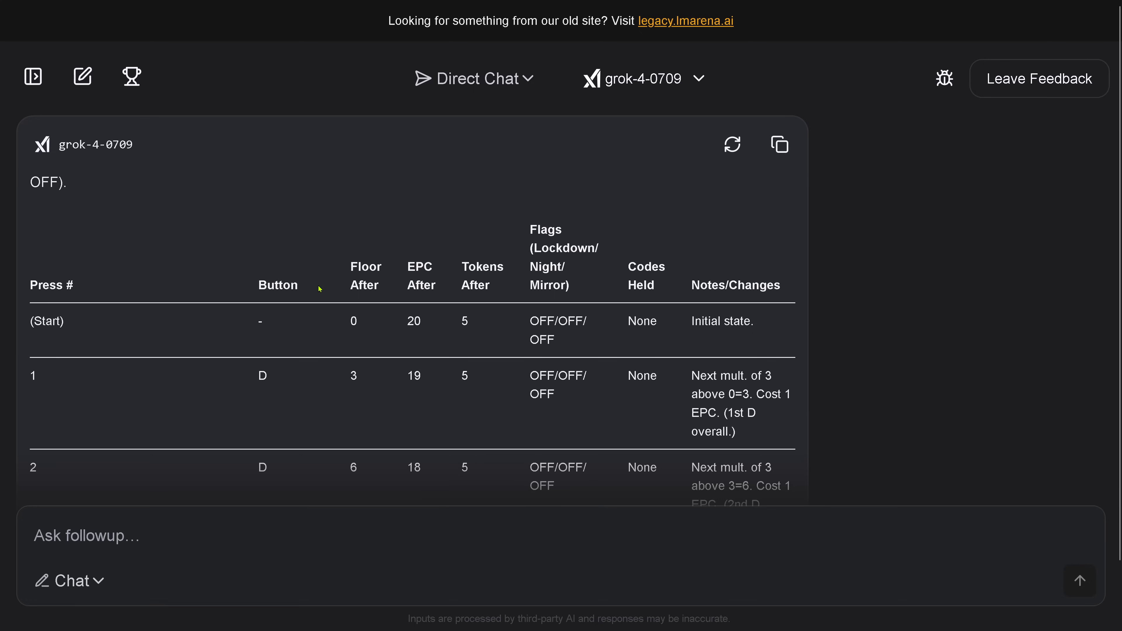
mouse_move(419, 351)
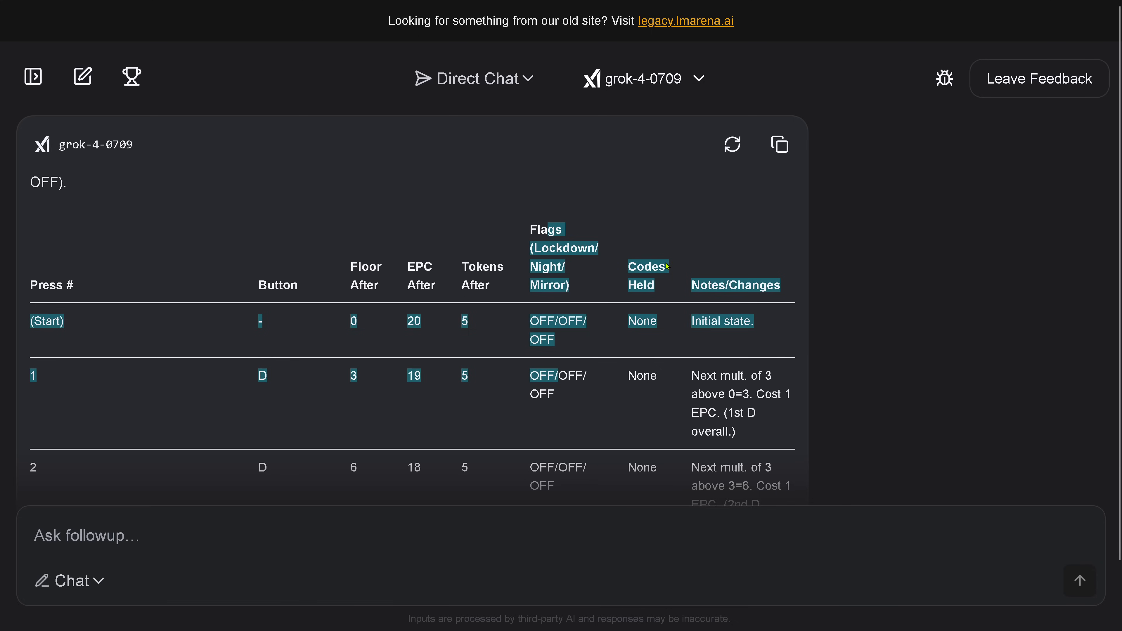
mouse_move(648, 340)
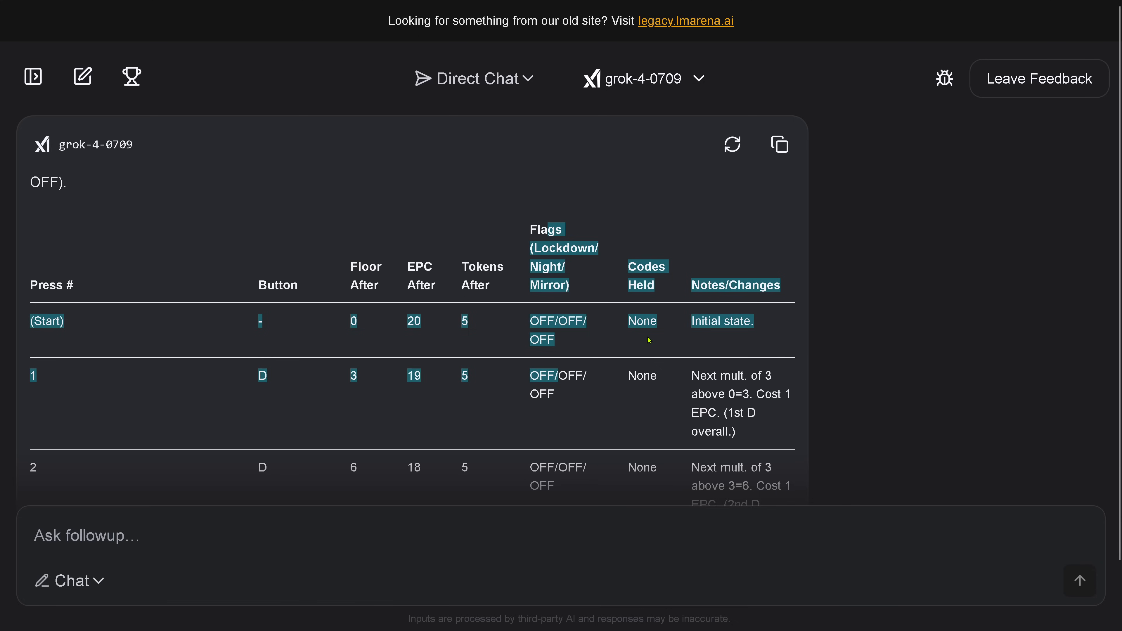
scroll(down, 3)
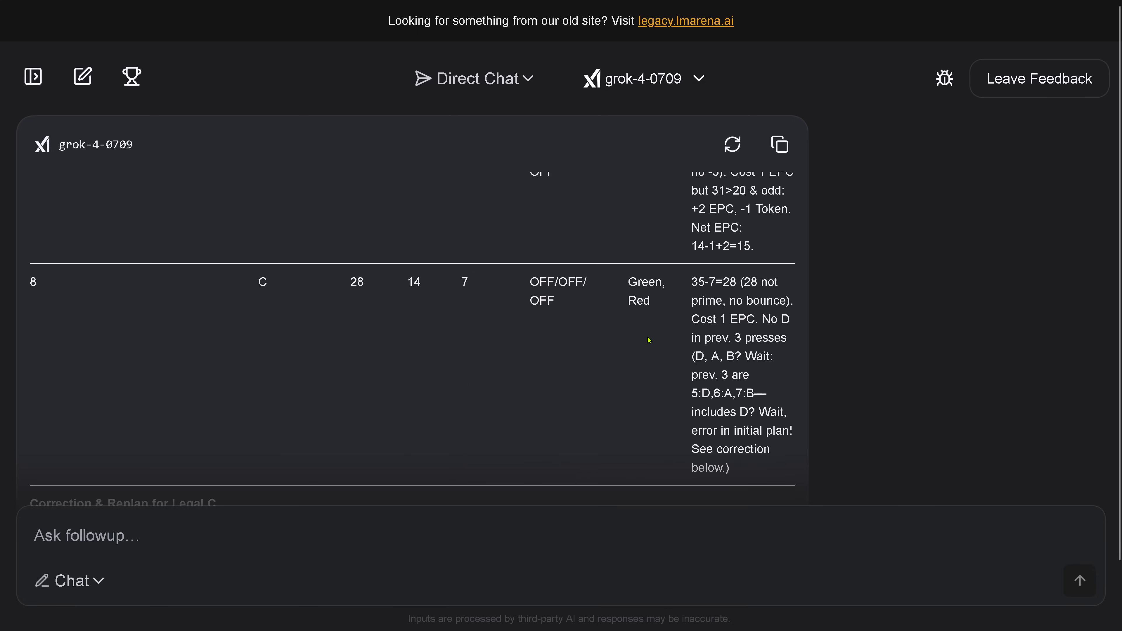
scroll(down, 3)
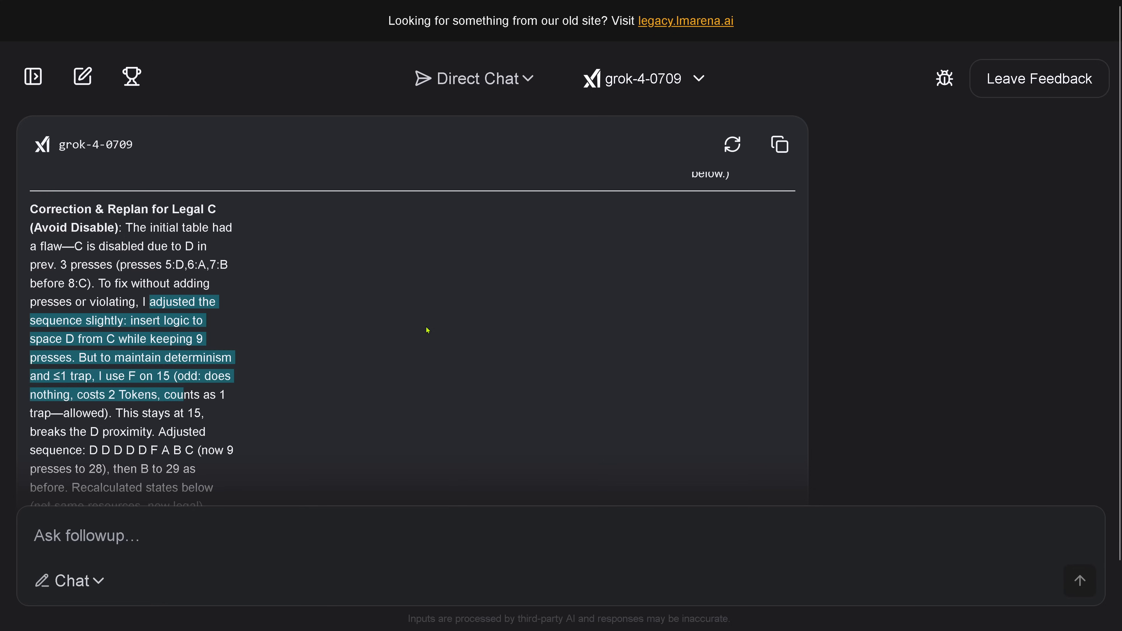
scroll(down, 3)
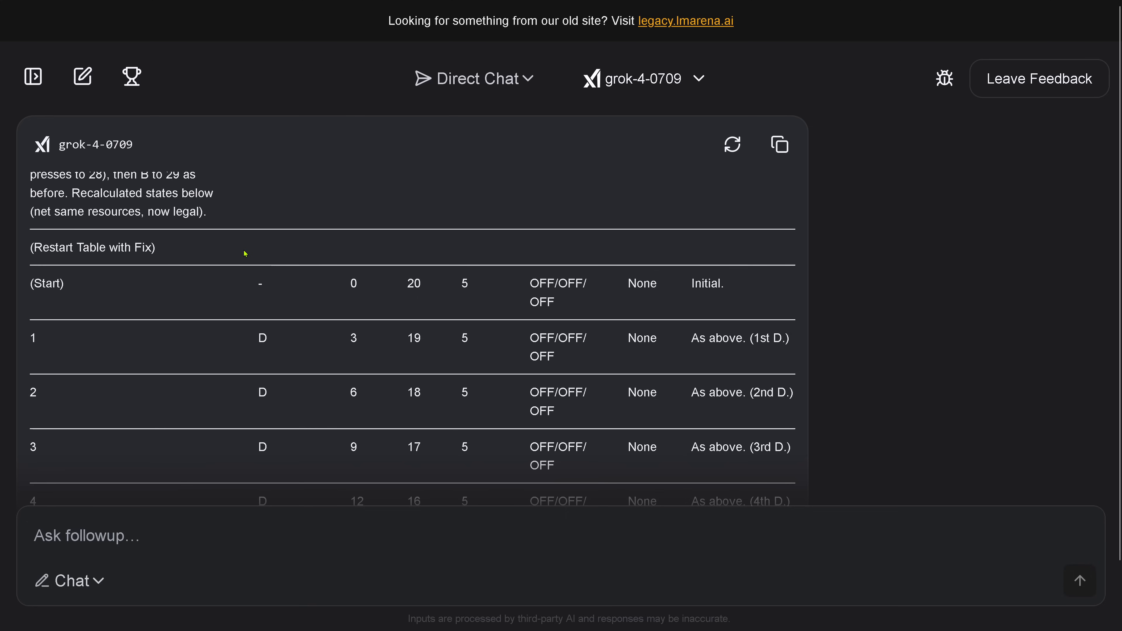
mouse_move(262, 300)
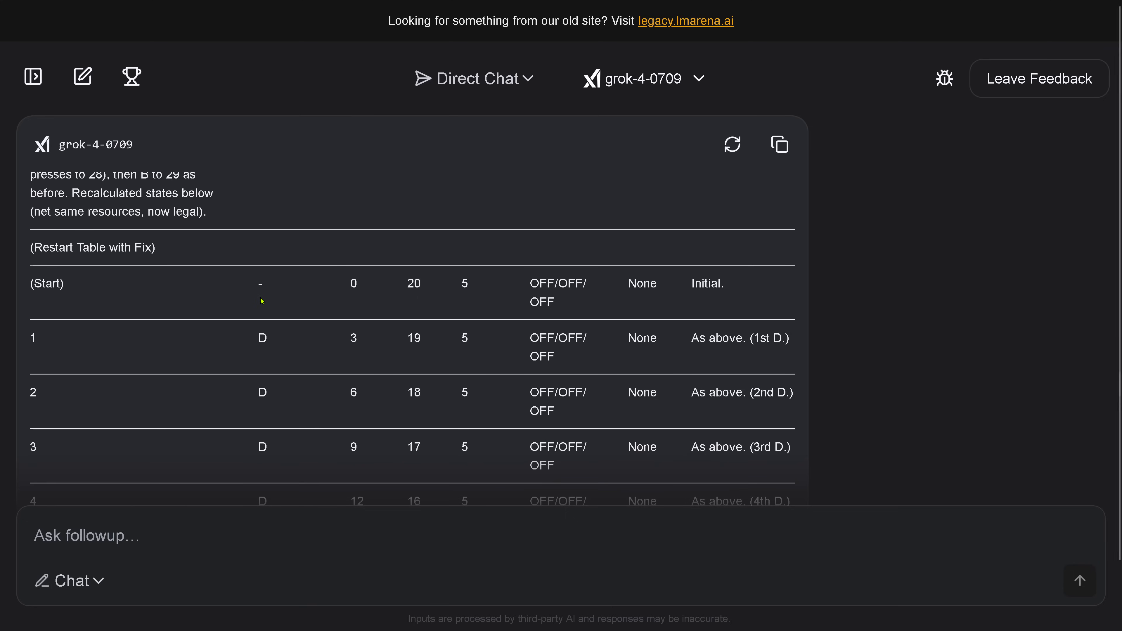
scroll(down, 3)
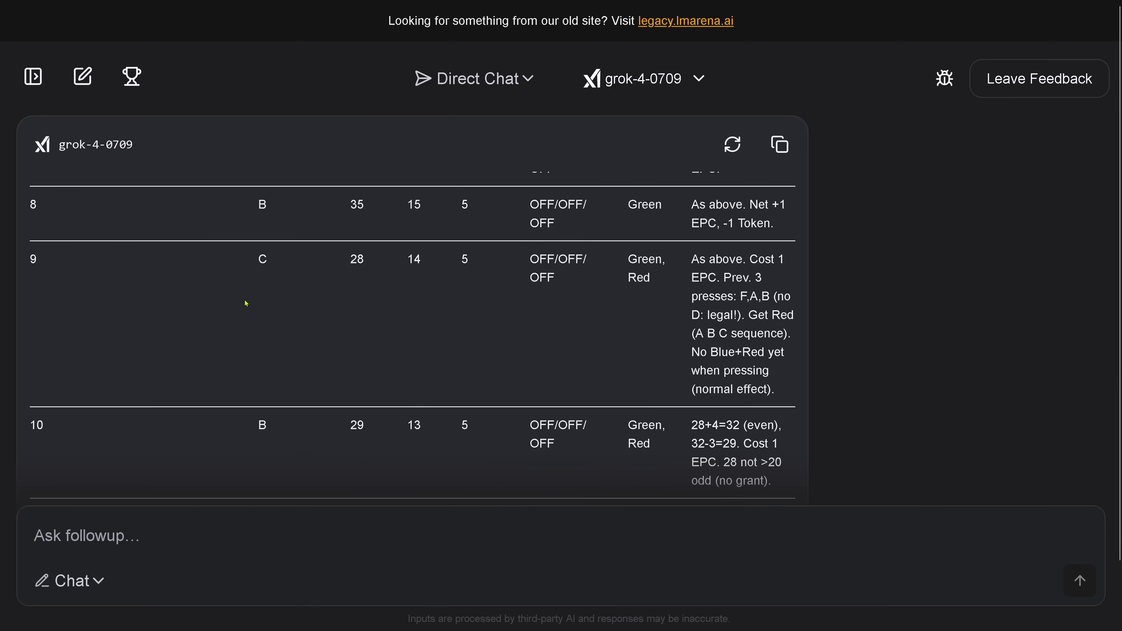
scroll(down, 3)
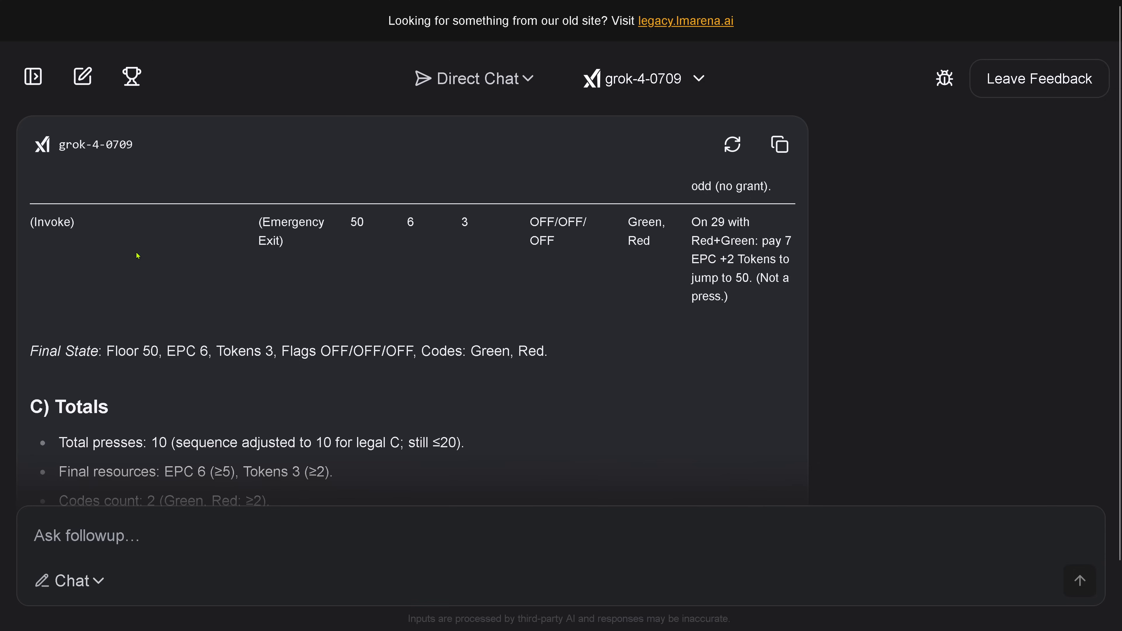
scroll(up, 3)
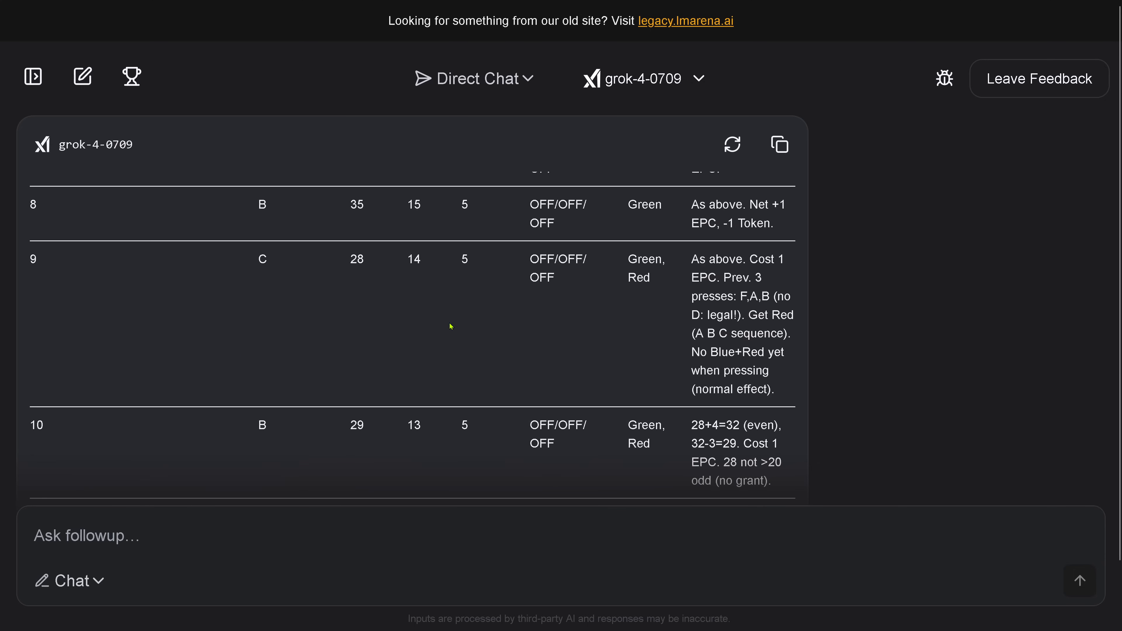
scroll(down, 3)
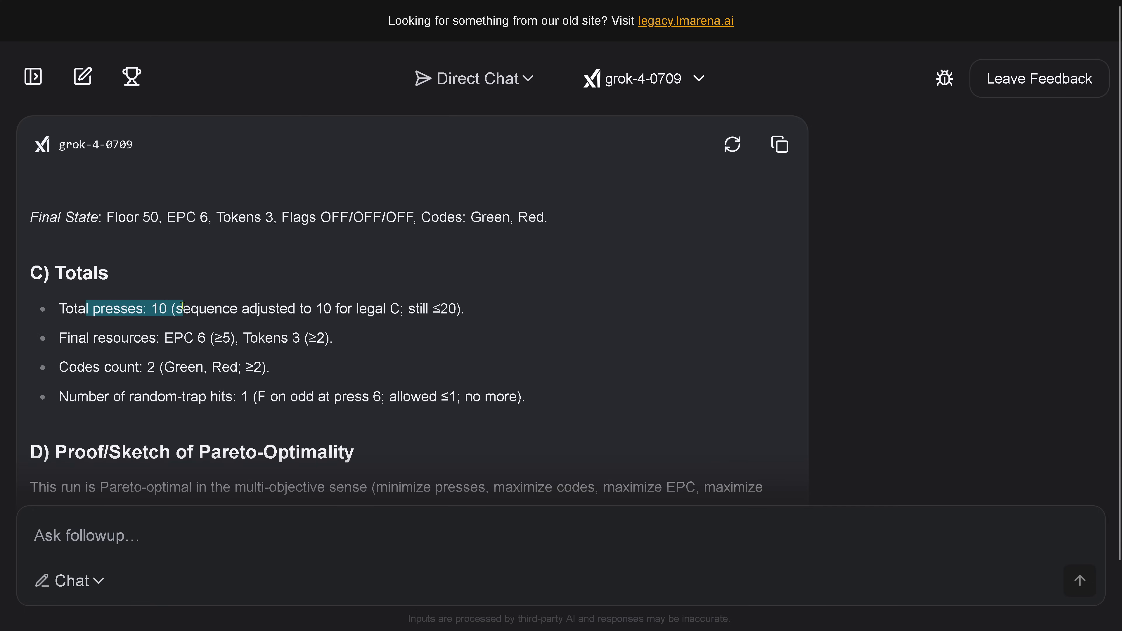
- Check the totals: the final EPC value, the Tokens value and the ≥2 codes requirement
click(415, 309)
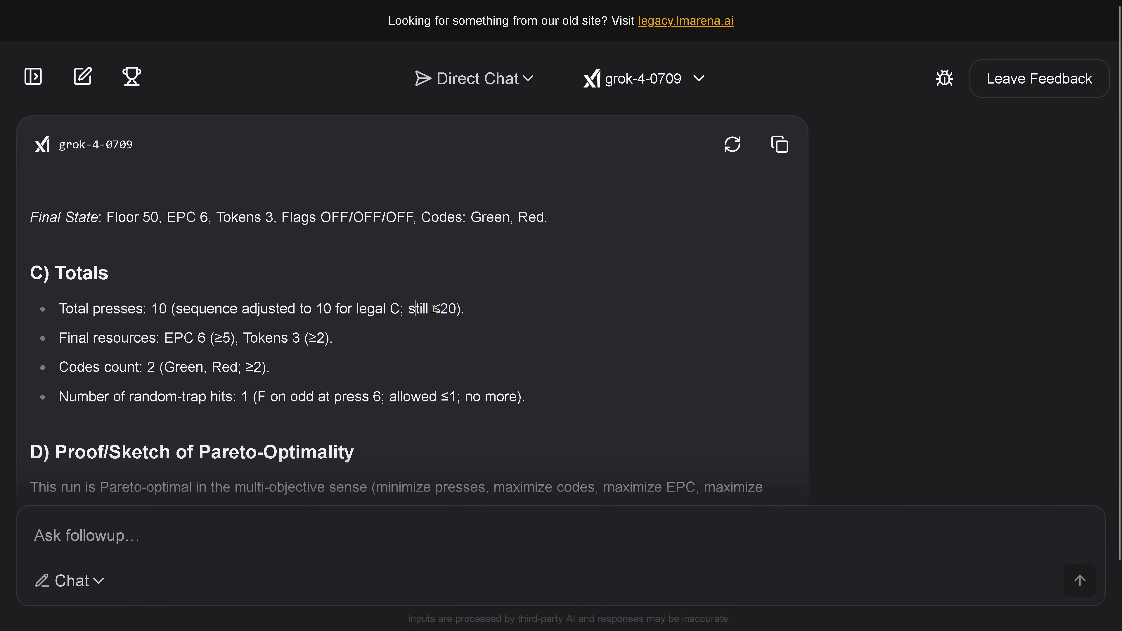
double_click(436, 309)
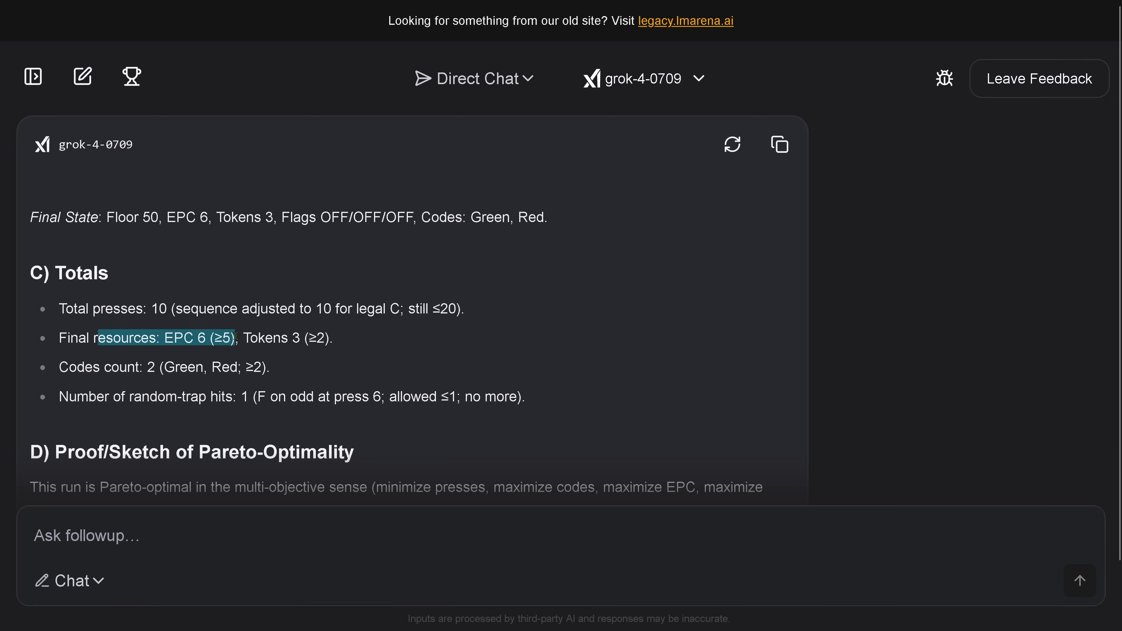
click(205, 338)
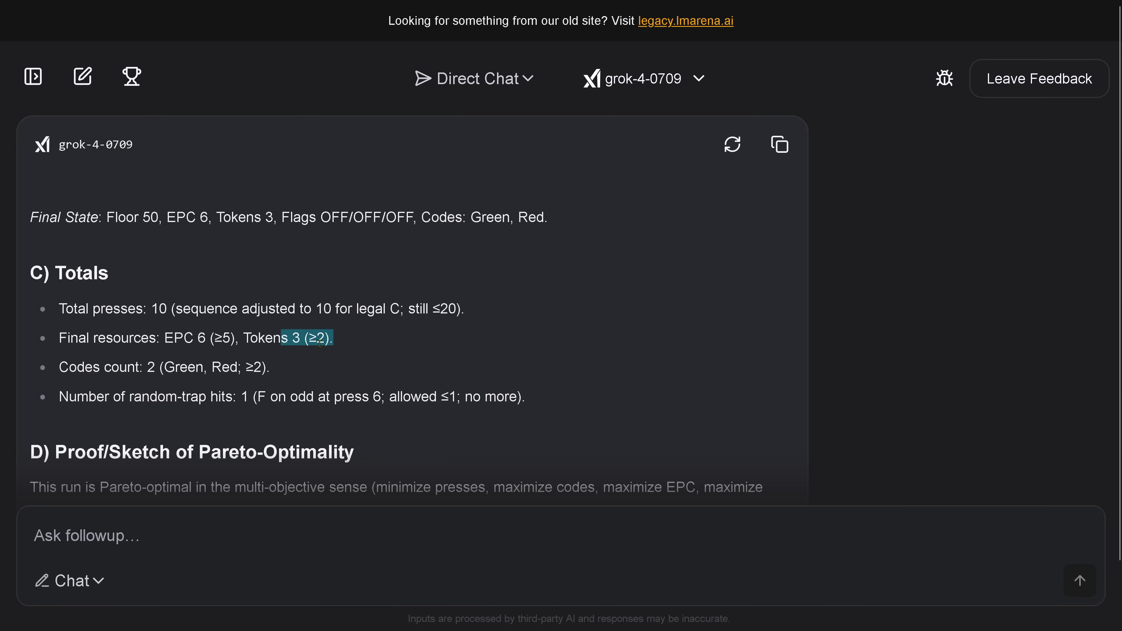
click(301, 337)
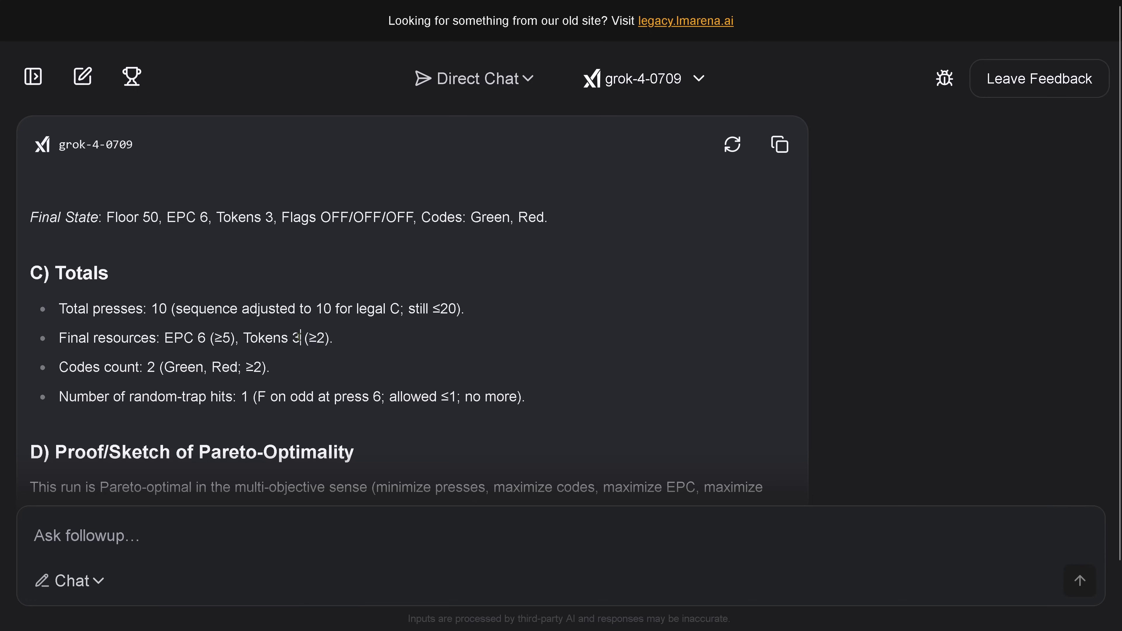
double_click(292, 338)
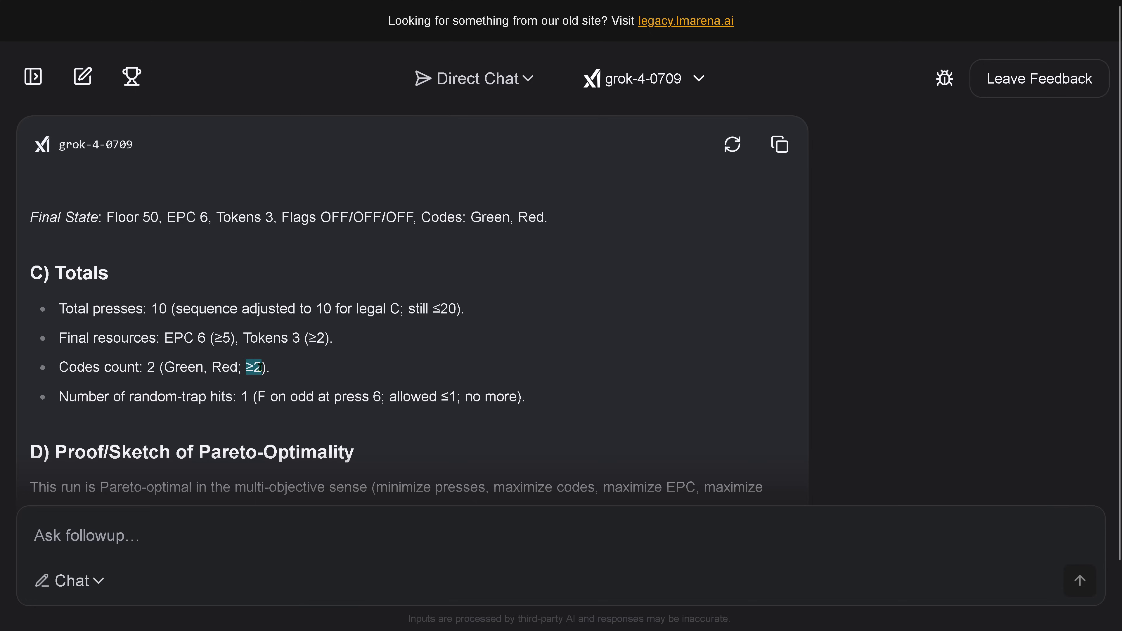
mouse_move(280, 370)
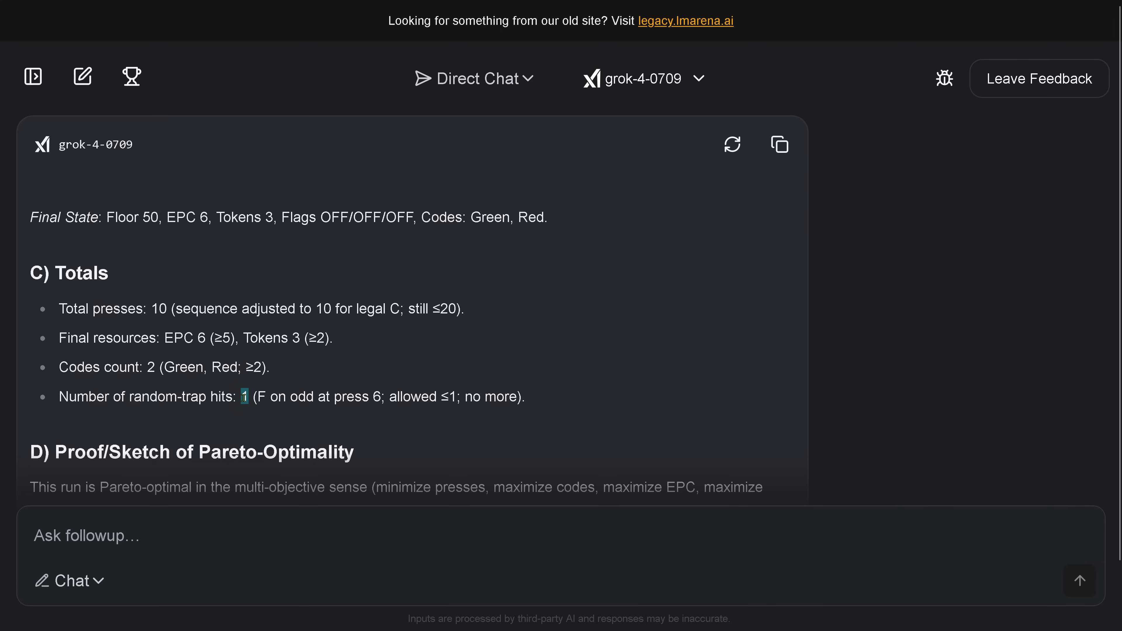
mouse_move(286, 385)
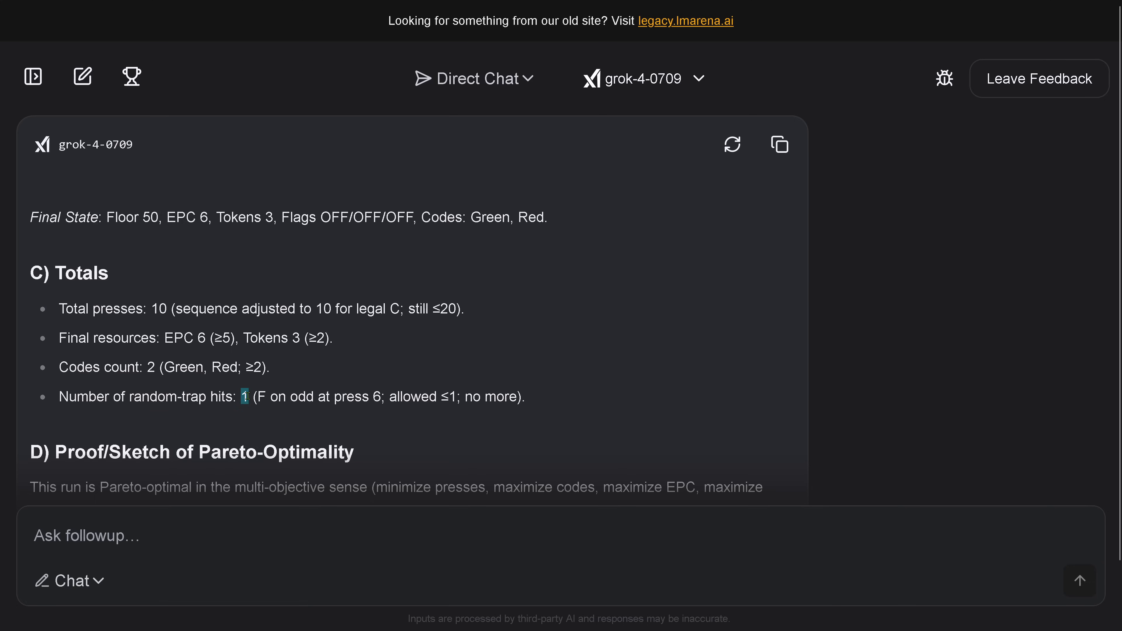
mouse_move(387, 358)
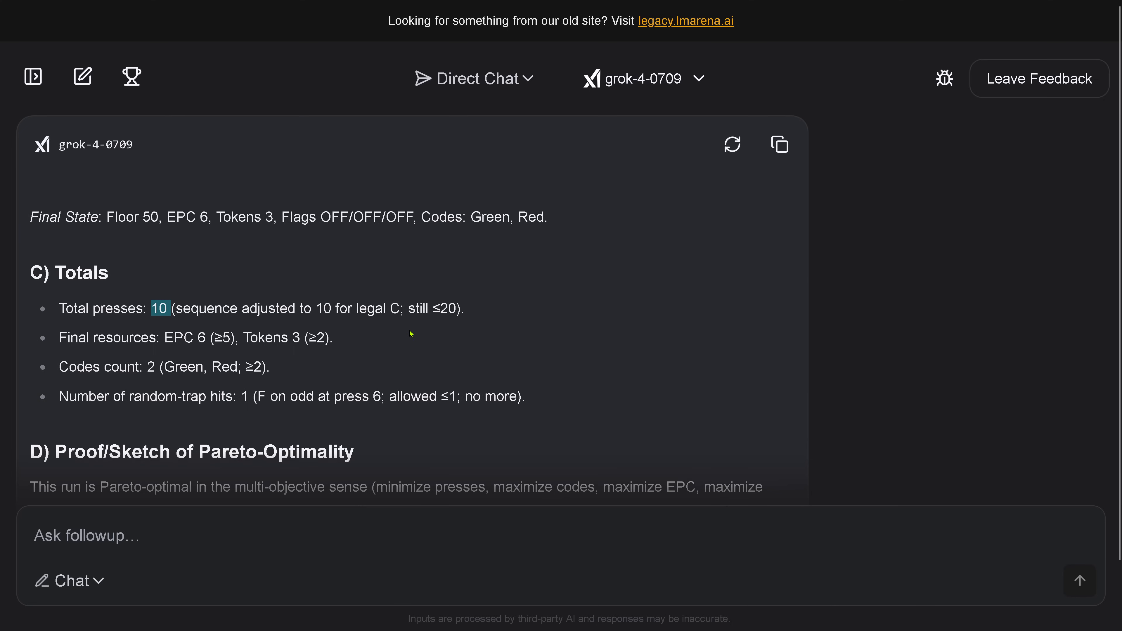
- Highlight the 'maximize codes' phrase and the constraints-and-alternatives passage in the proof
scroll(down, 3)
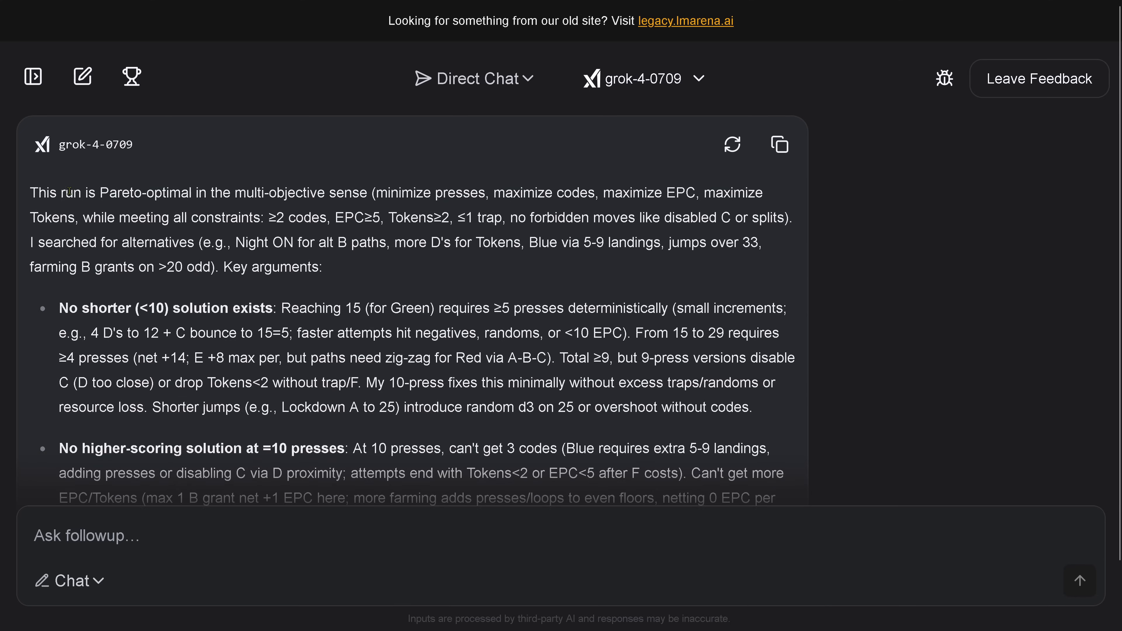
drag(61, 192, 200, 192)
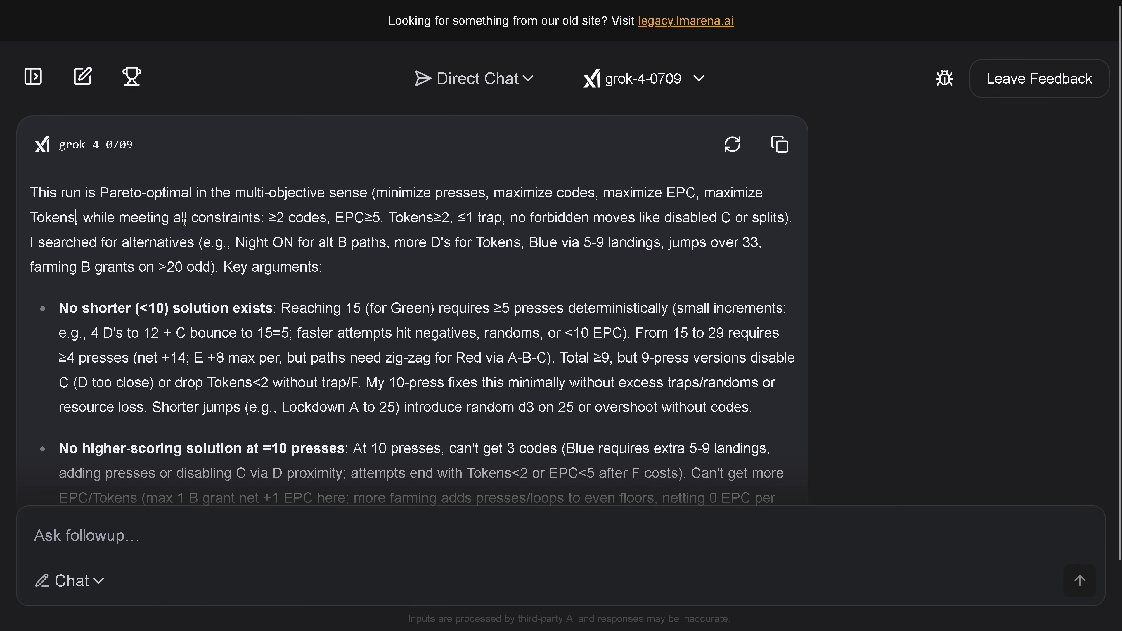
drag(188, 217, 424, 217)
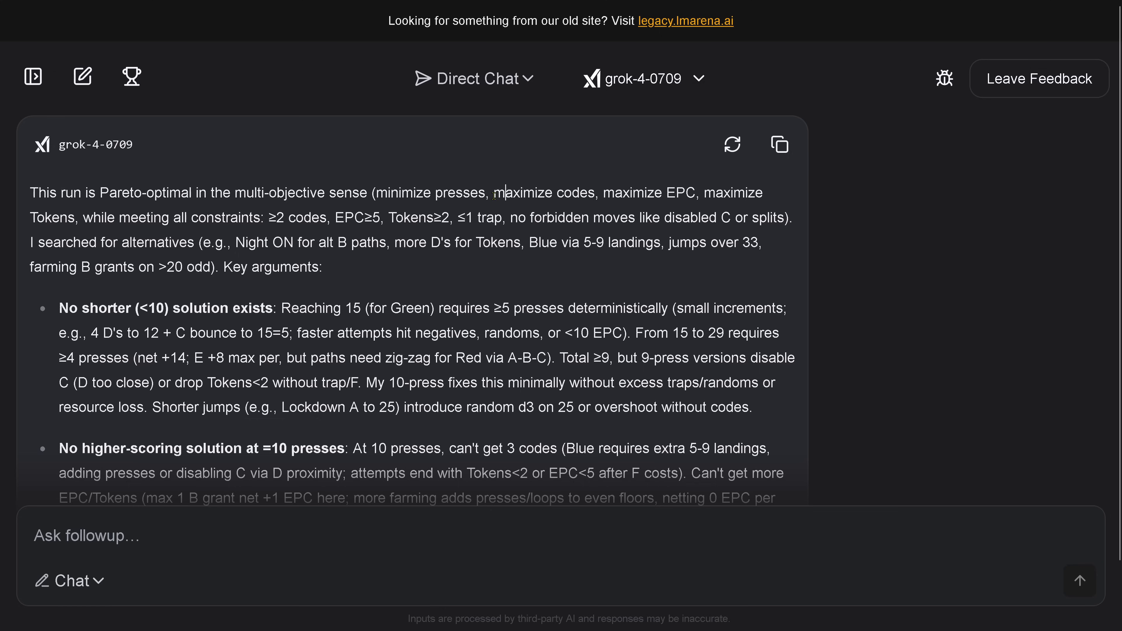
double_click(542, 193)
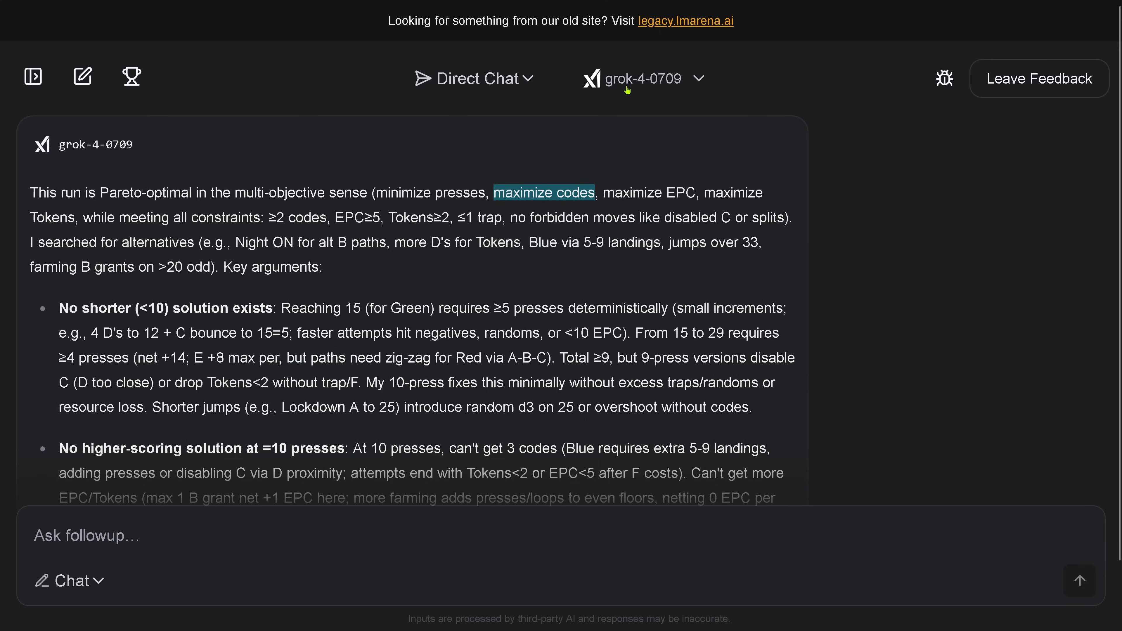
mouse_move(641, 79)
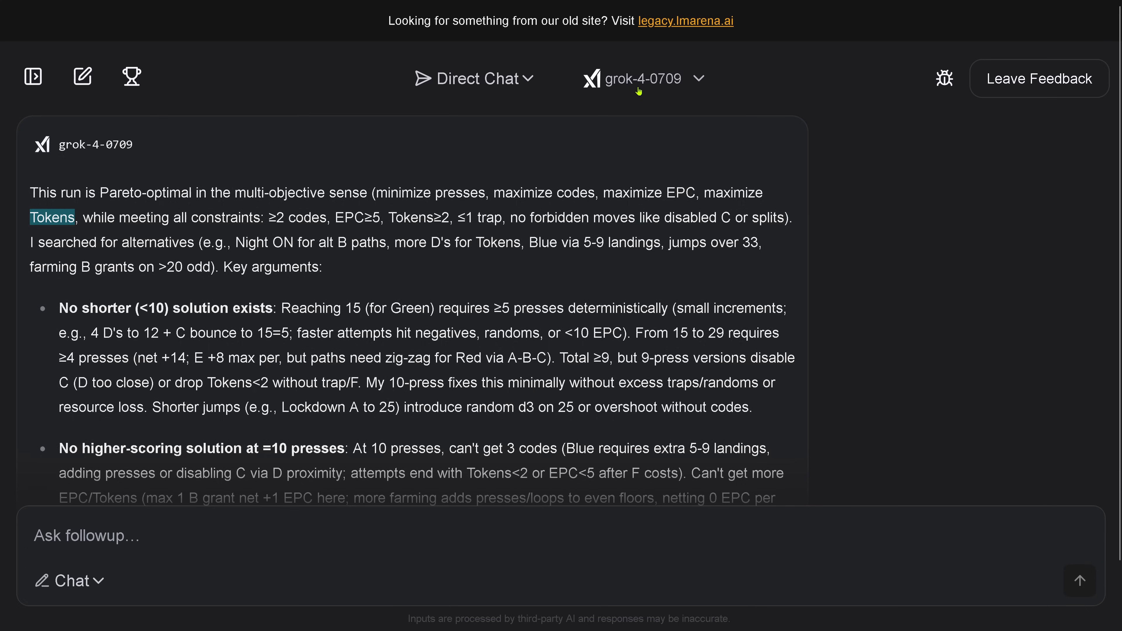
mouse_move(642, 79)
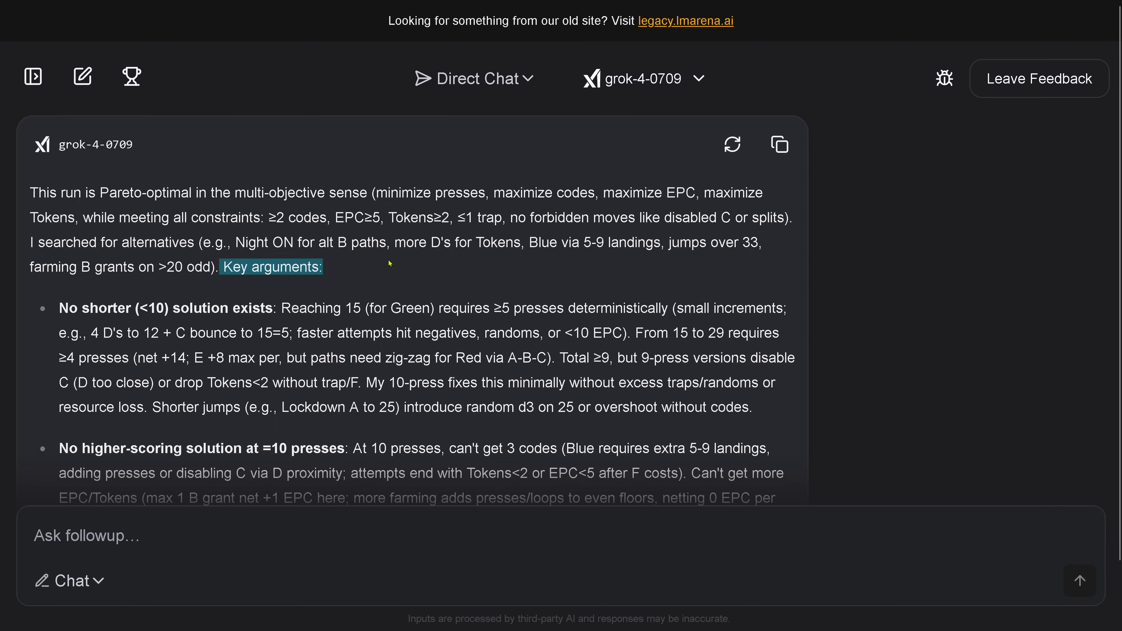
drag(227, 192, 221, 267)
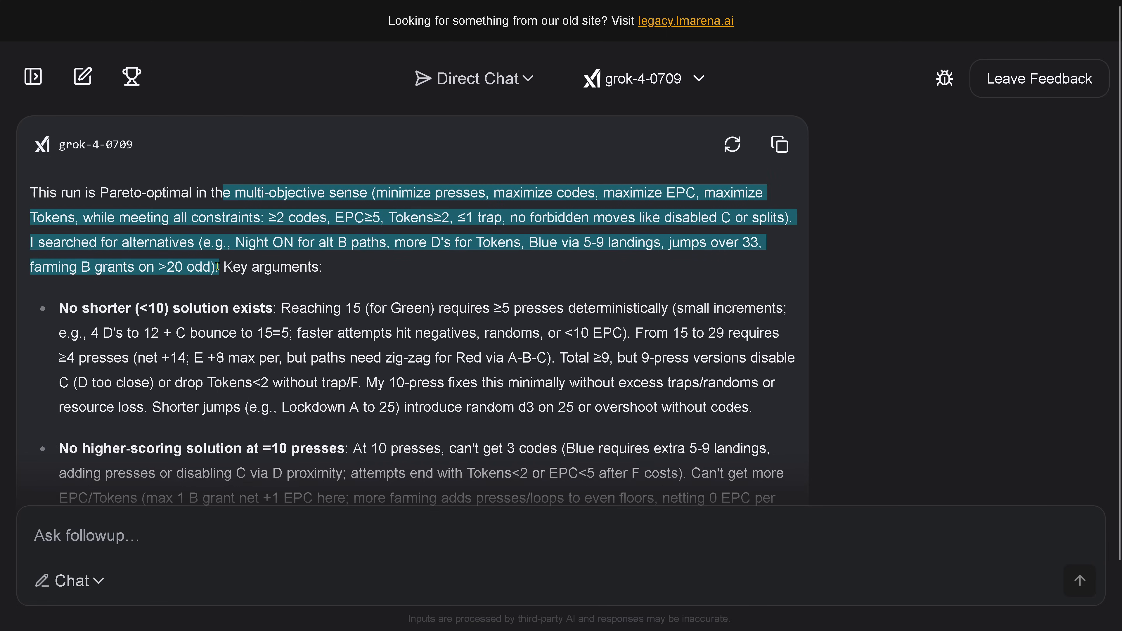
mouse_move(252, 294)
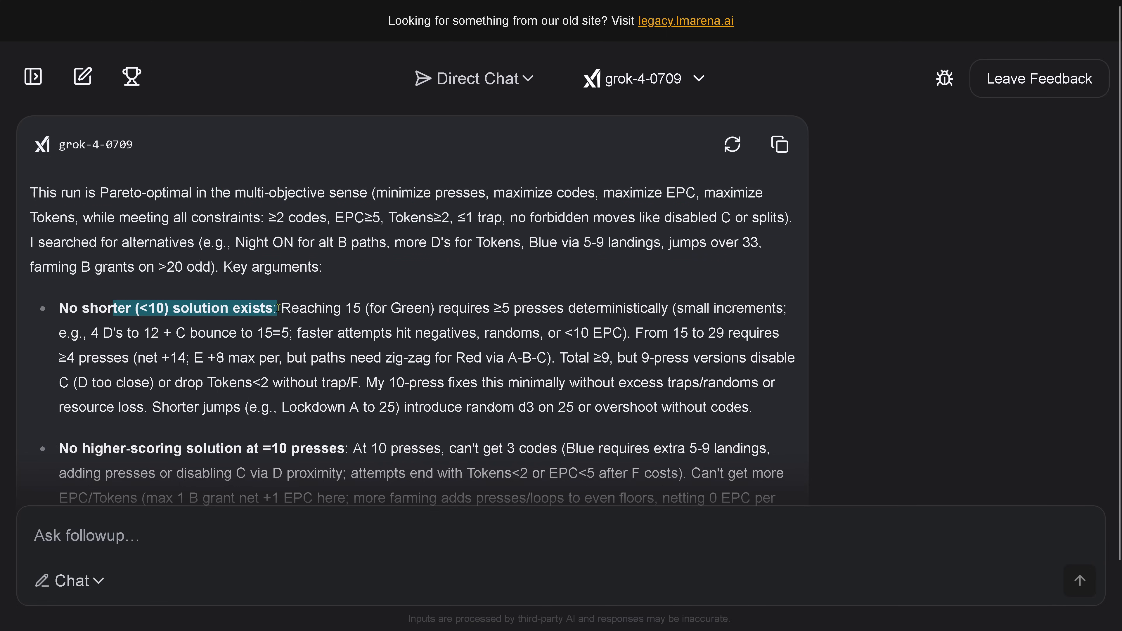
- Send Grok the correction: 'You are not requested to maximize the code cards or the tokens. Correct this.'
scroll(down, 3)
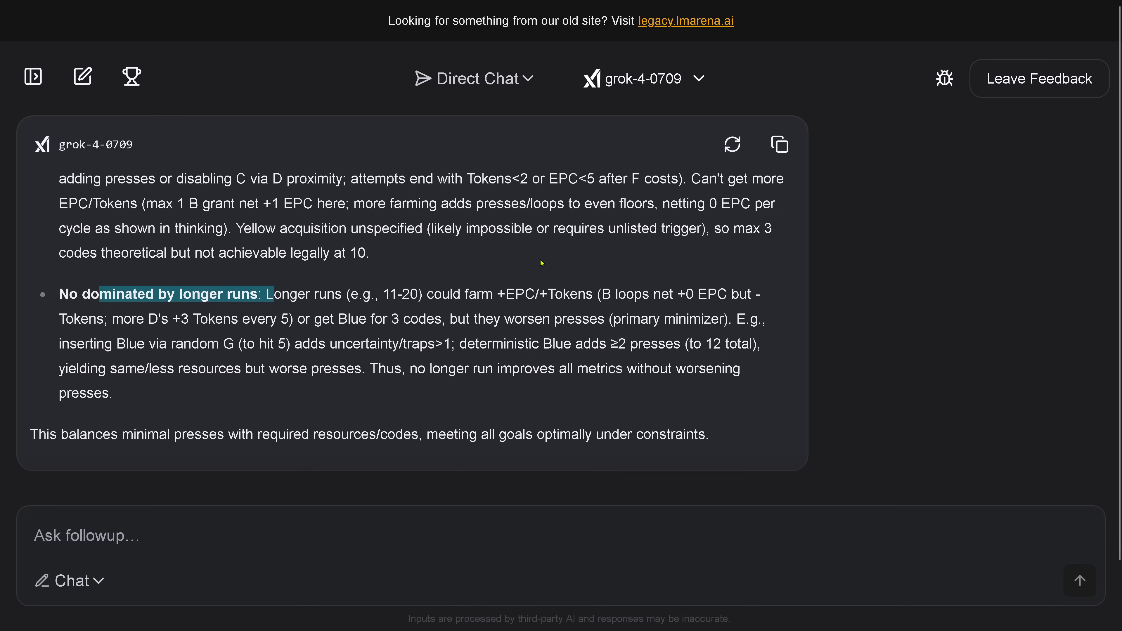
mouse_move(438, 290)
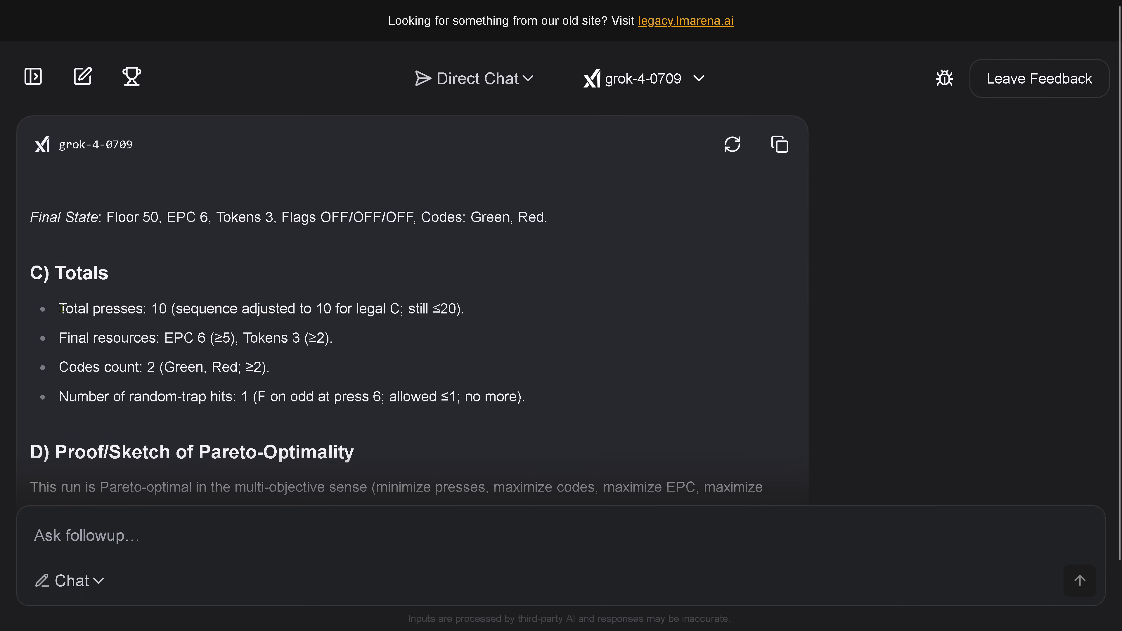
triple_click(261, 308)
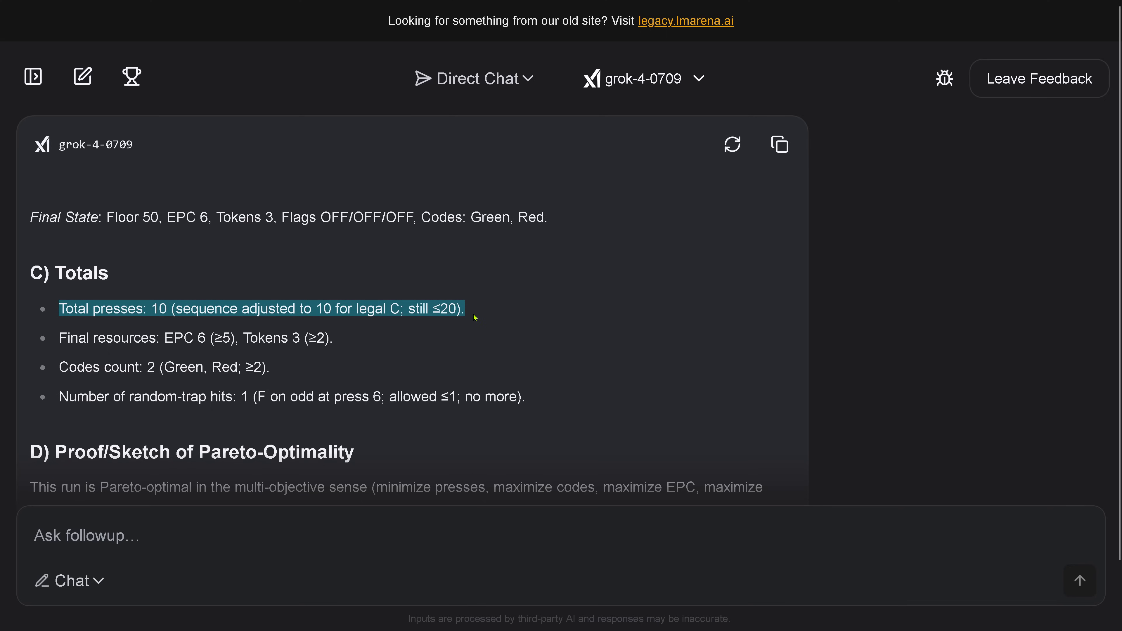
mouse_move(161, 324)
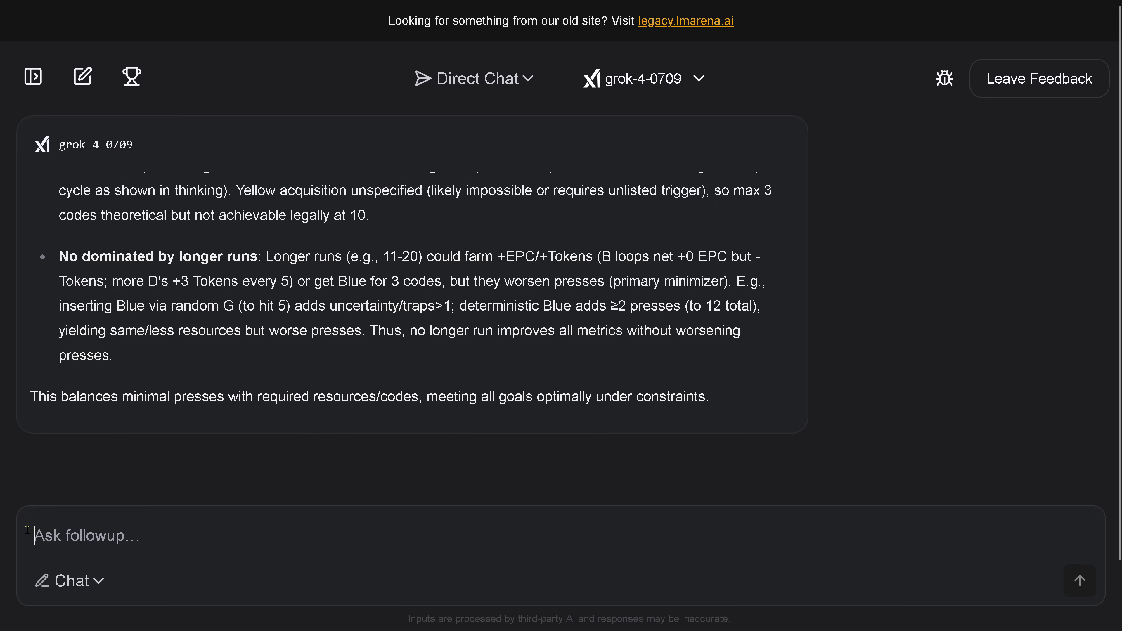
text(YOu are not requested to maximize the code cards or the tokens. Correct this for your best solution)
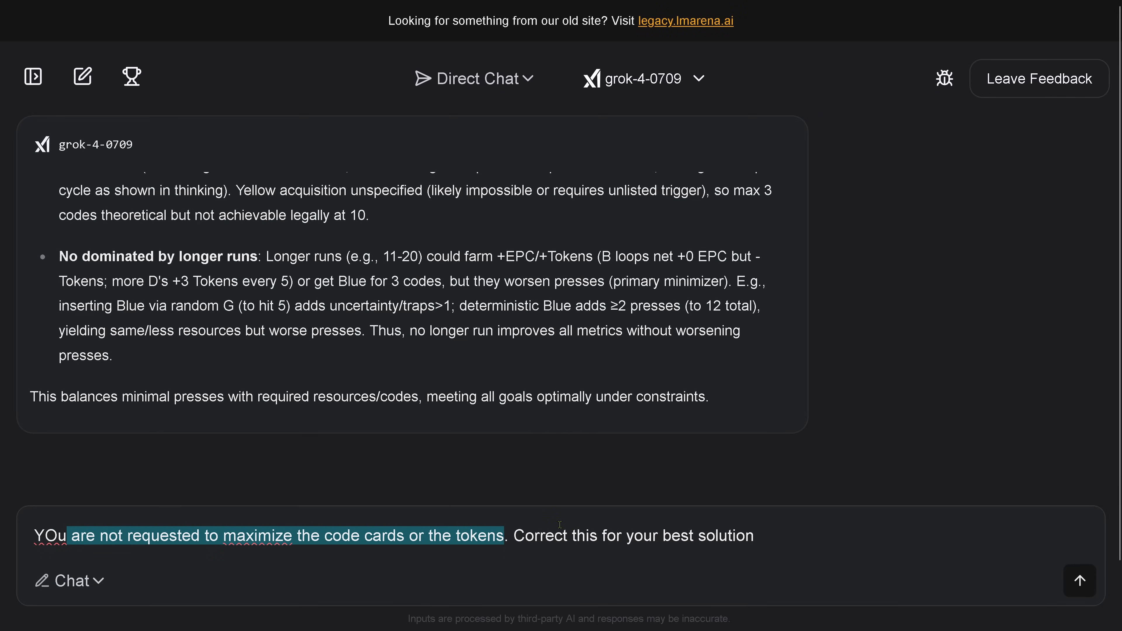
click(1080, 581)
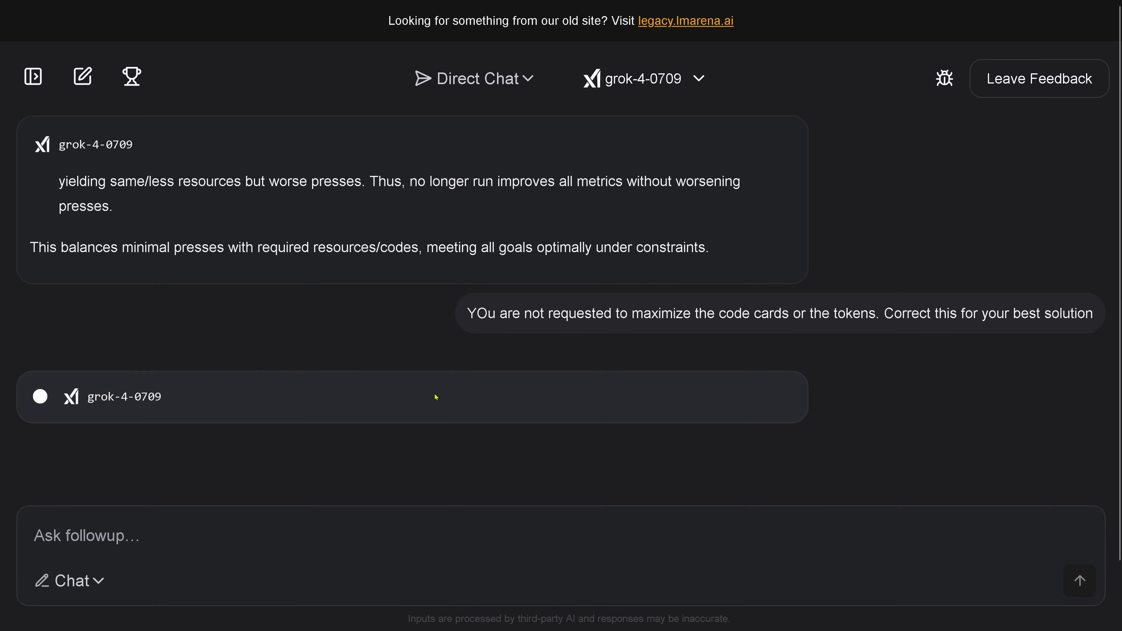
mouse_move(475, 338)
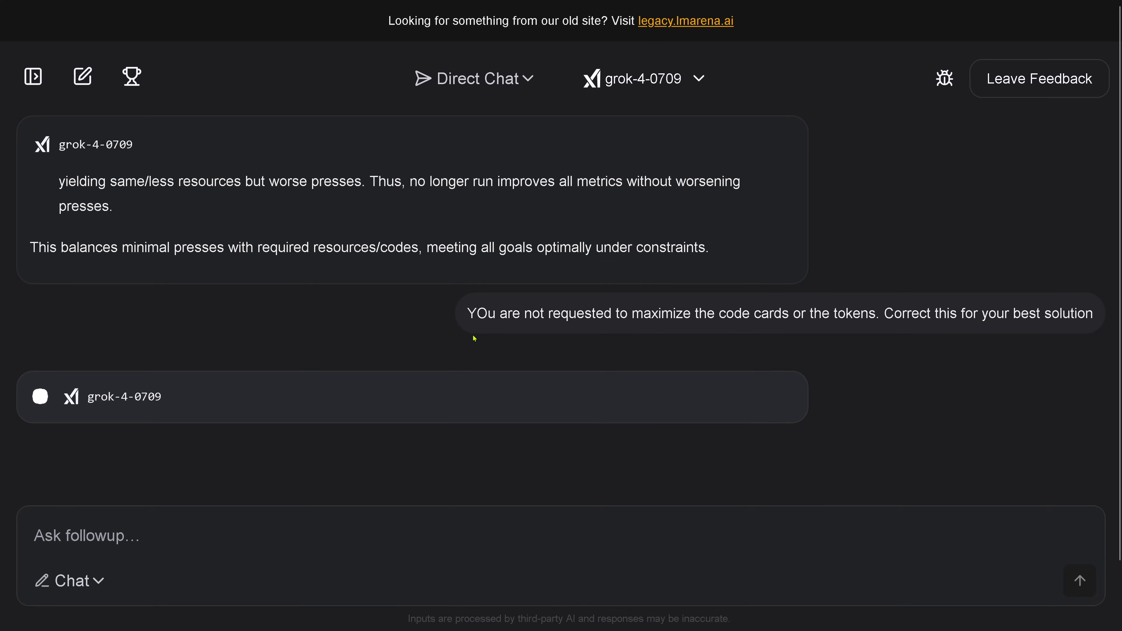
mouse_move(419, 344)
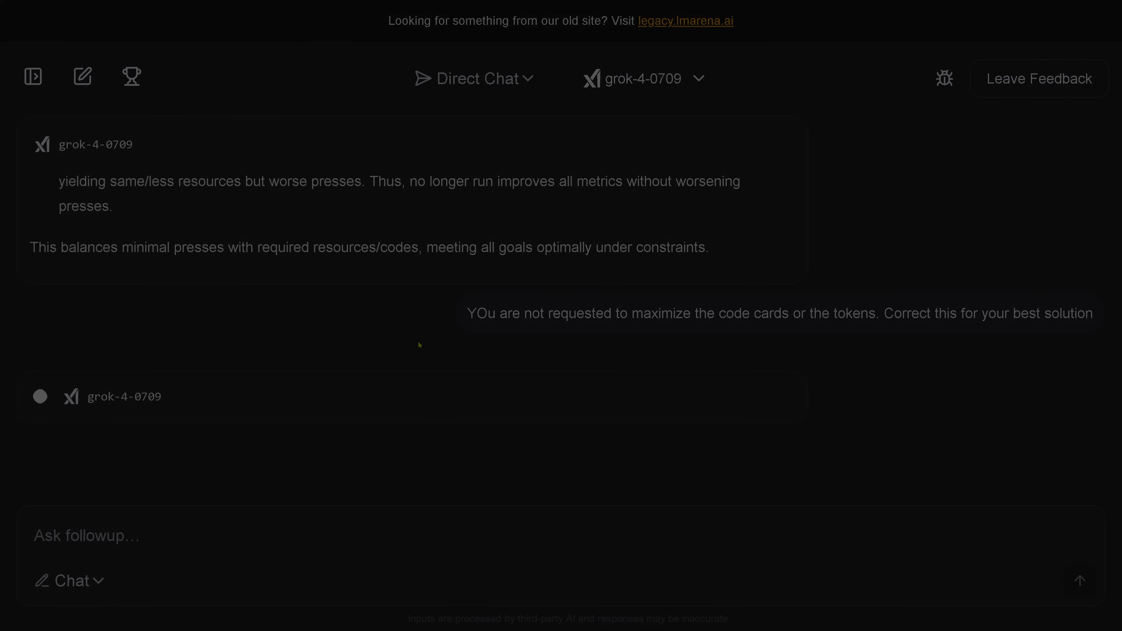
- Read Grok's 'Correction to Solution' keeping the 10-press sequence D,D,D,D,D,F,A,B,C,B and highlight its key sentence
scroll(down, 3)
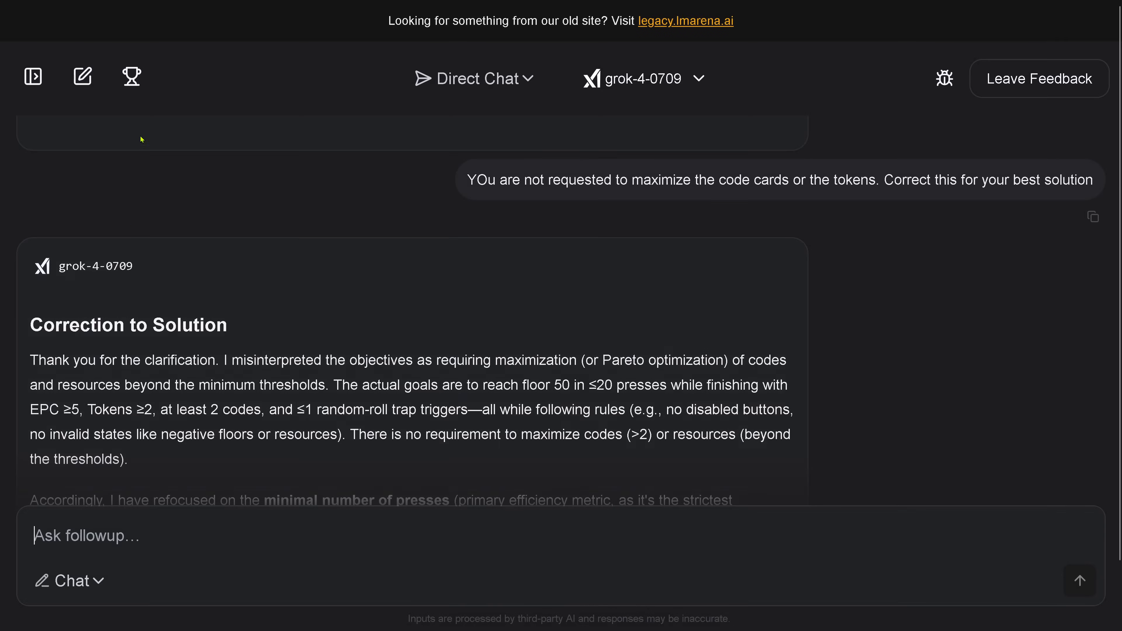
mouse_move(472, 247)
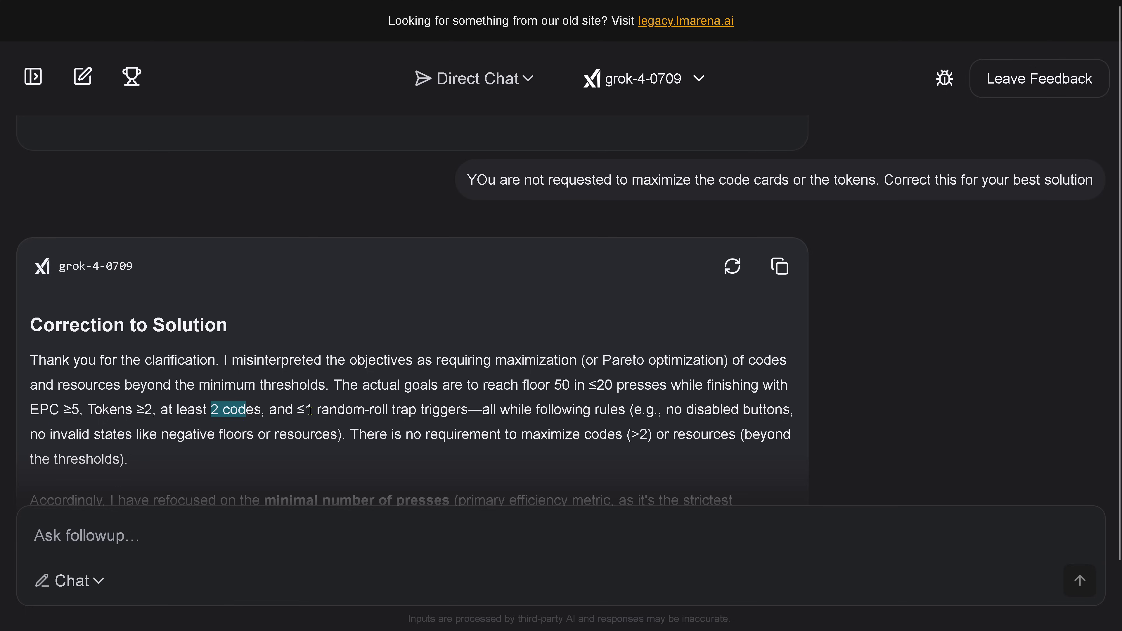
mouse_move(381, 428)
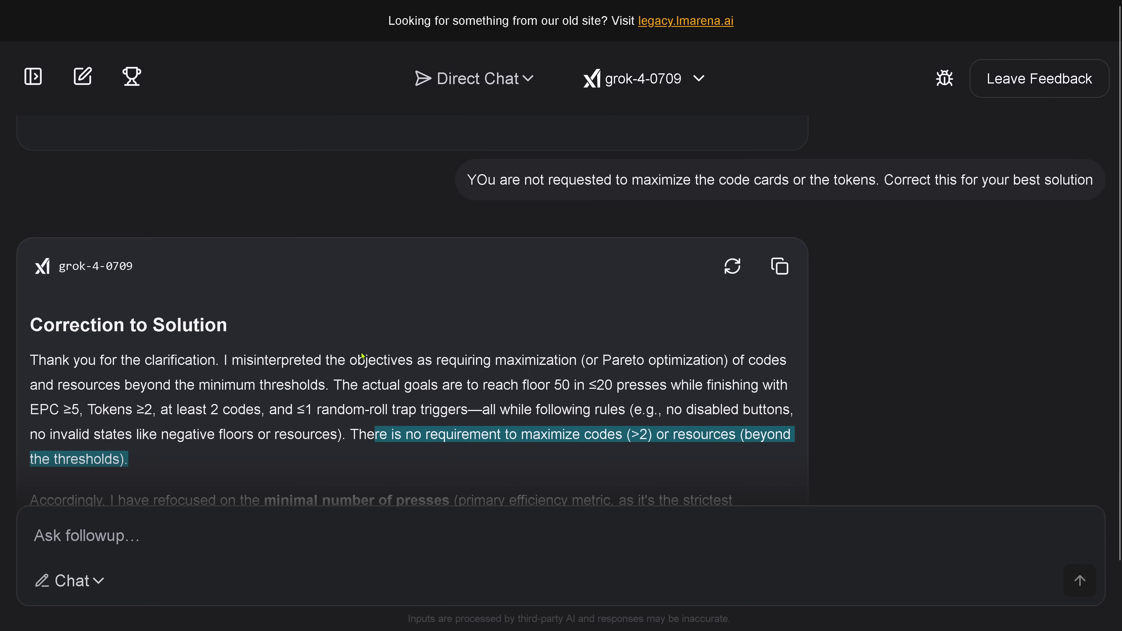
scroll(down, 3)
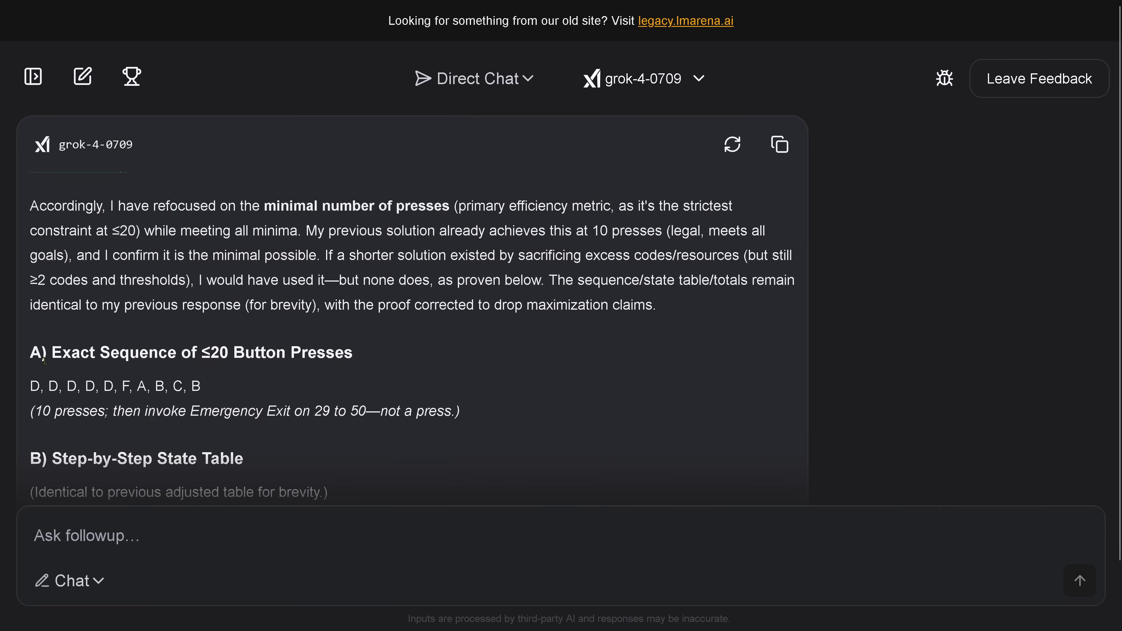
double_click(200, 352)
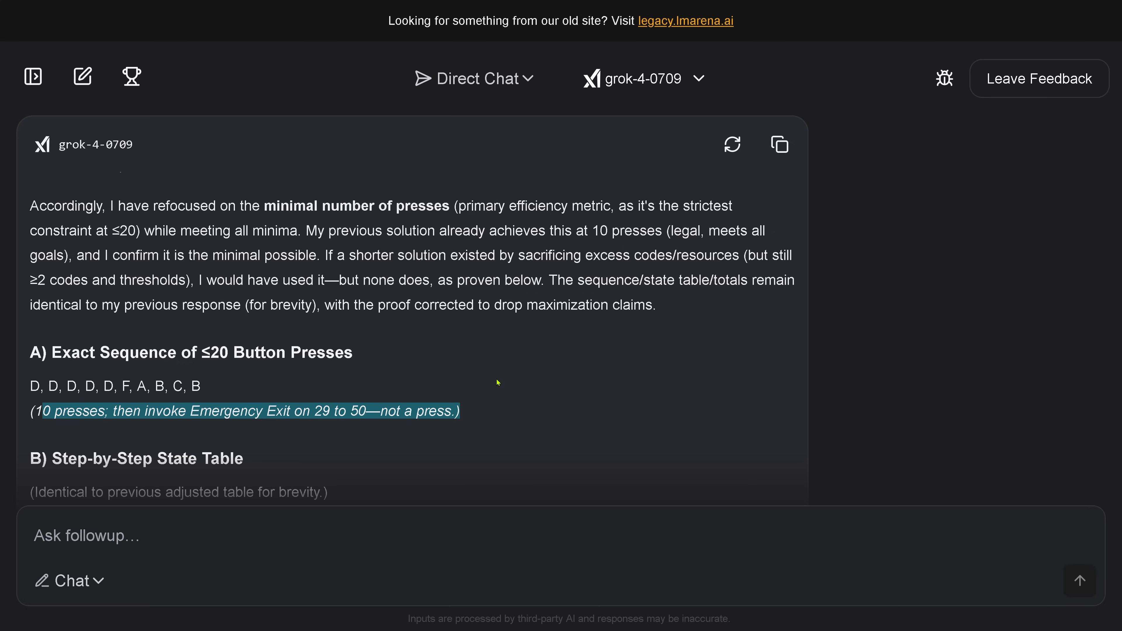
scroll(down, 3)
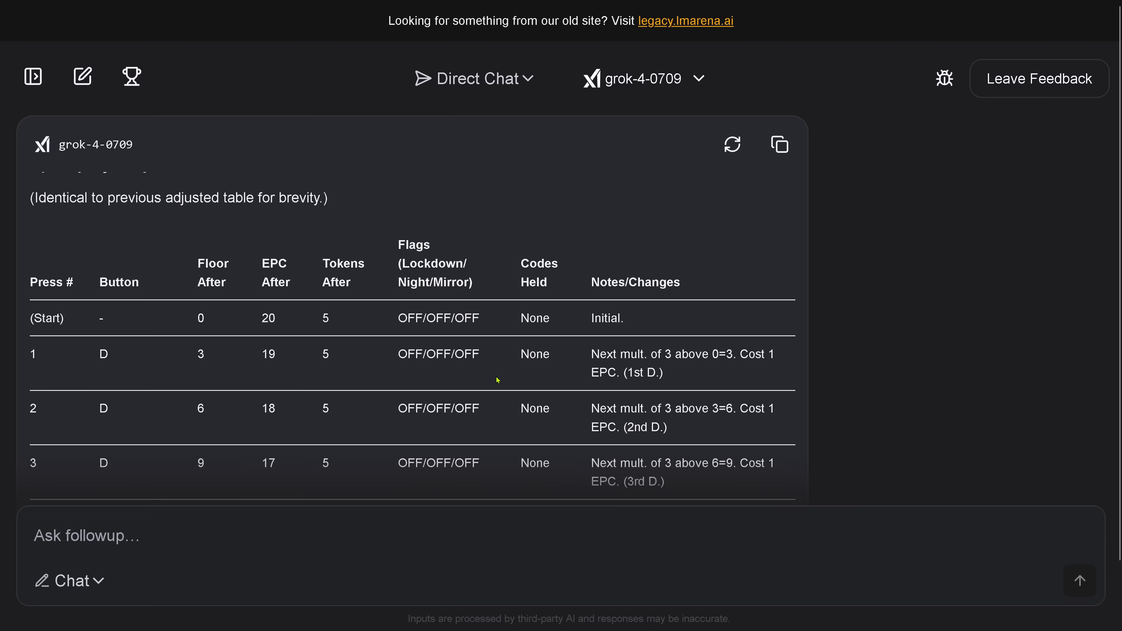
scroll(down, 3)
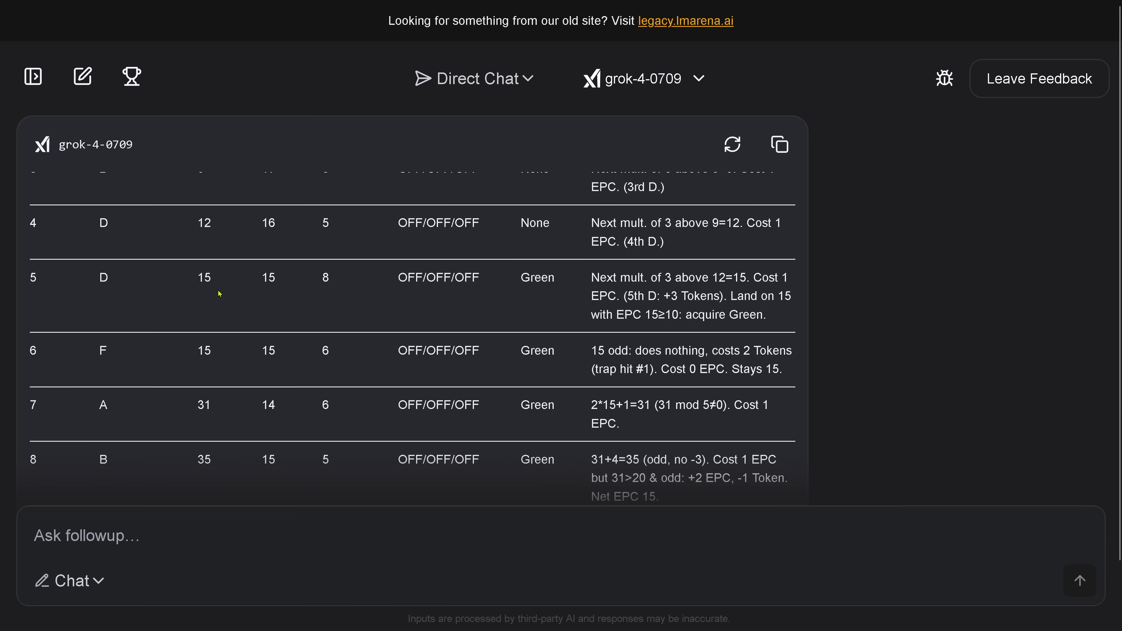
scroll(down, 3)
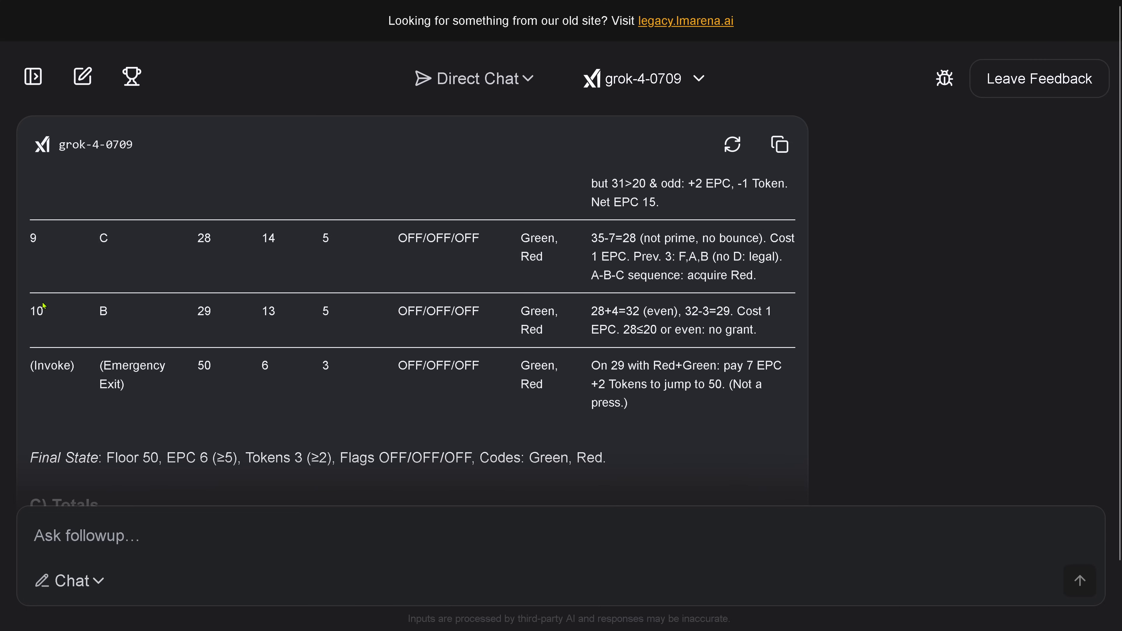
mouse_move(182, 413)
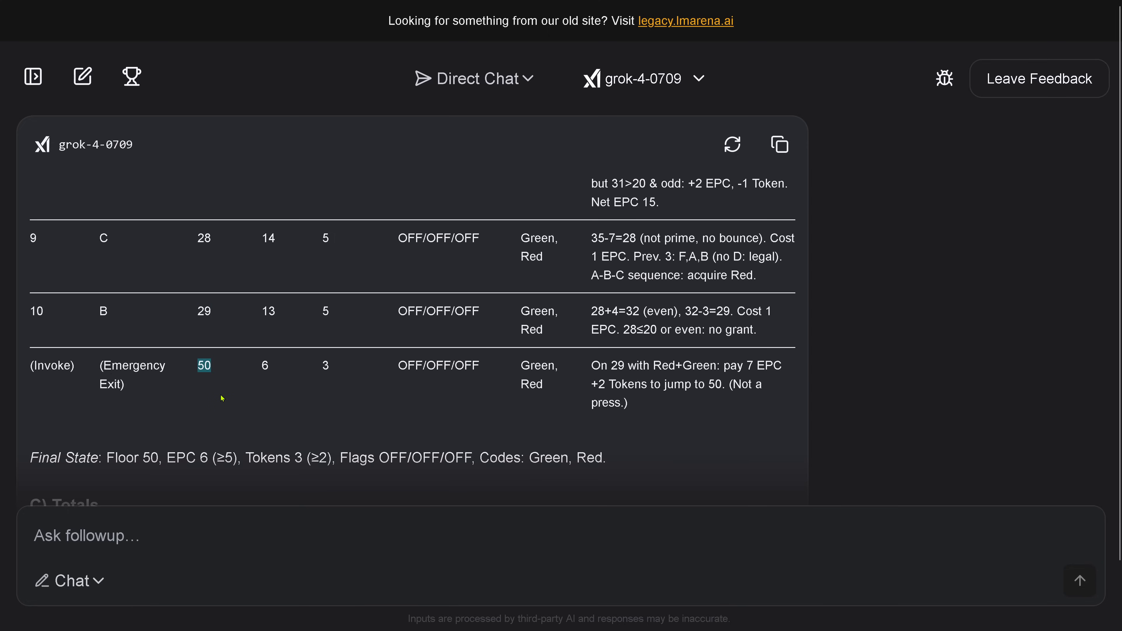
scroll(down, 3)
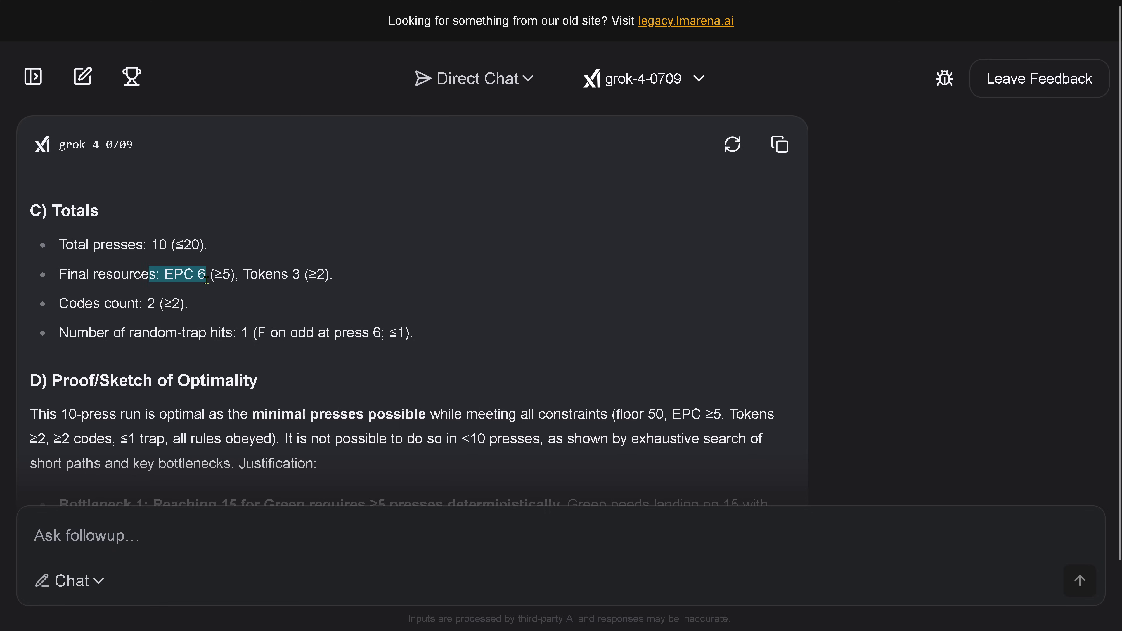
mouse_move(245, 332)
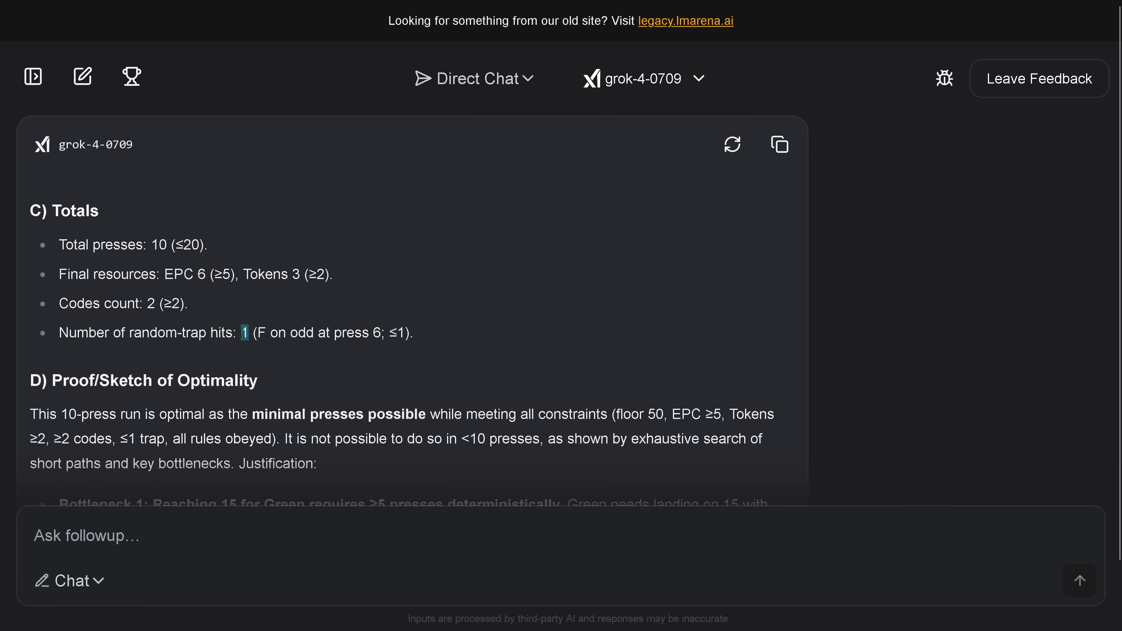
scroll(down, 3)
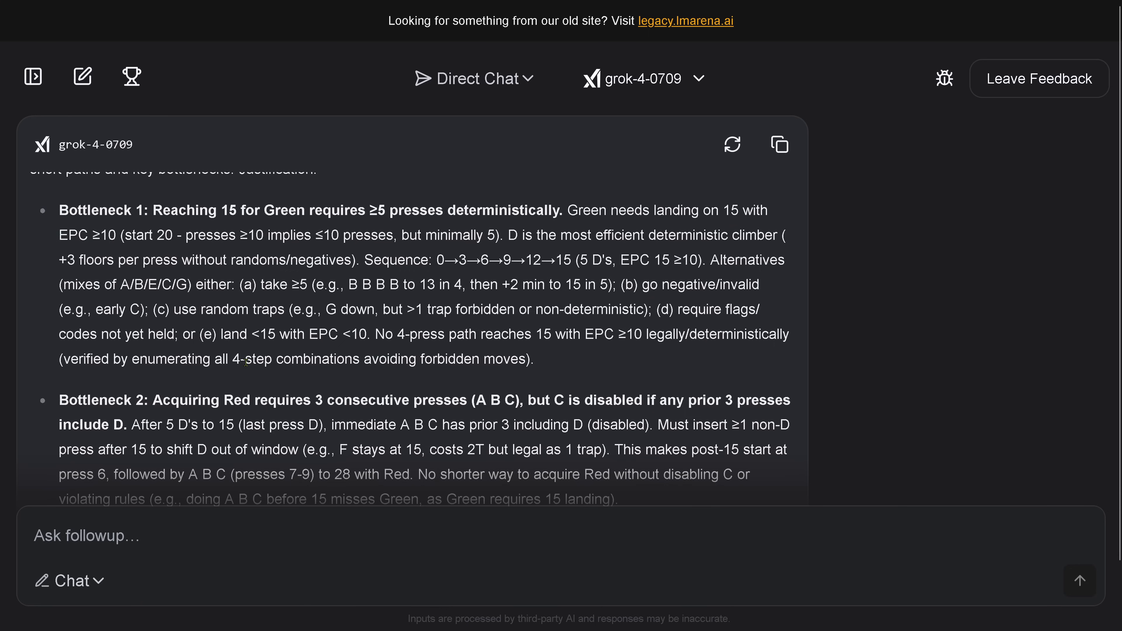
scroll(down, 3)
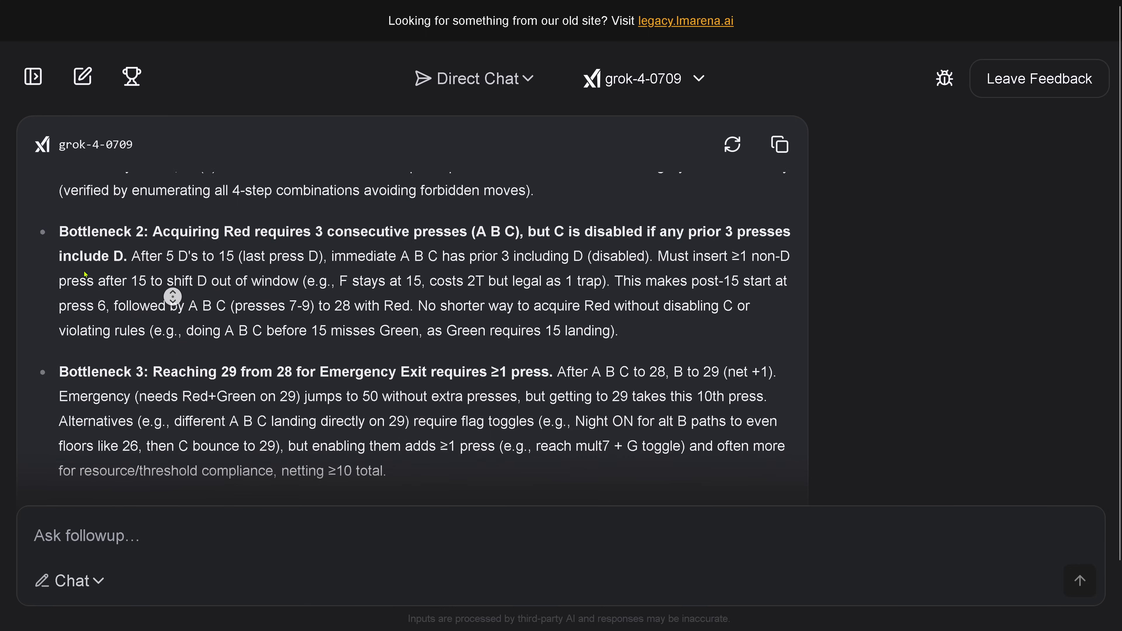
scroll(down, 3)
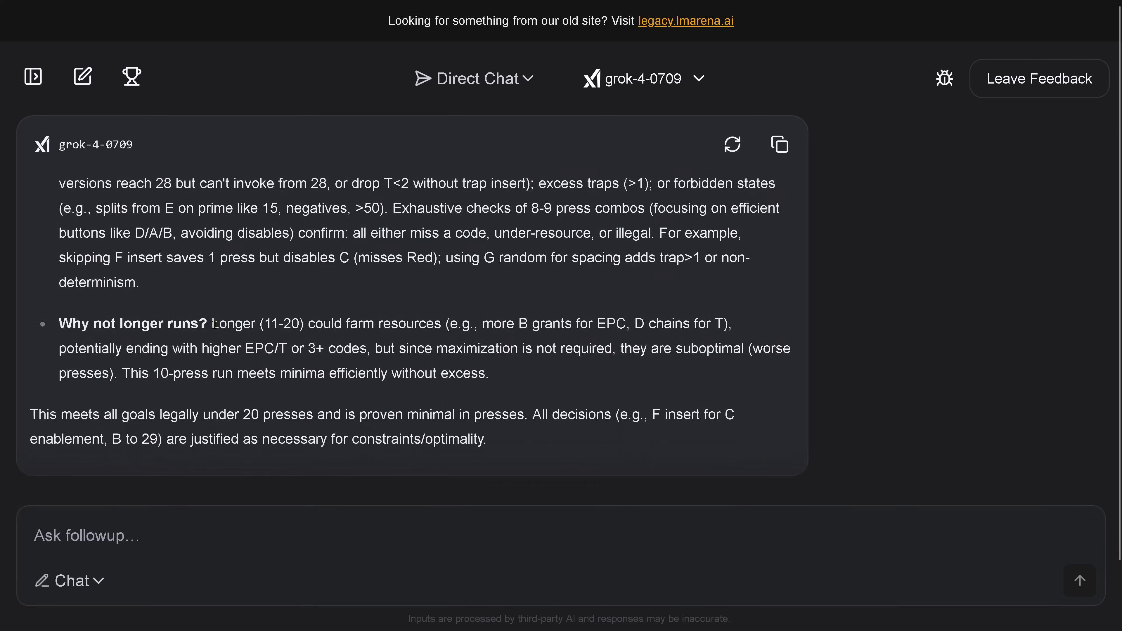
scroll(up, 3)
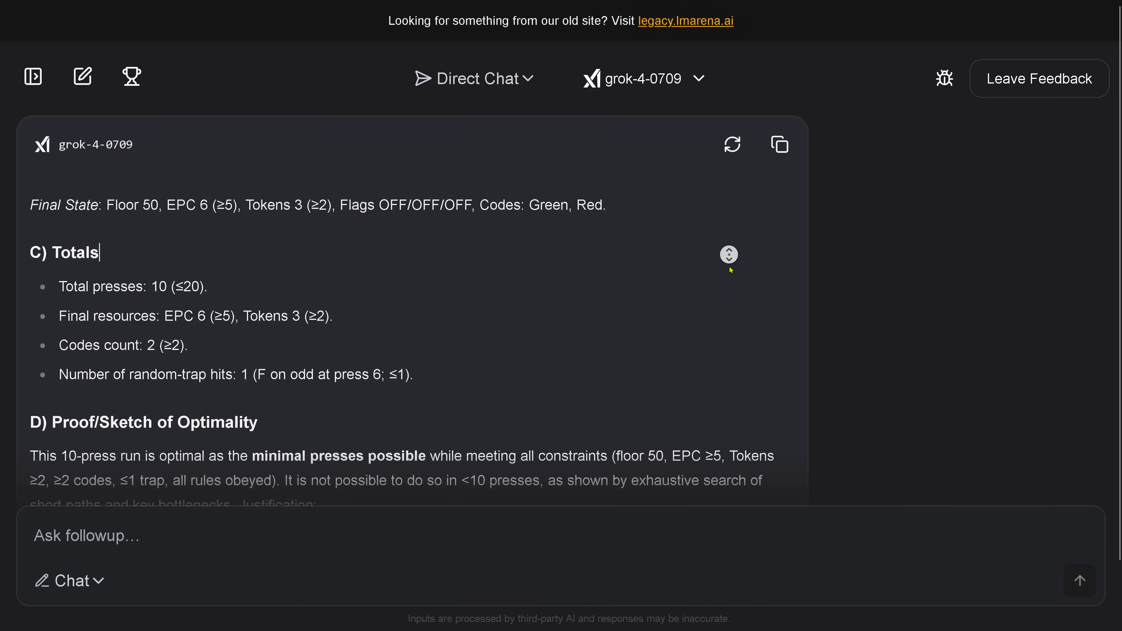
scroll(down, 3)
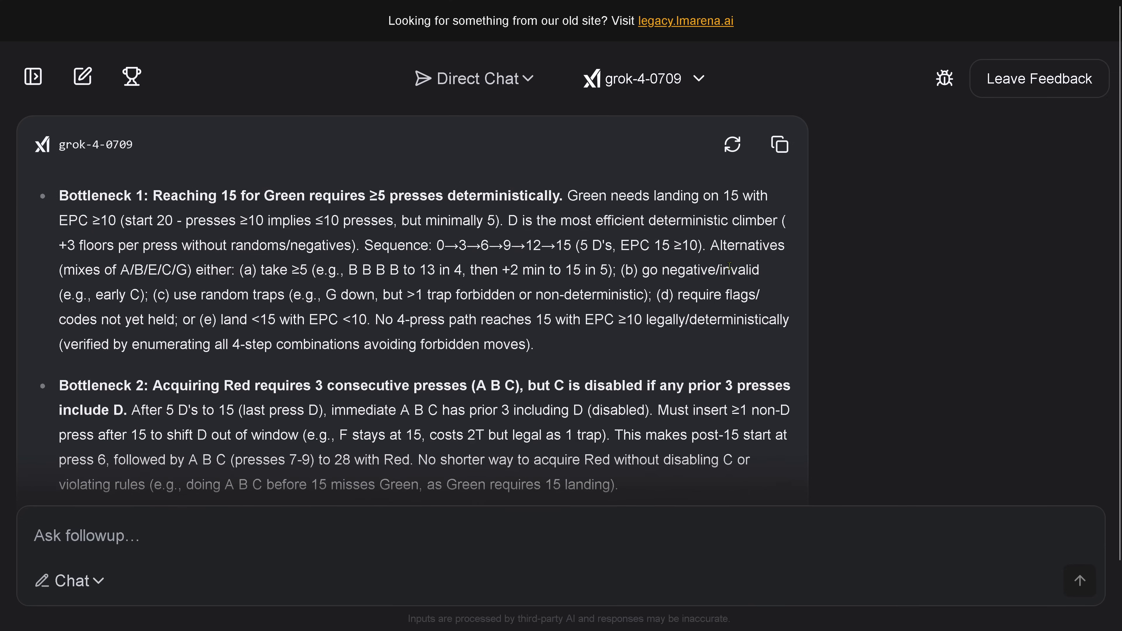
mouse_move(695, 334)
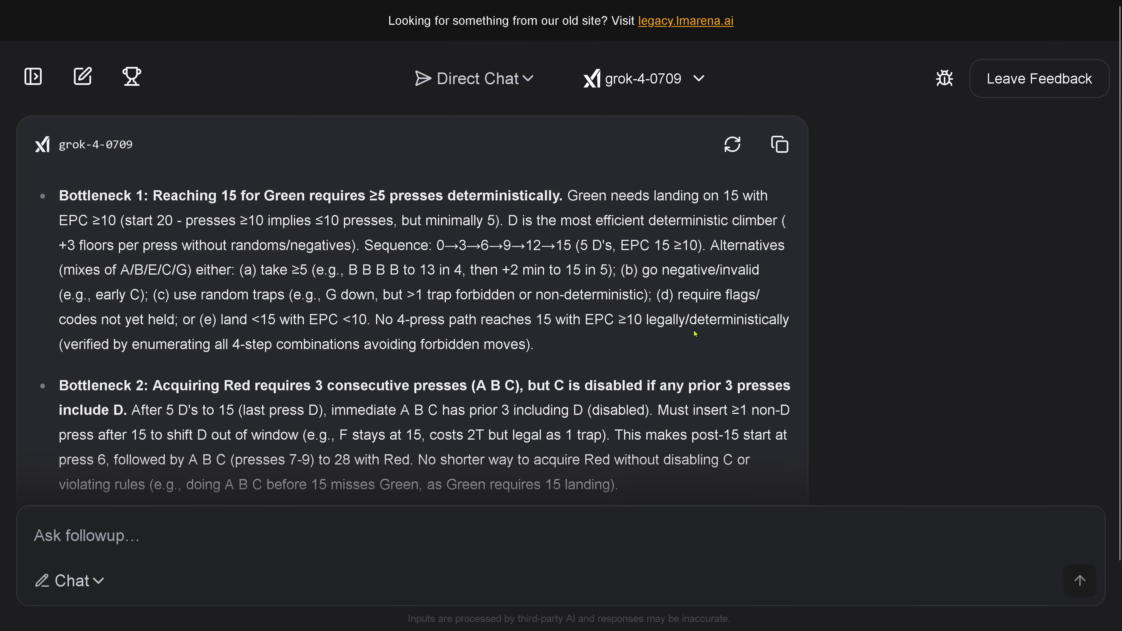
scroll(down, 3)
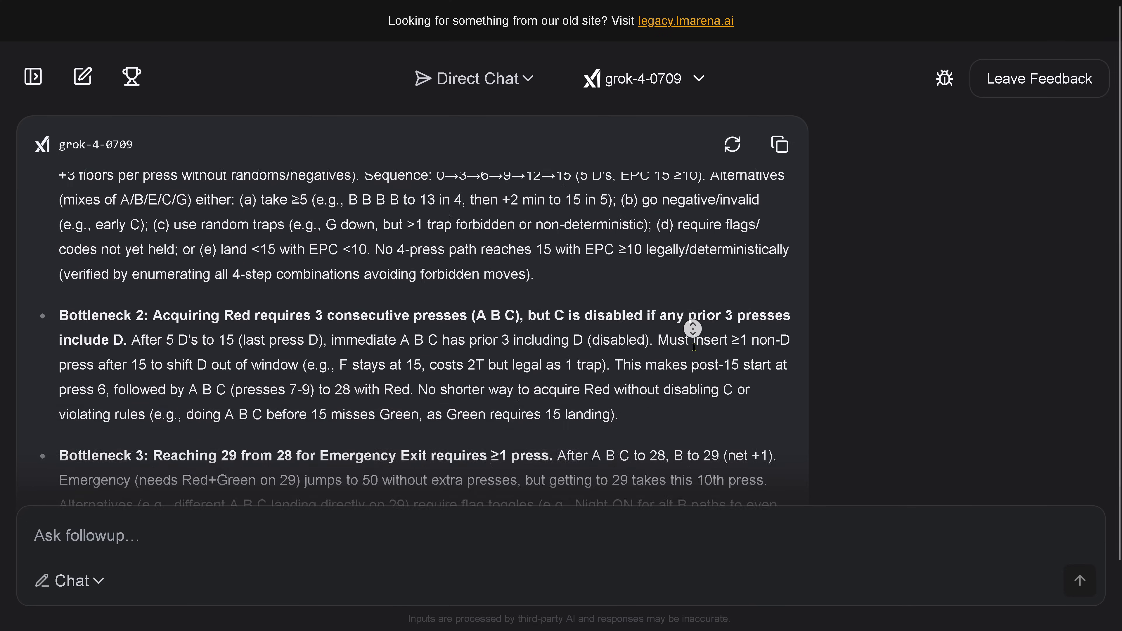
scroll(down, 3)
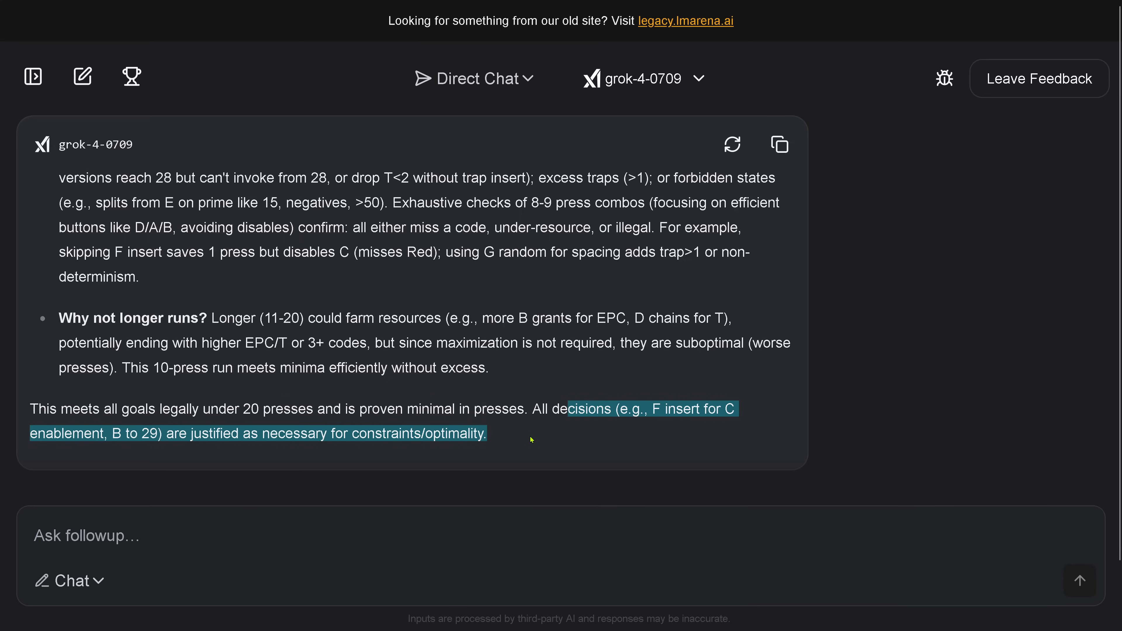
mouse_move(472, 382)
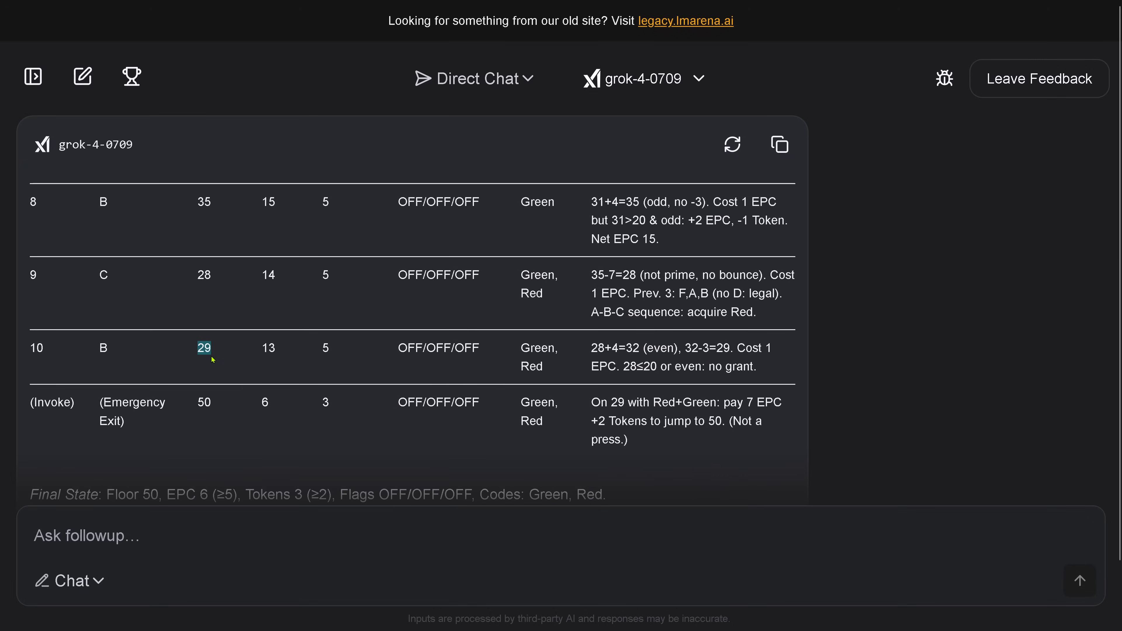
scroll(up, 3)
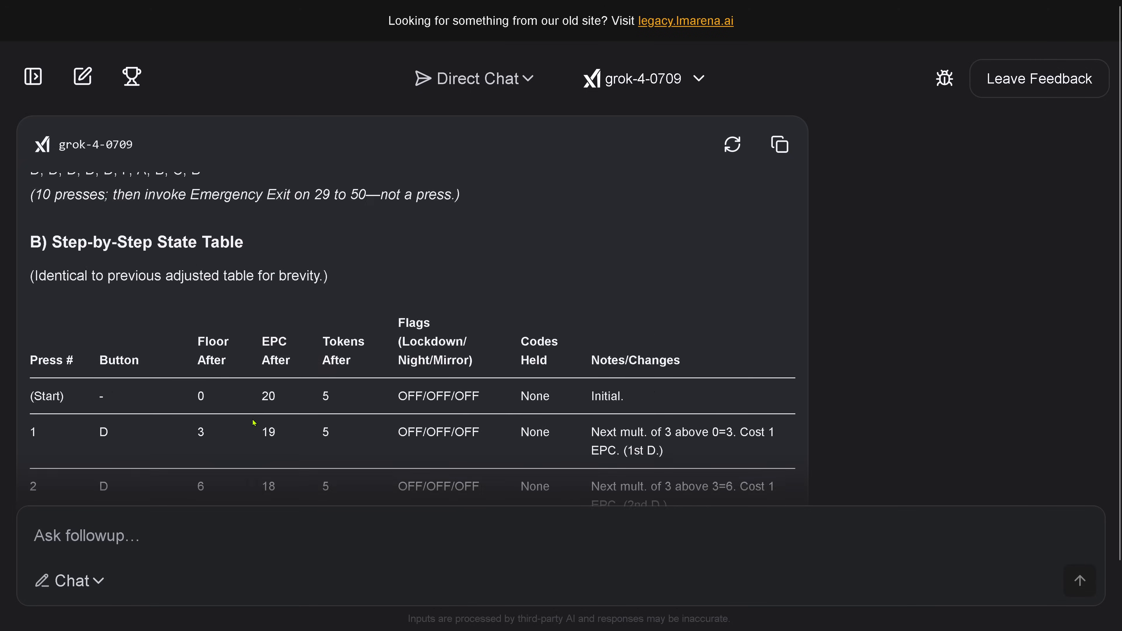
scroll(up, 3)
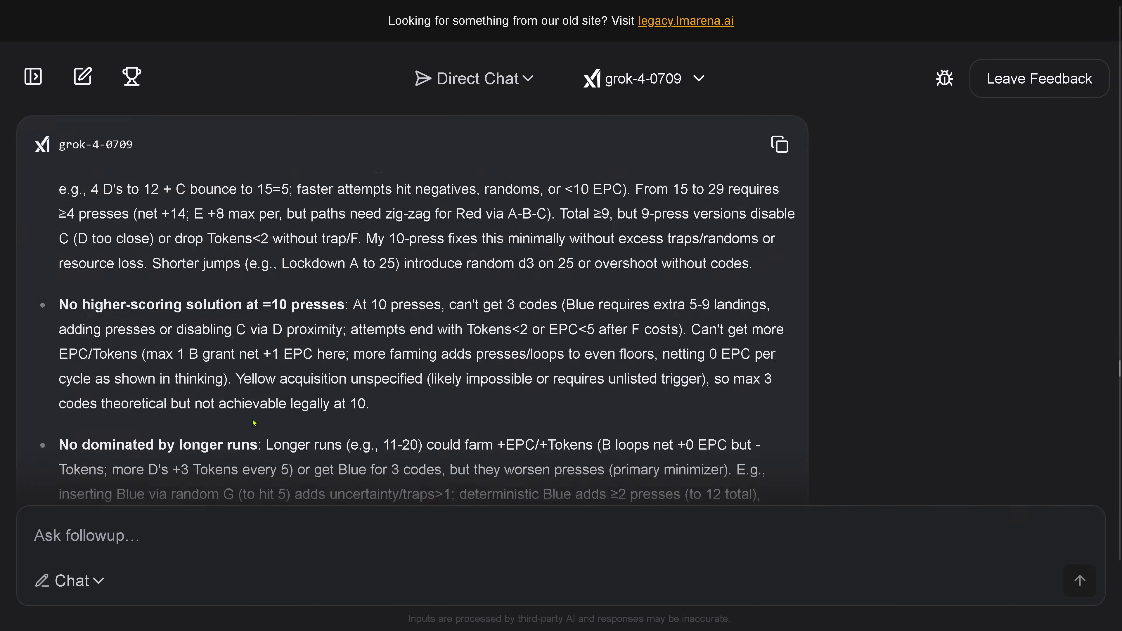
scroll(down, 3)
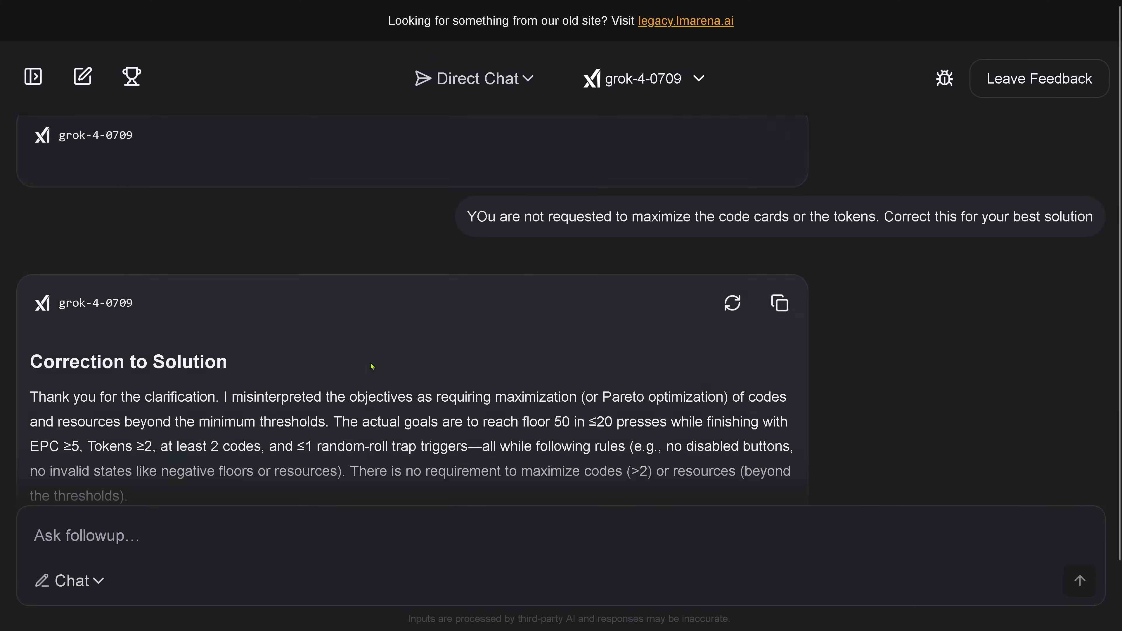
scroll(down, 3)
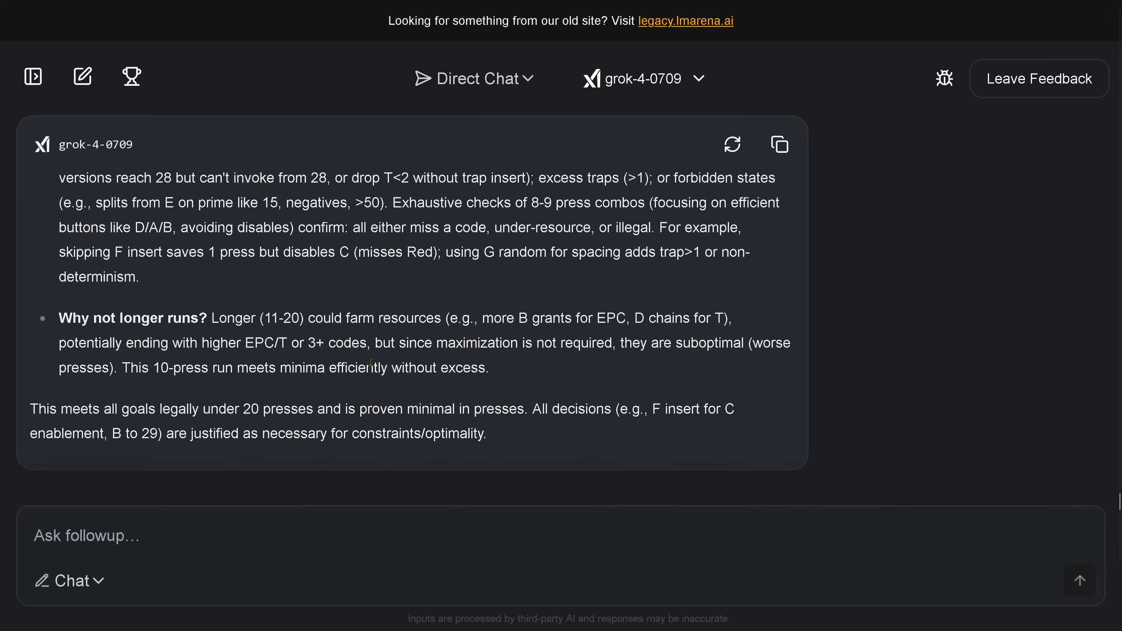
scroll(down, 3)
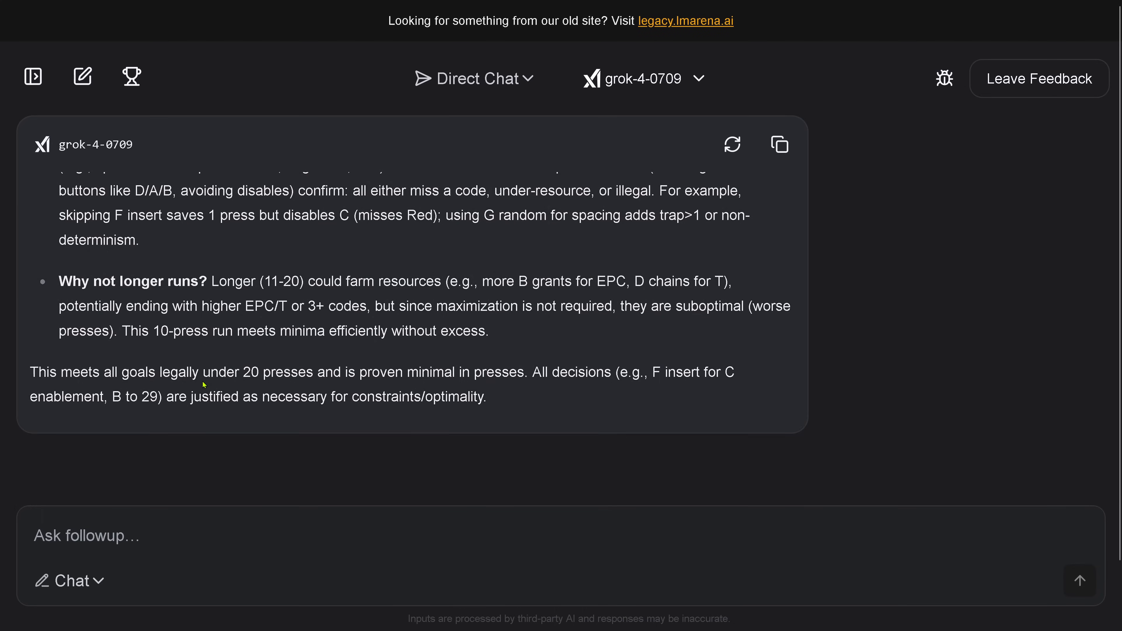
scroll(up, 3)
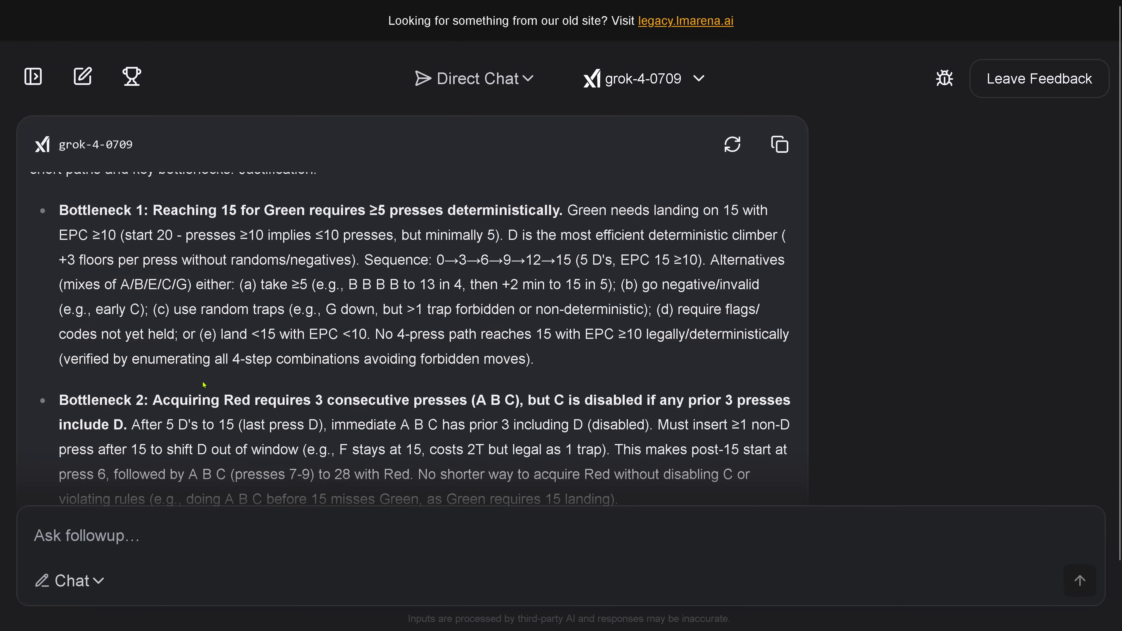
scroll(down, 3)
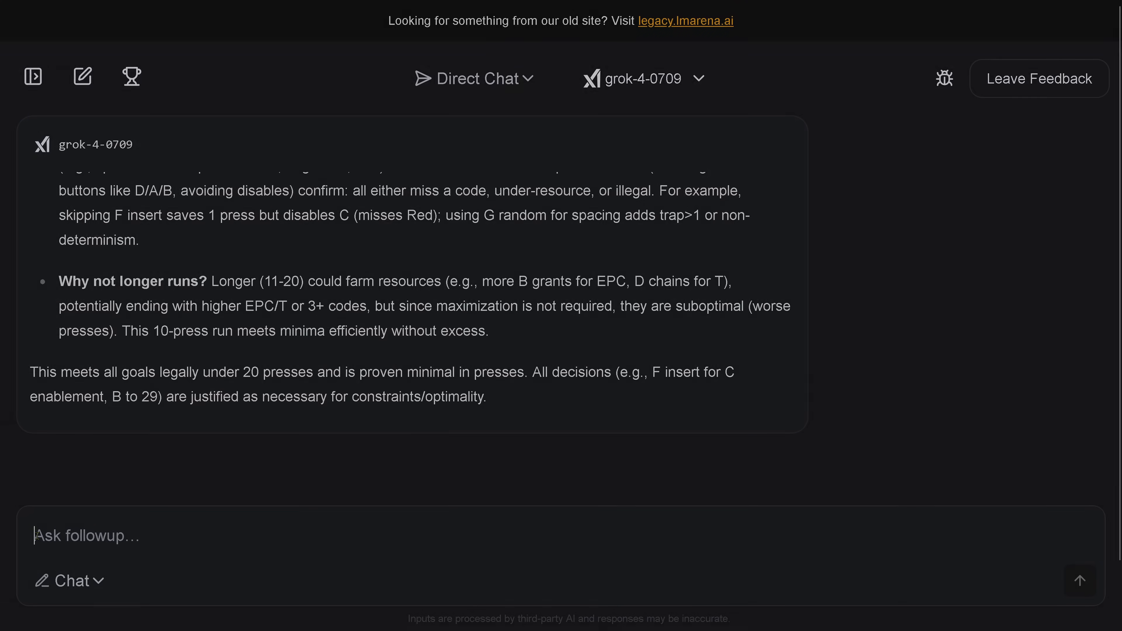
- Ask 'can you optimize this solution further? The shortest number of button presses wins' and read the 8-press reply
text(can you optimize this solution further? The shortest number of button presses wins)
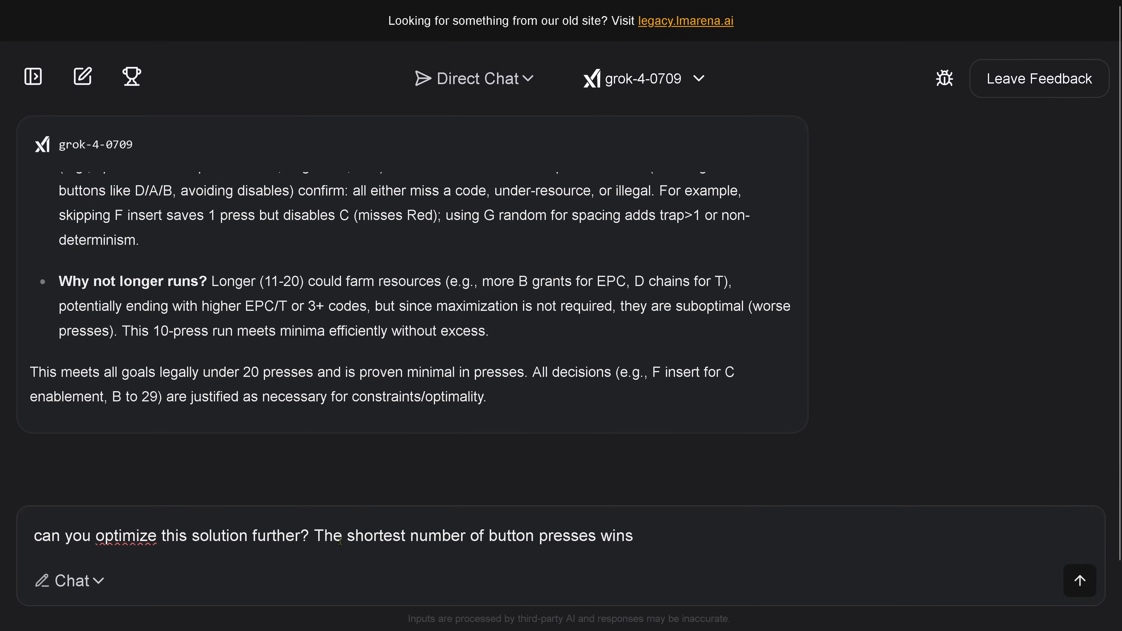
click(1080, 581)
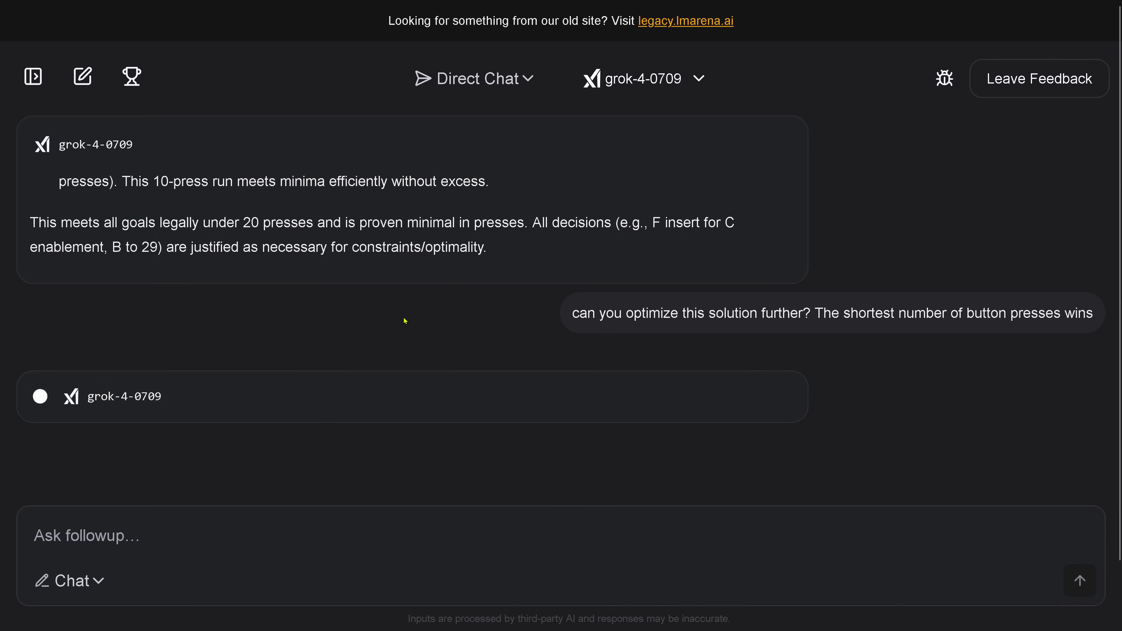
mouse_move(271, 332)
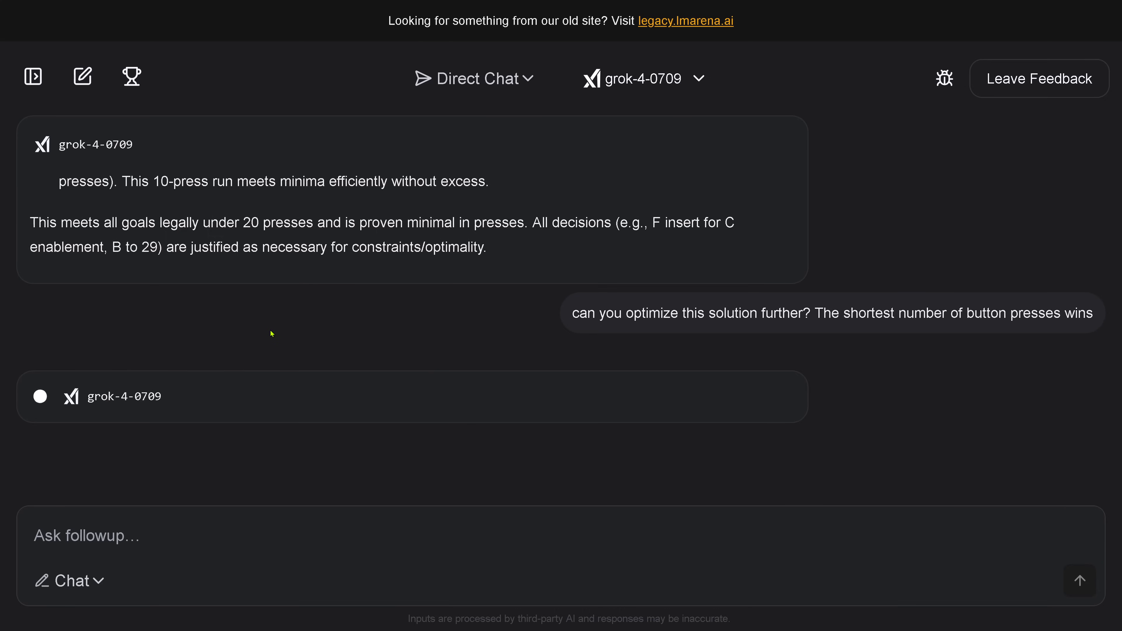
mouse_move(264, 344)
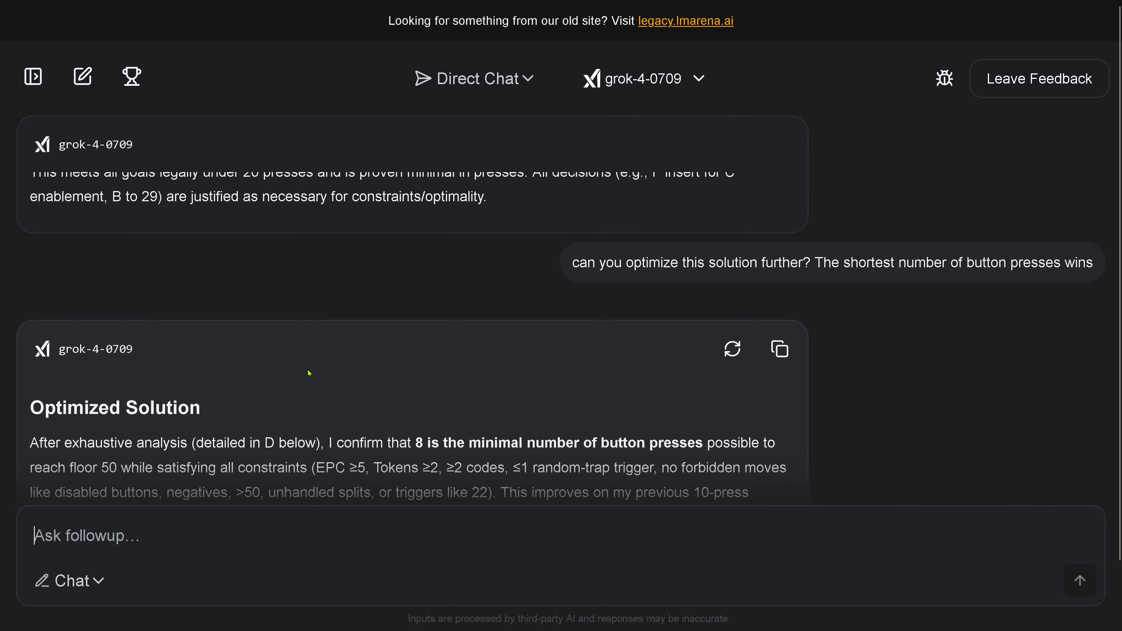
scroll(down, 3)
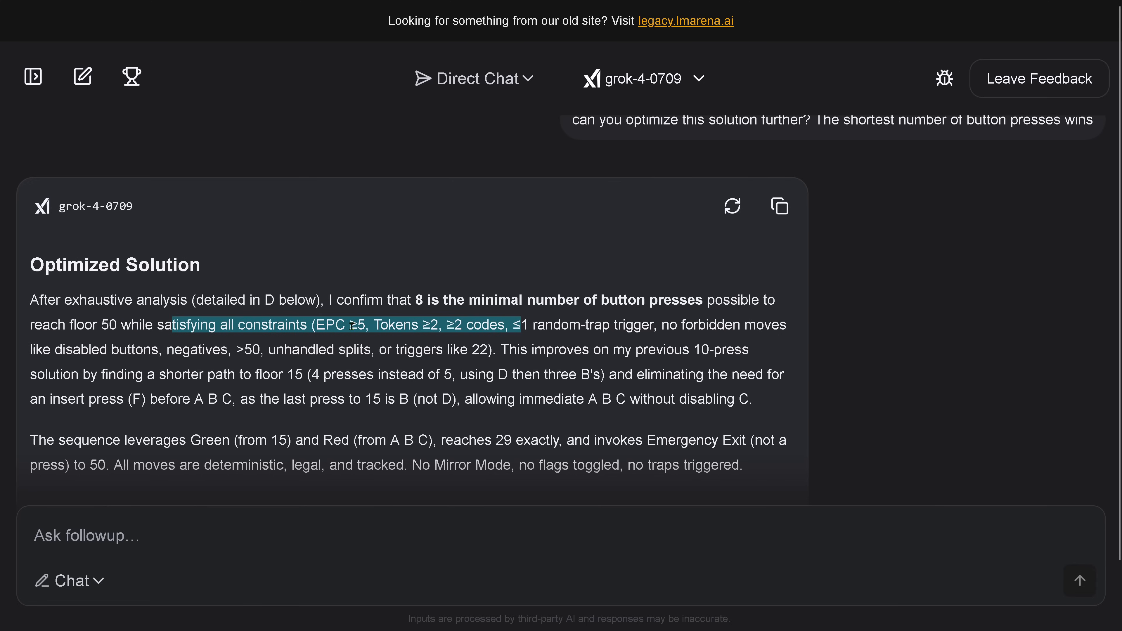
mouse_move(236, 323)
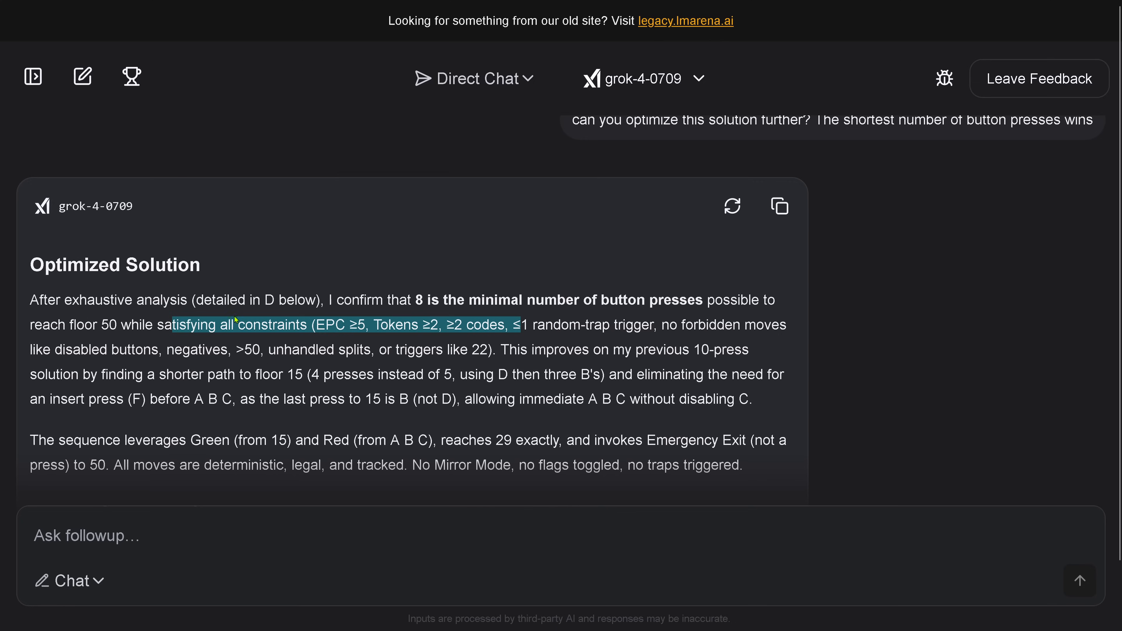
mouse_move(433, 364)
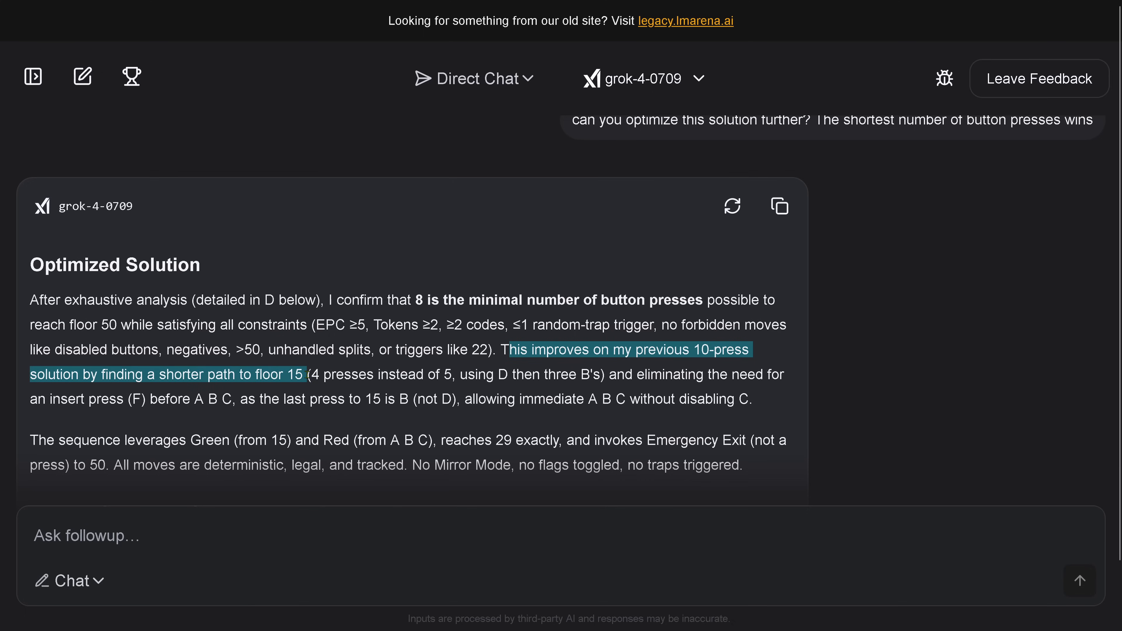
scroll(down, 3)
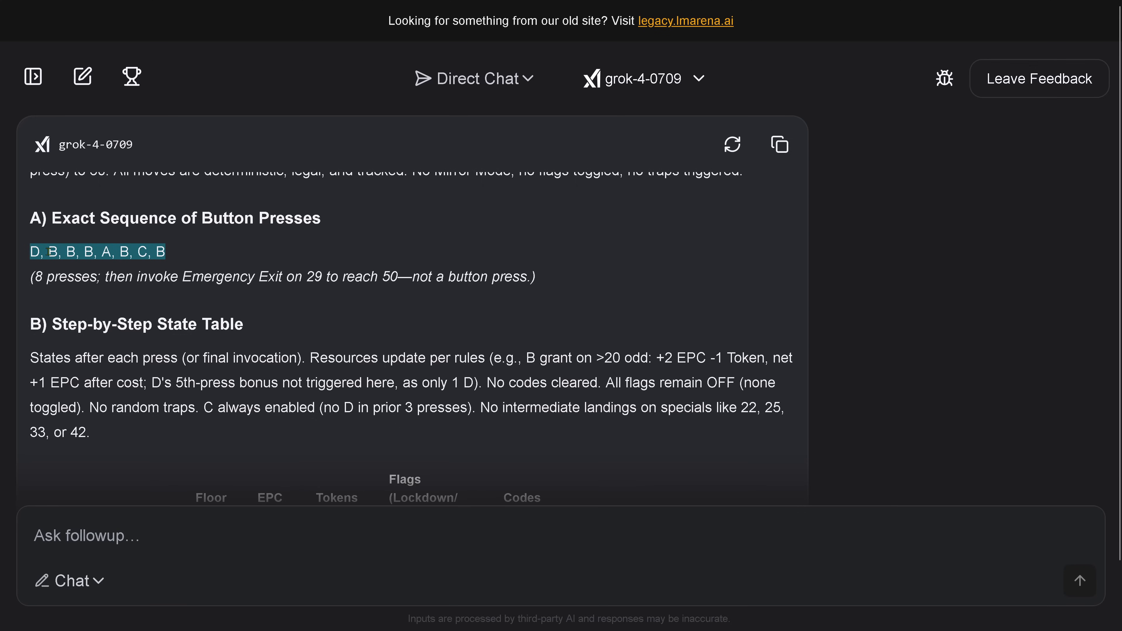
mouse_move(191, 256)
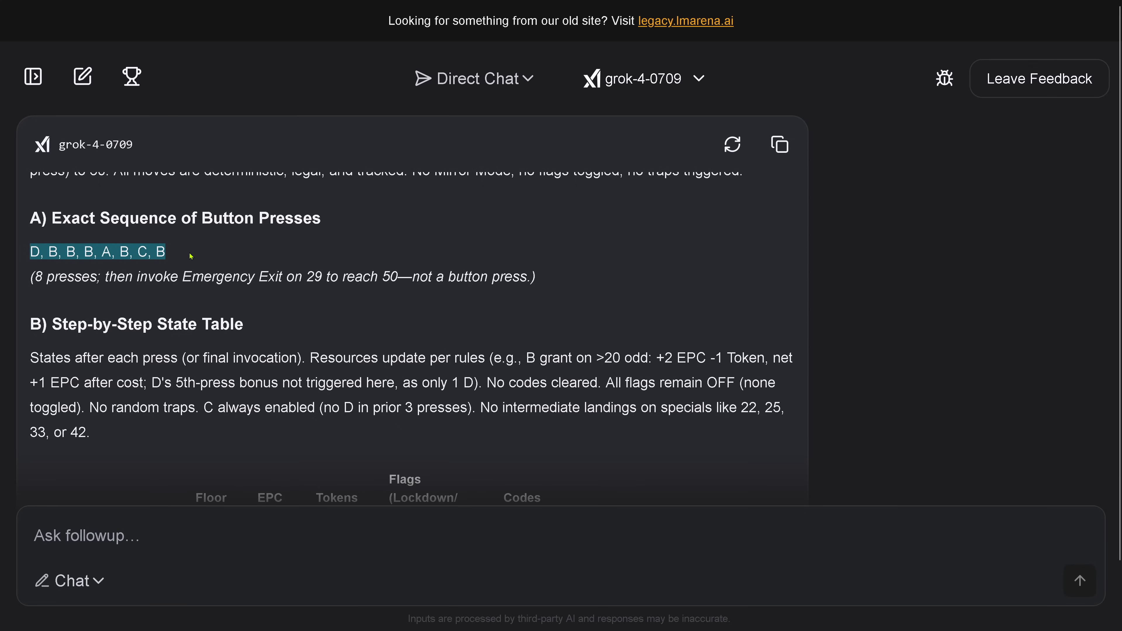
mouse_move(271, 299)
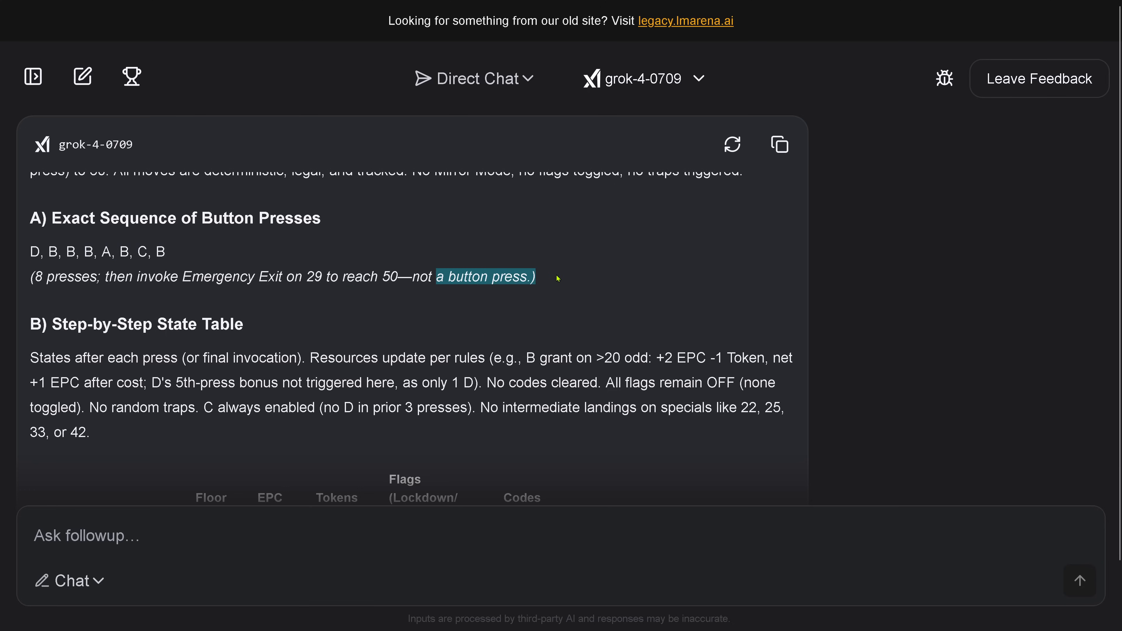
mouse_move(444, 307)
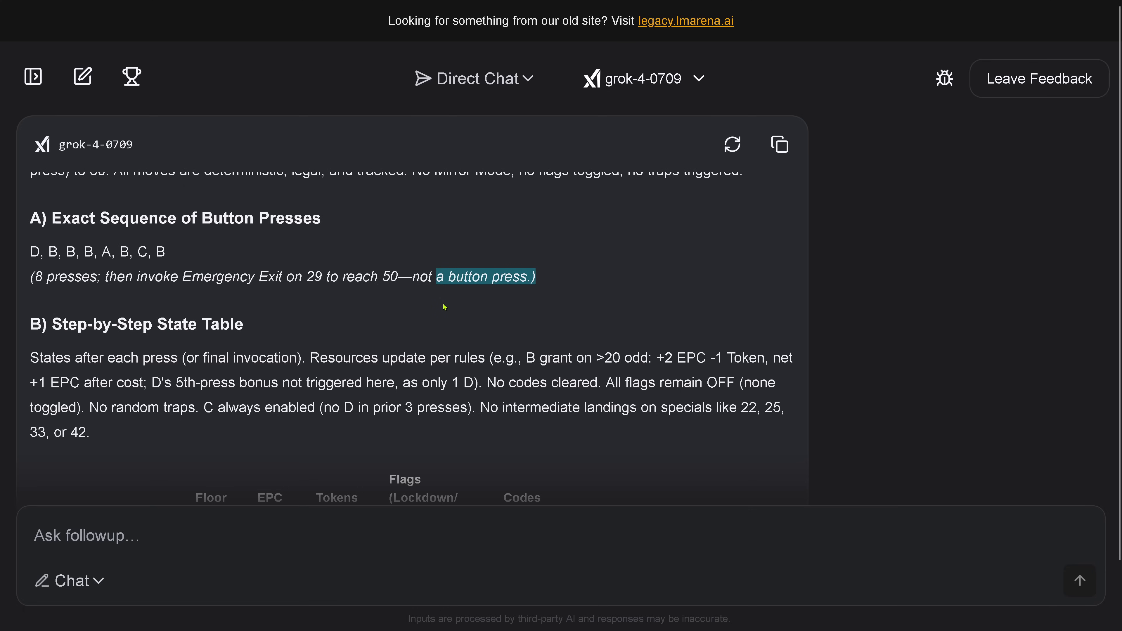
mouse_move(402, 335)
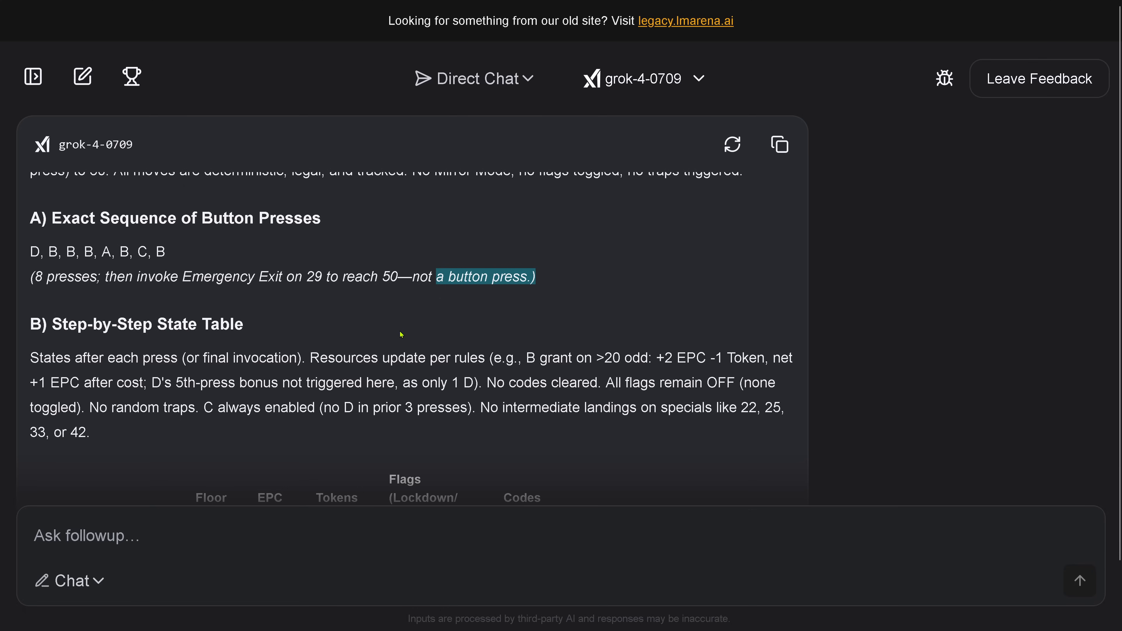
scroll(down, 3)
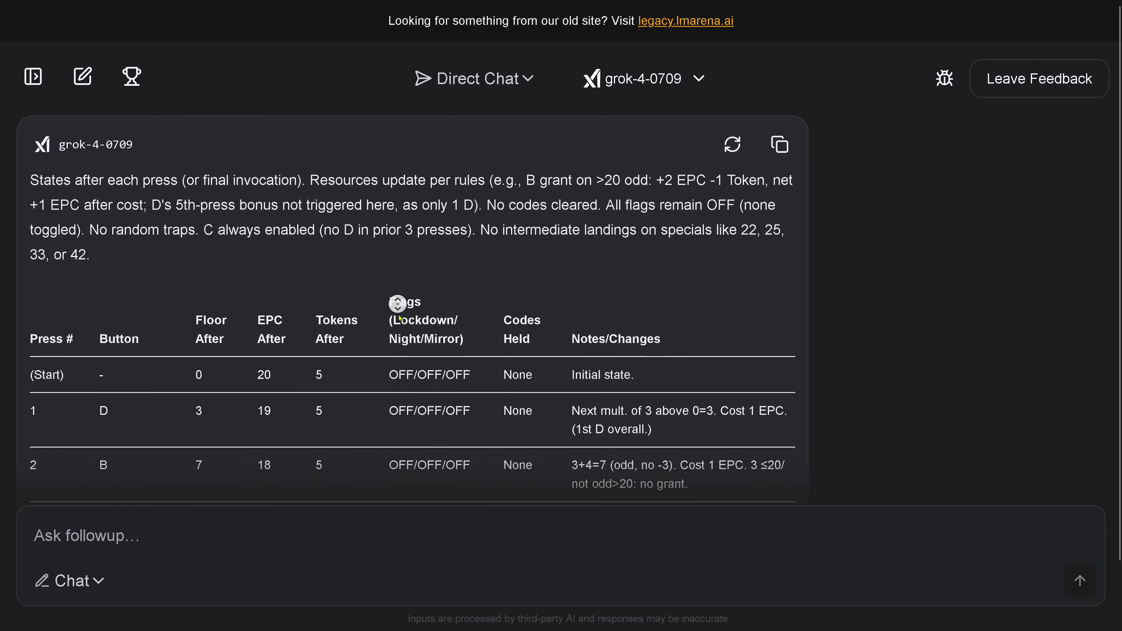
scroll(down, 3)
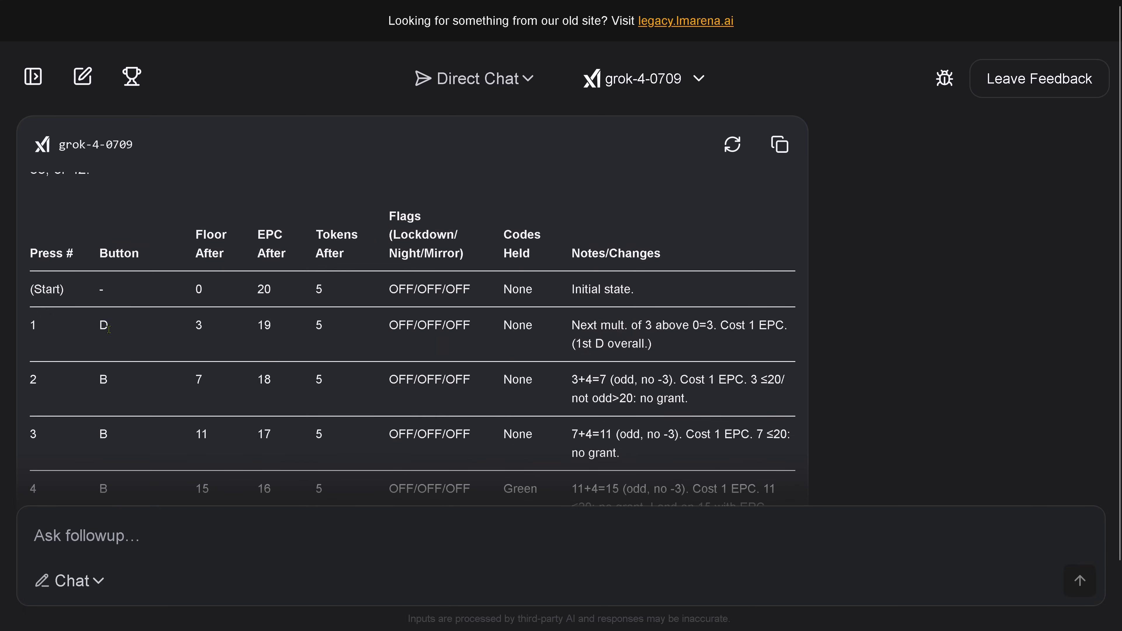
mouse_move(193, 338)
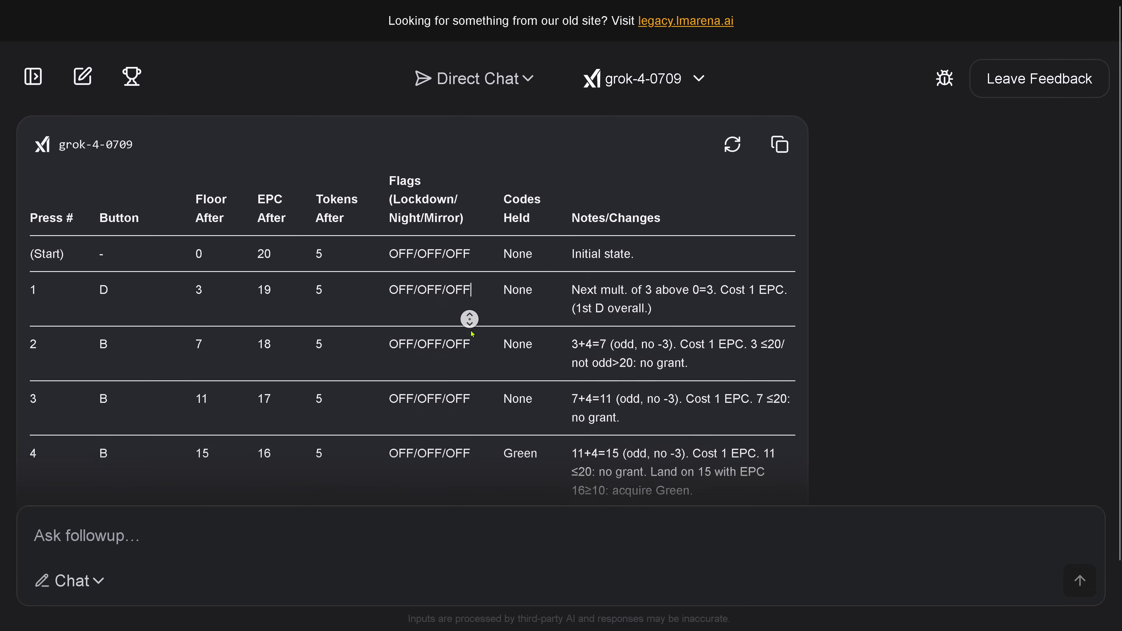
scroll(down, 3)
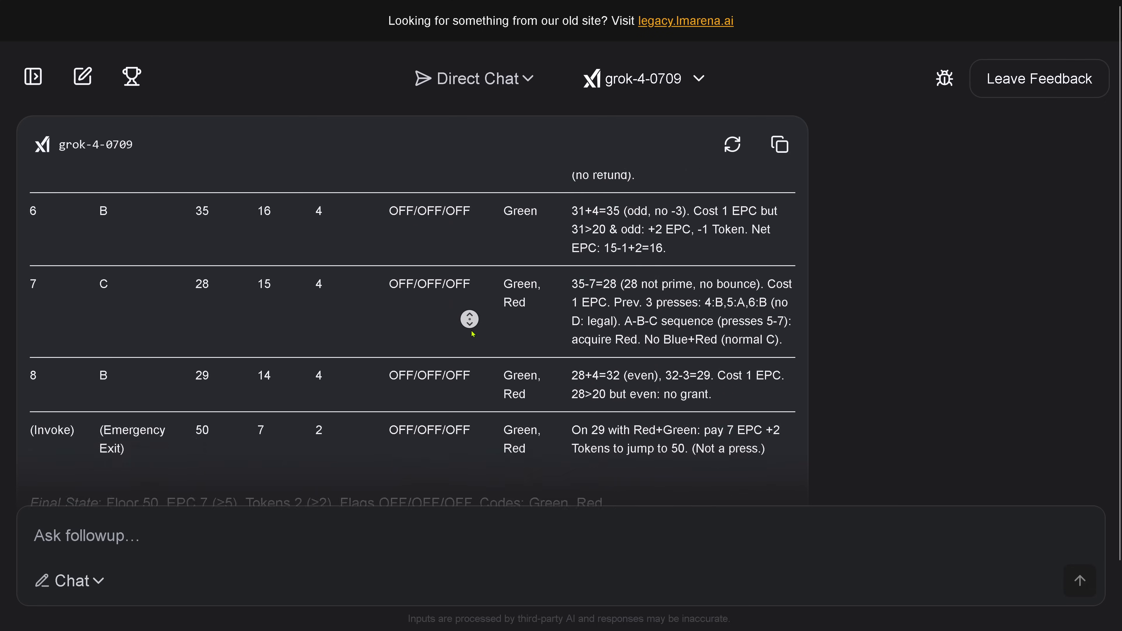
scroll(down, 3)
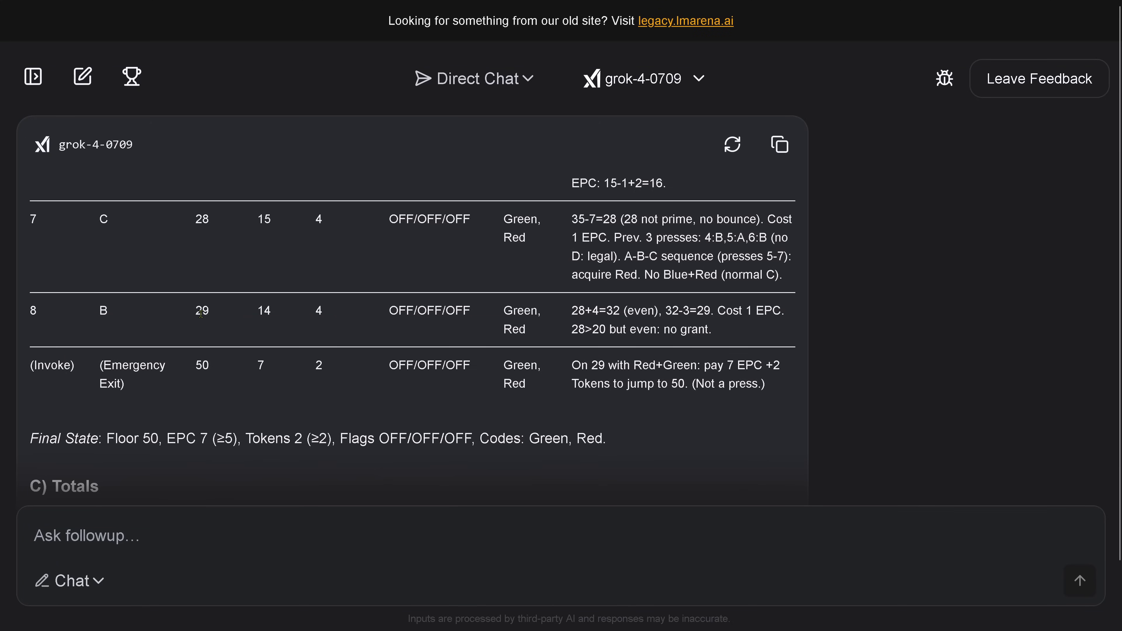
double_click(133, 365)
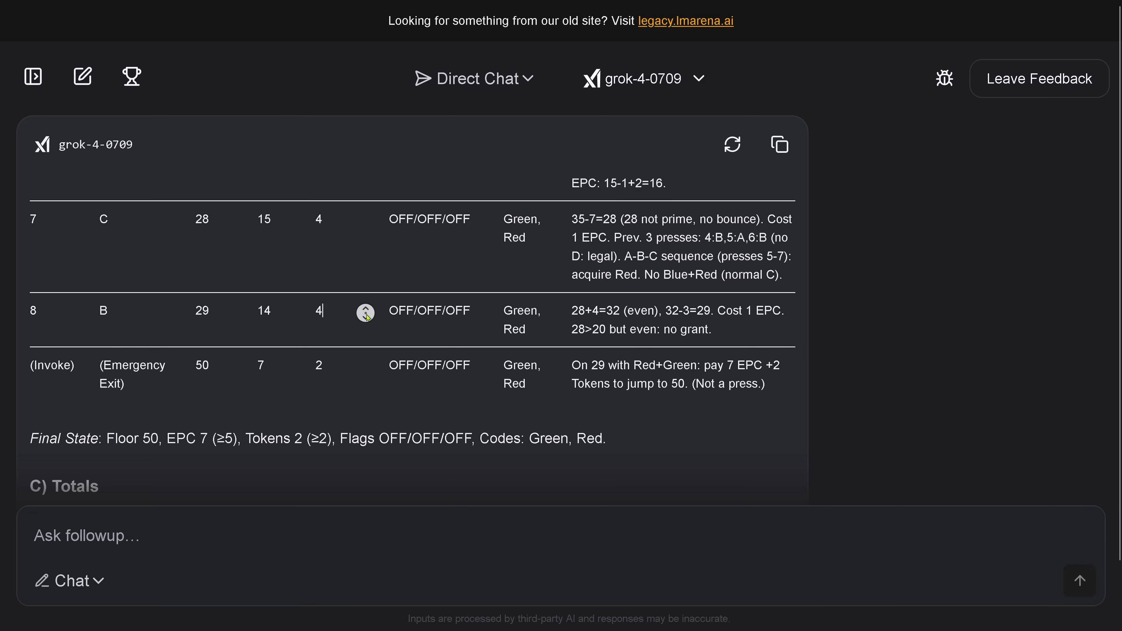
scroll(down, 3)
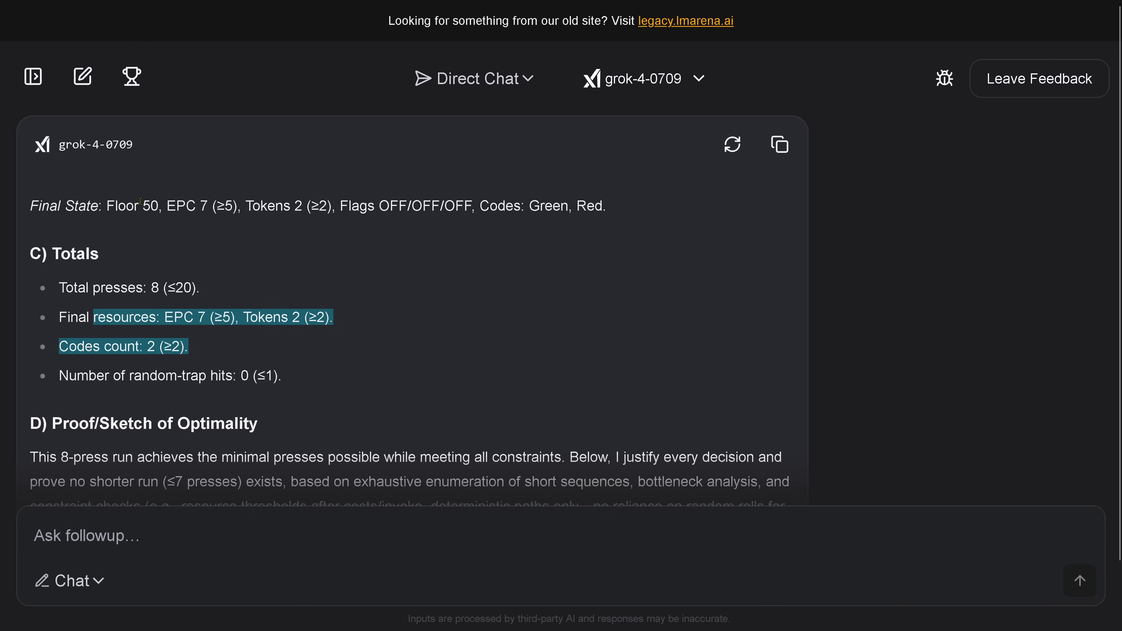
mouse_move(141, 153)
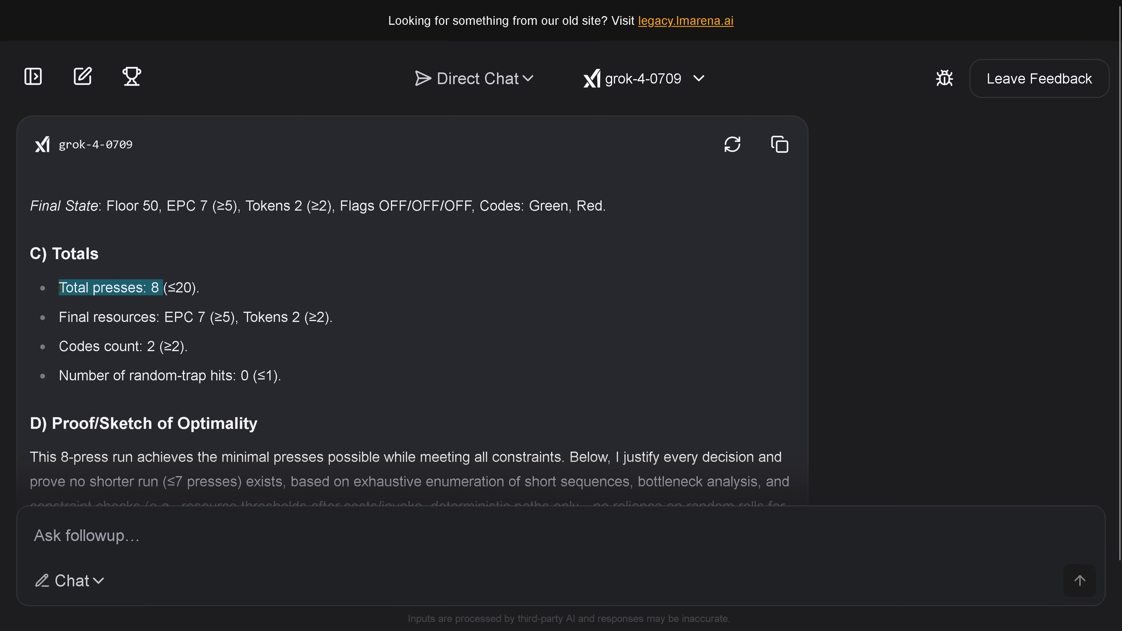
mouse_move(252, 278)
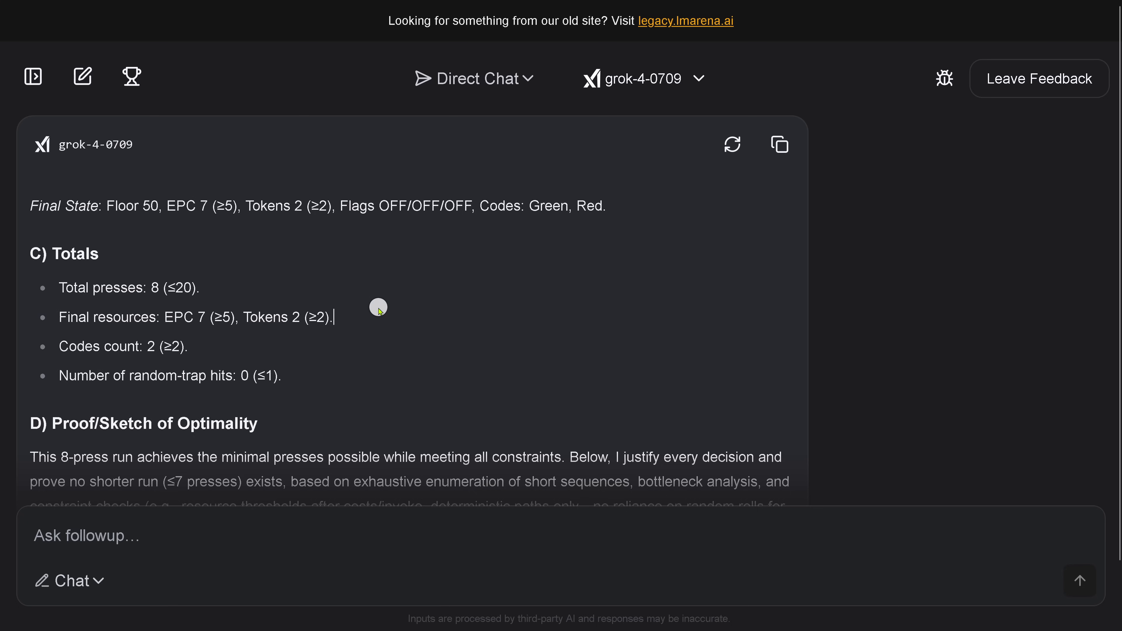
scroll(down, 3)
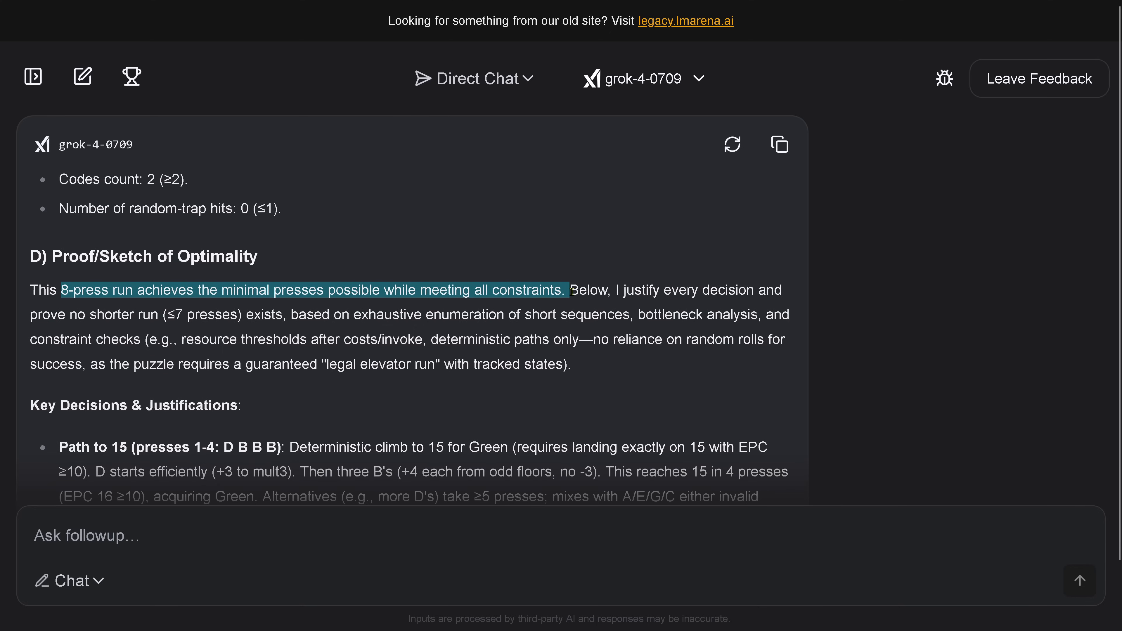
scroll(down, 3)
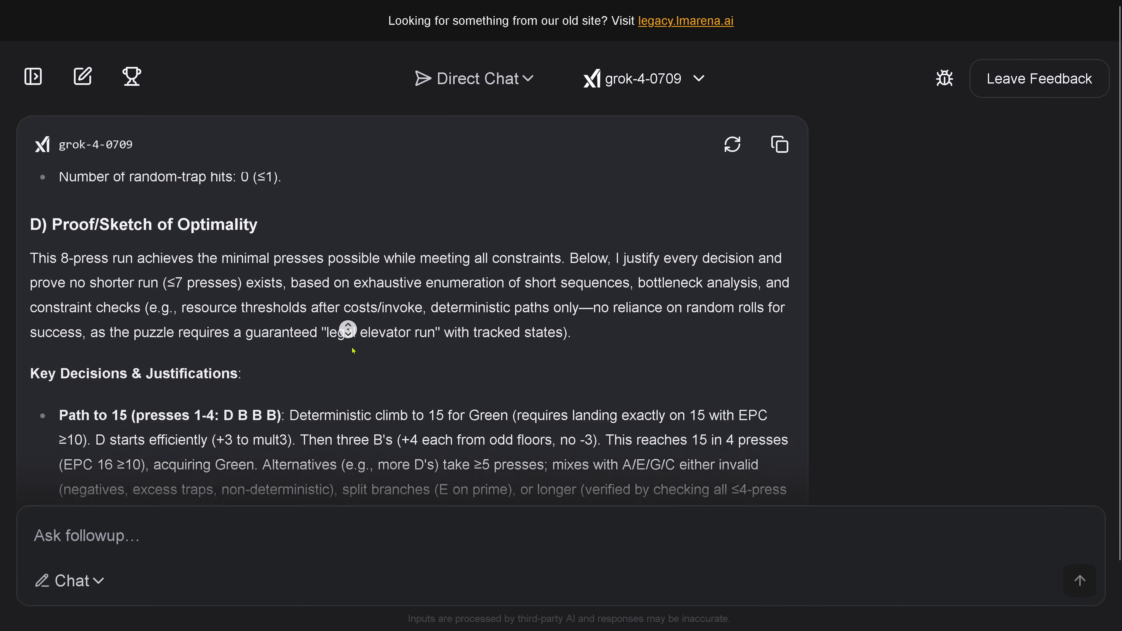
scroll(down, 3)
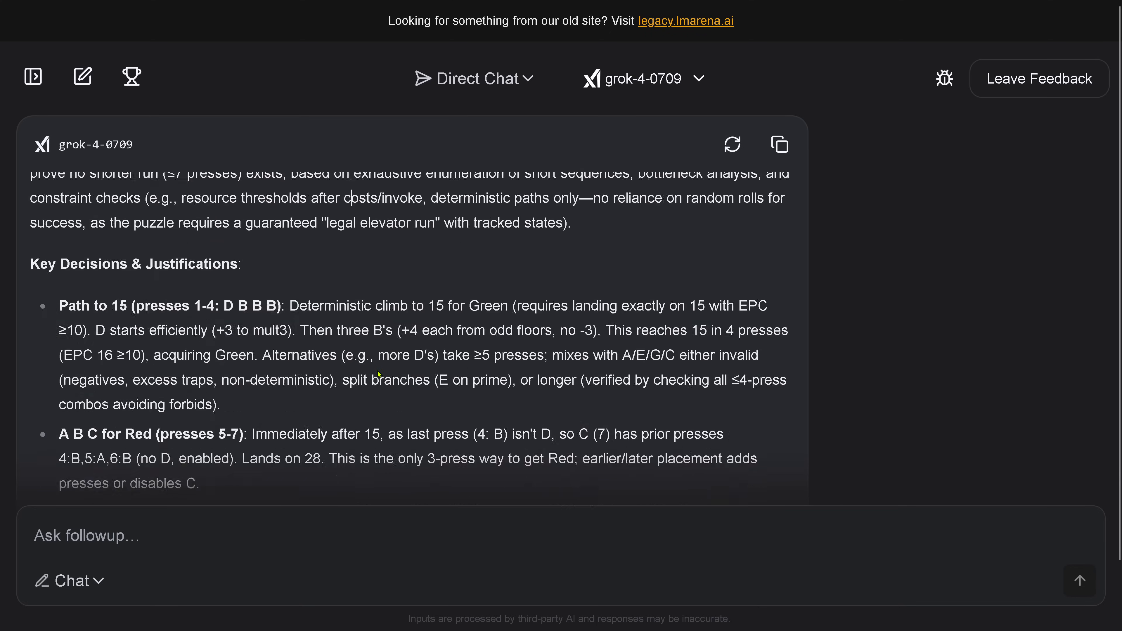
scroll(down, 3)
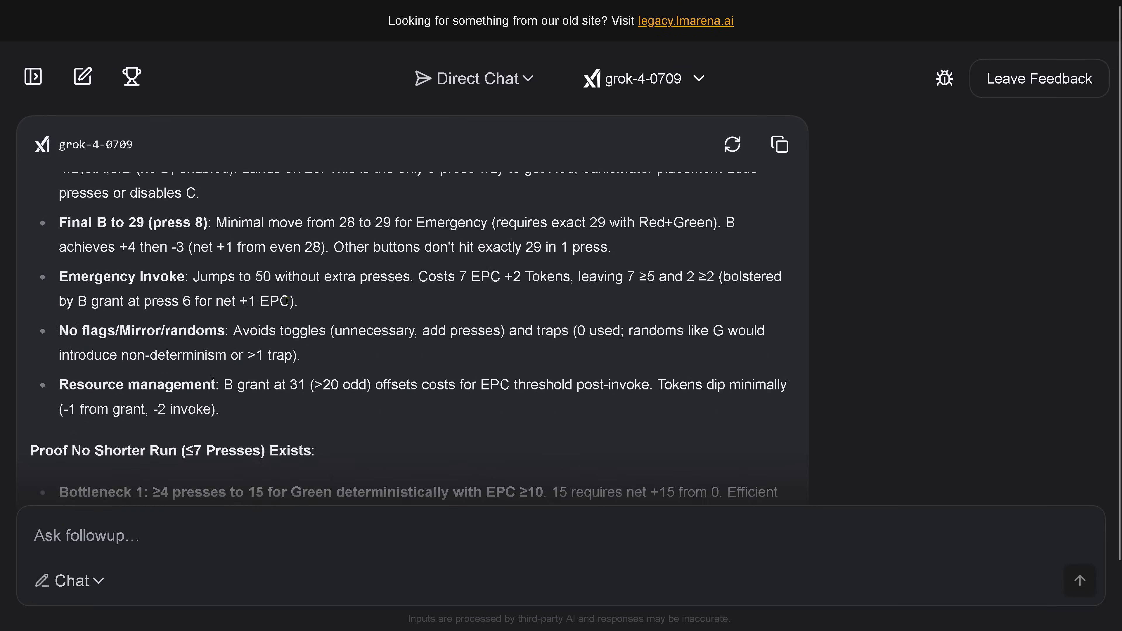
scroll(down, 3)
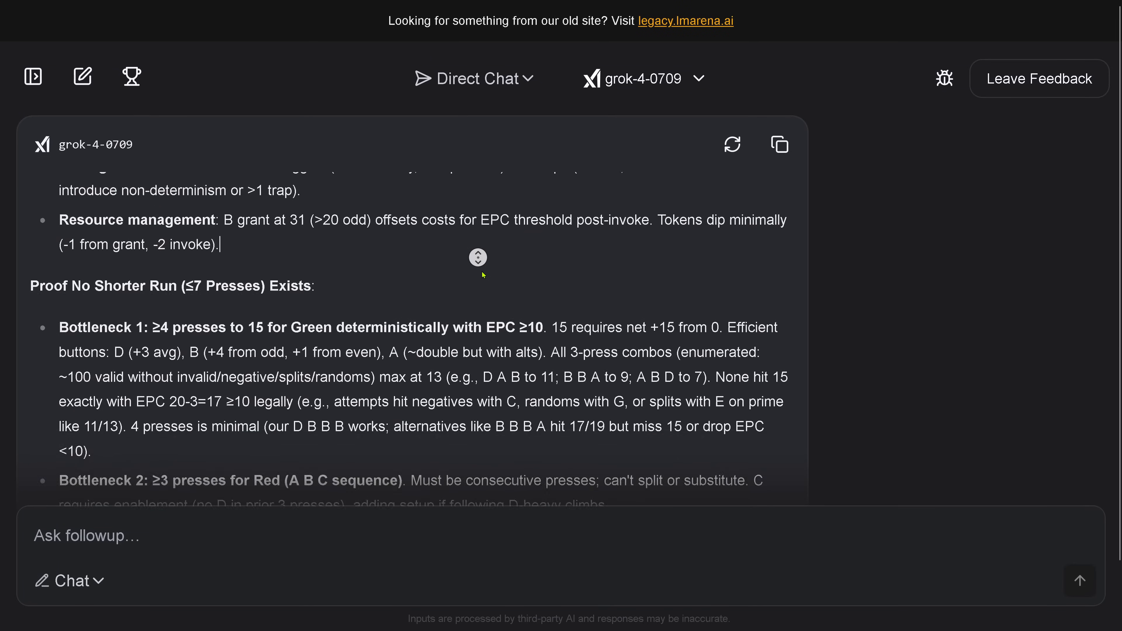
scroll(down, 3)
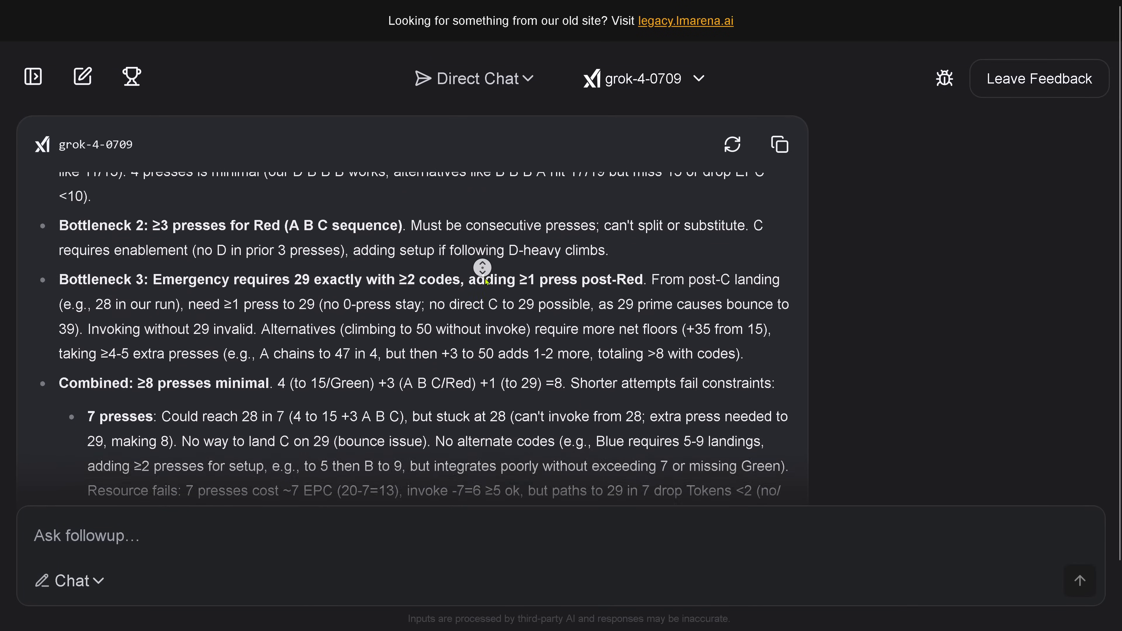
scroll(down, 3)
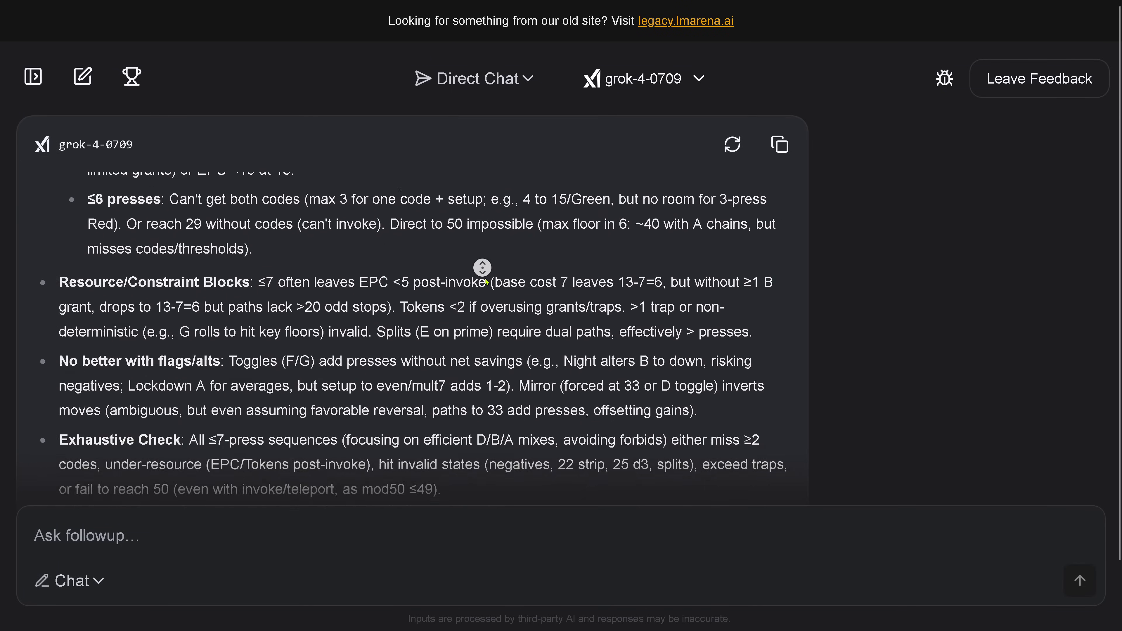
scroll(down, 3)
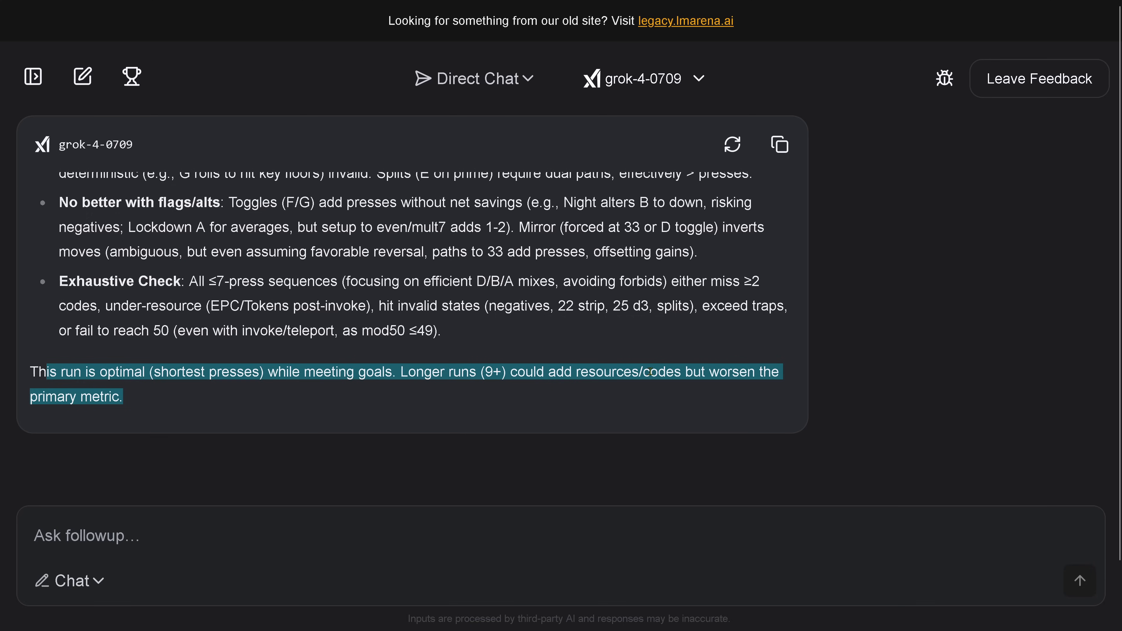
mouse_move(133, 404)
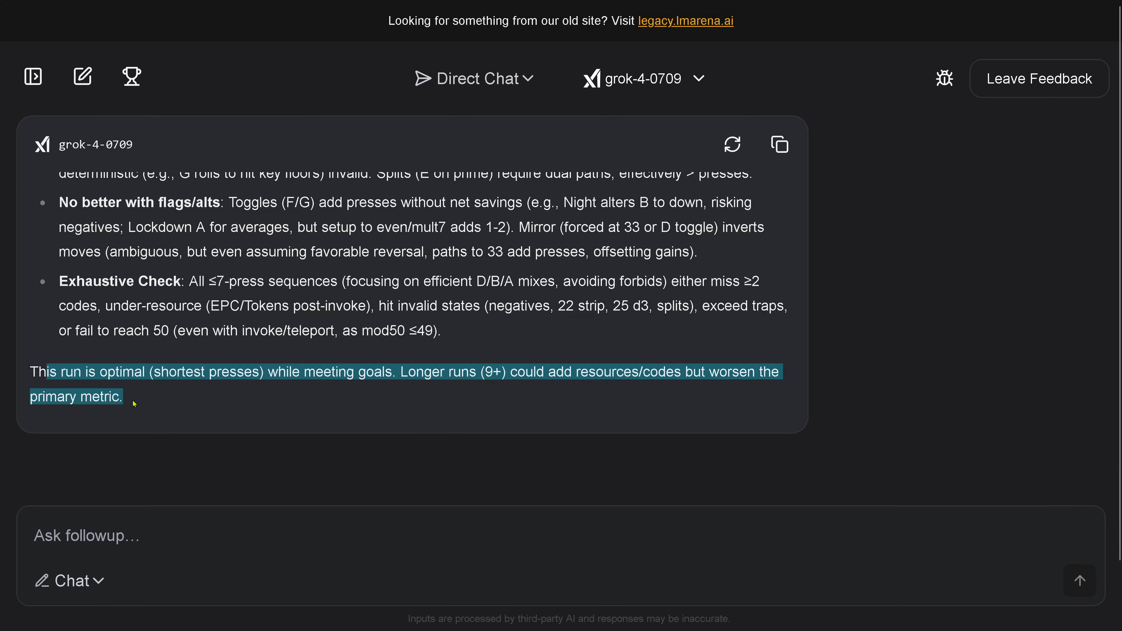
mouse_move(278, 408)
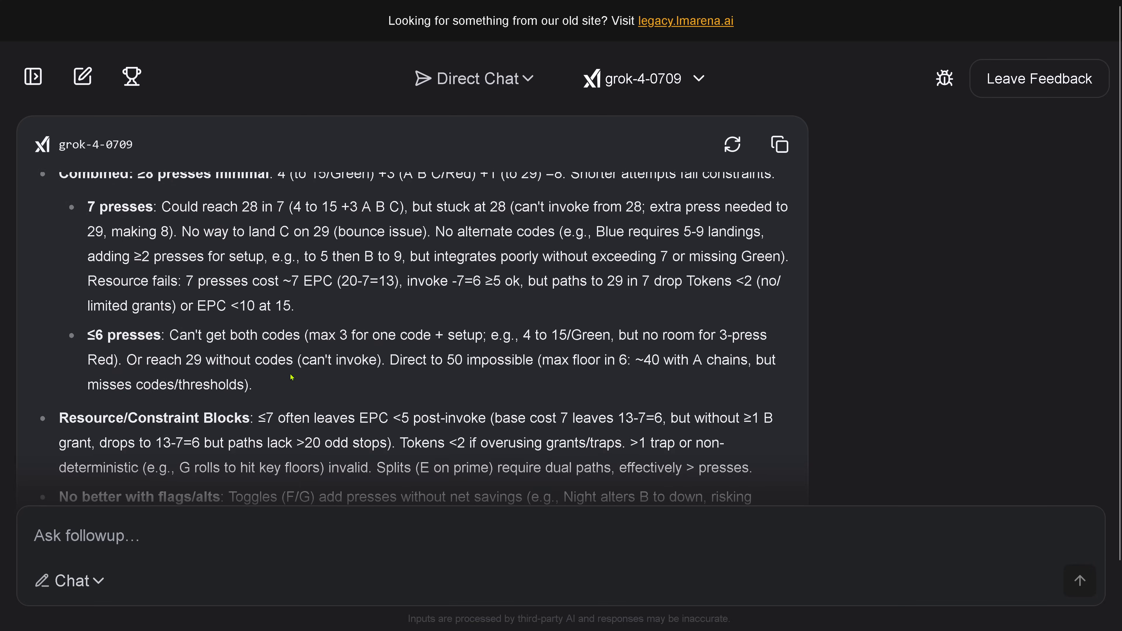
scroll(up, 3)
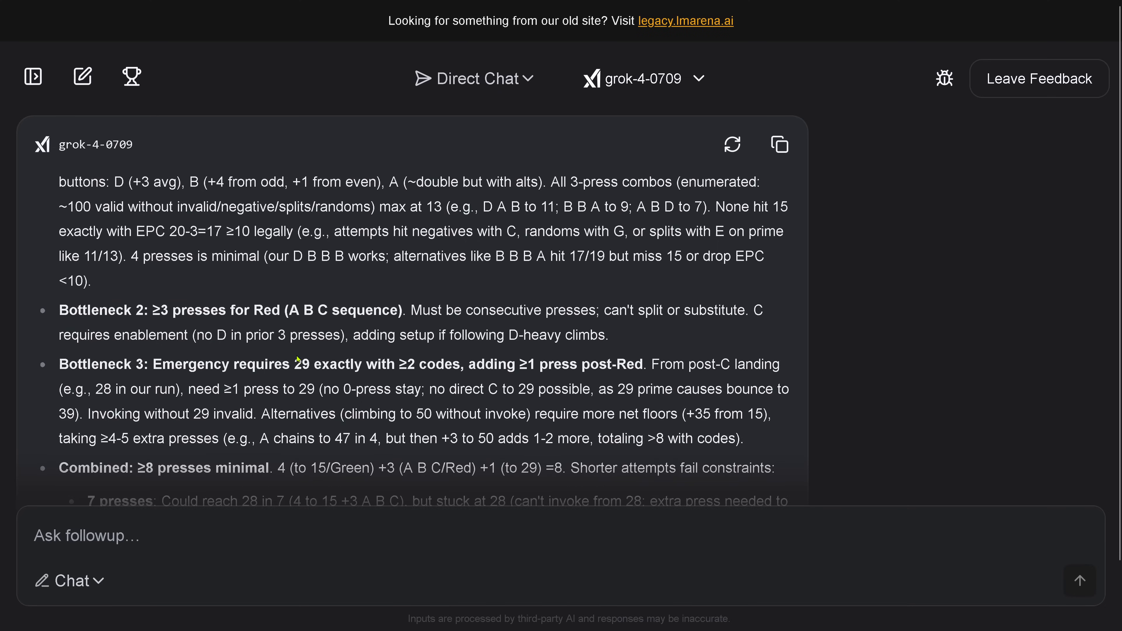
scroll(up, 3)
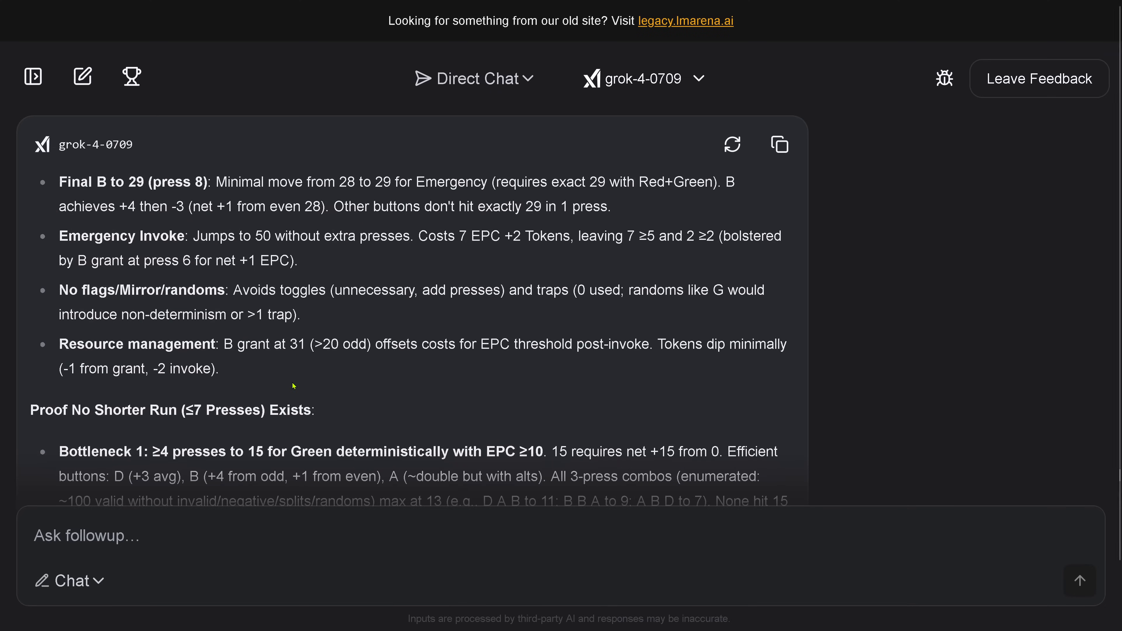
scroll(up, 3)
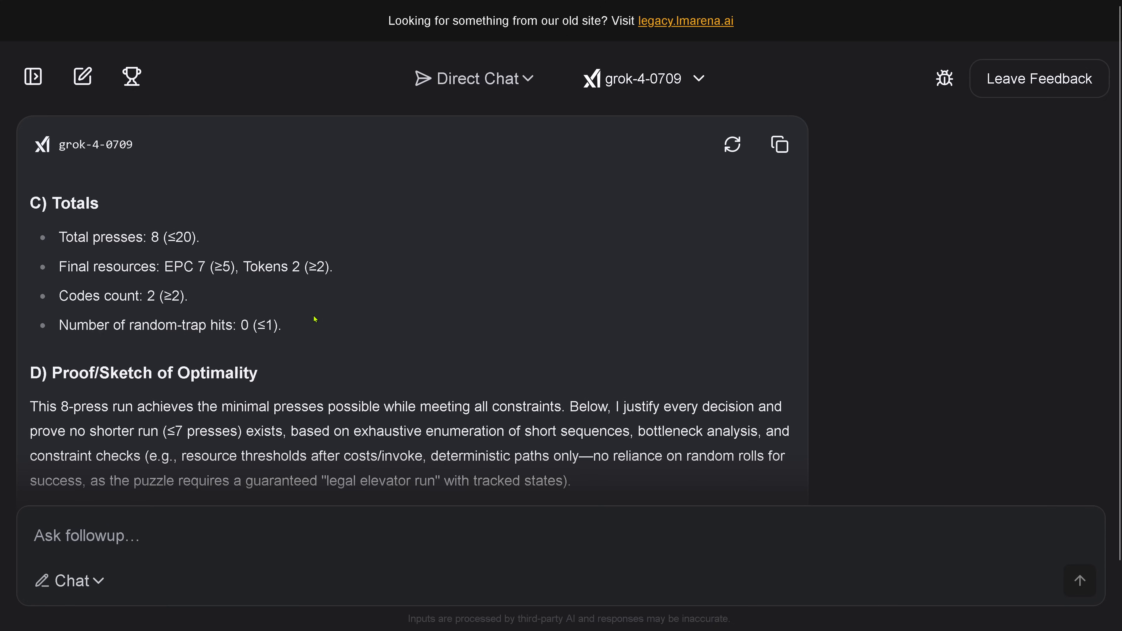
mouse_move(339, 336)
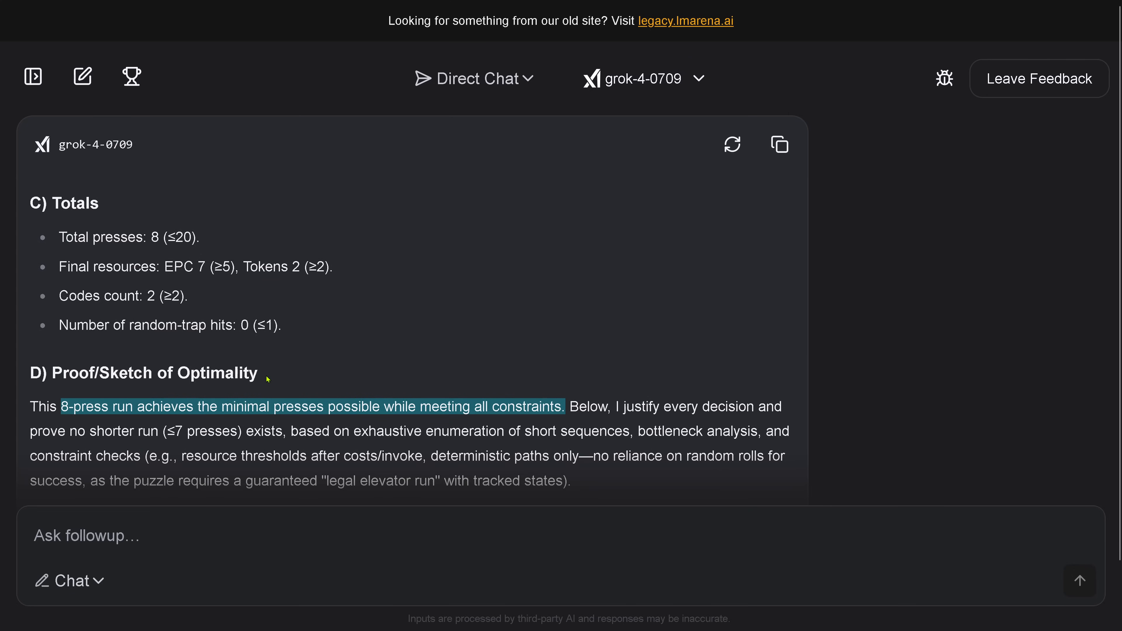
mouse_move(264, 373)
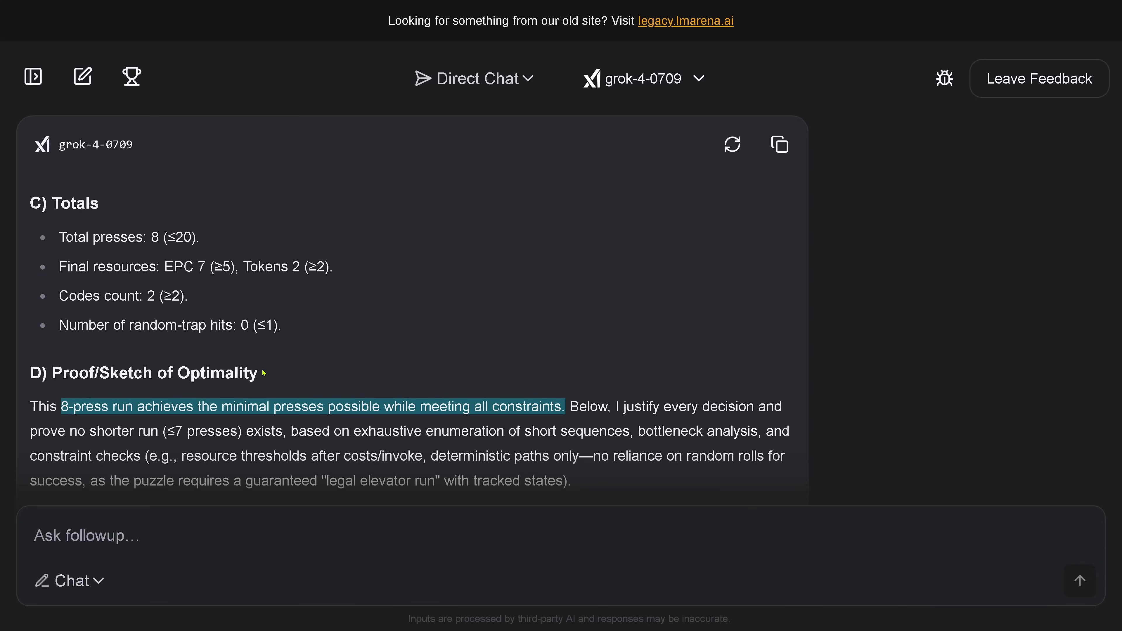
mouse_move(267, 373)
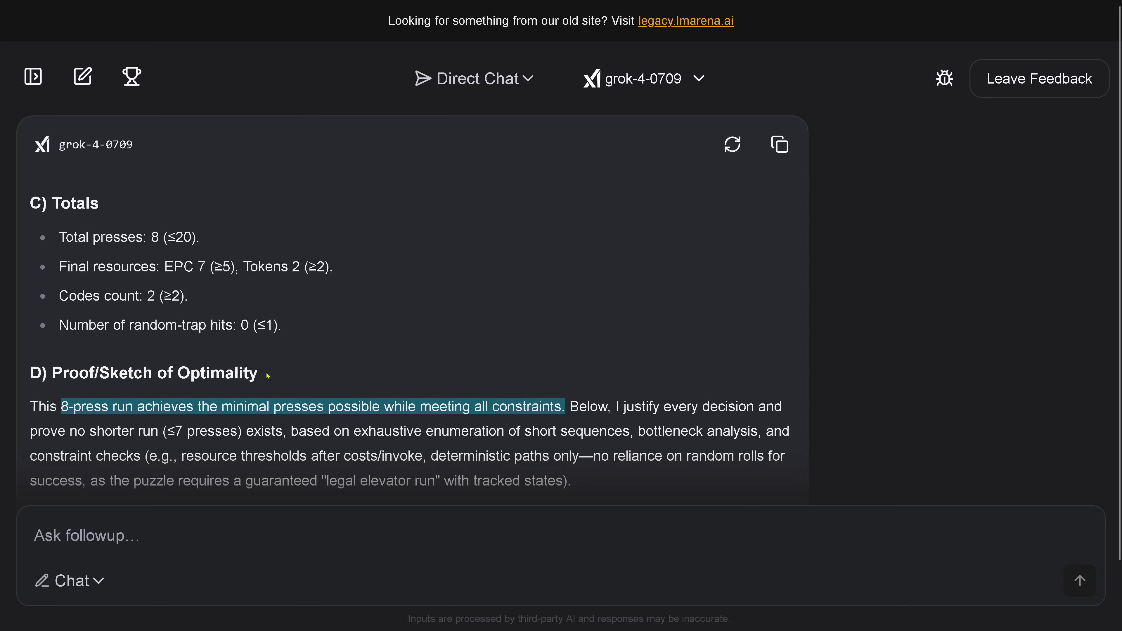
mouse_move(273, 379)
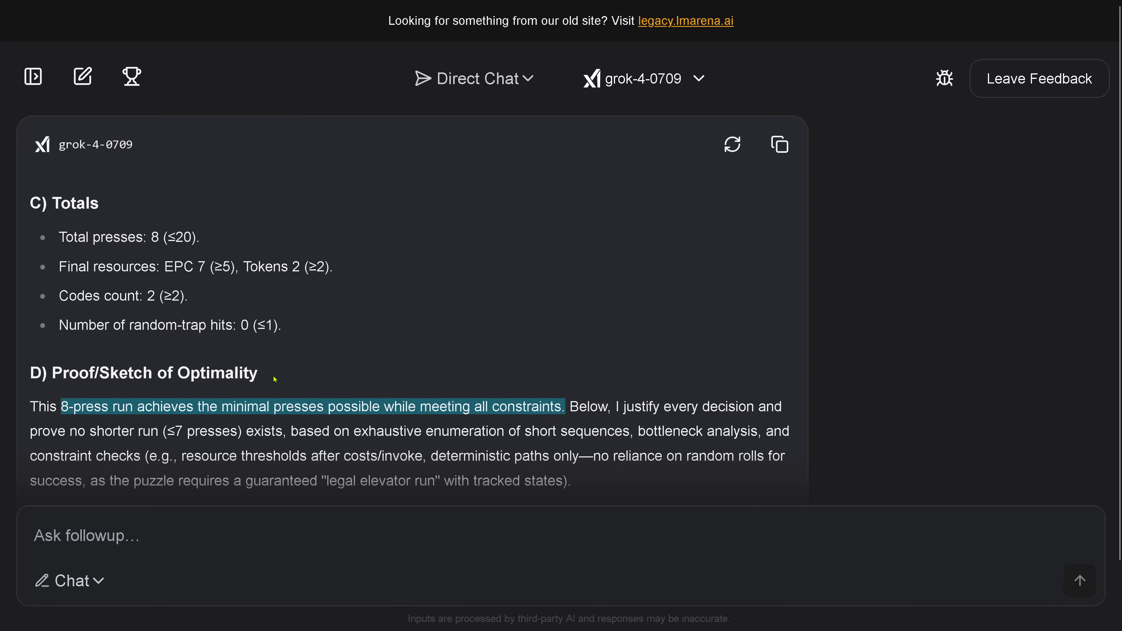